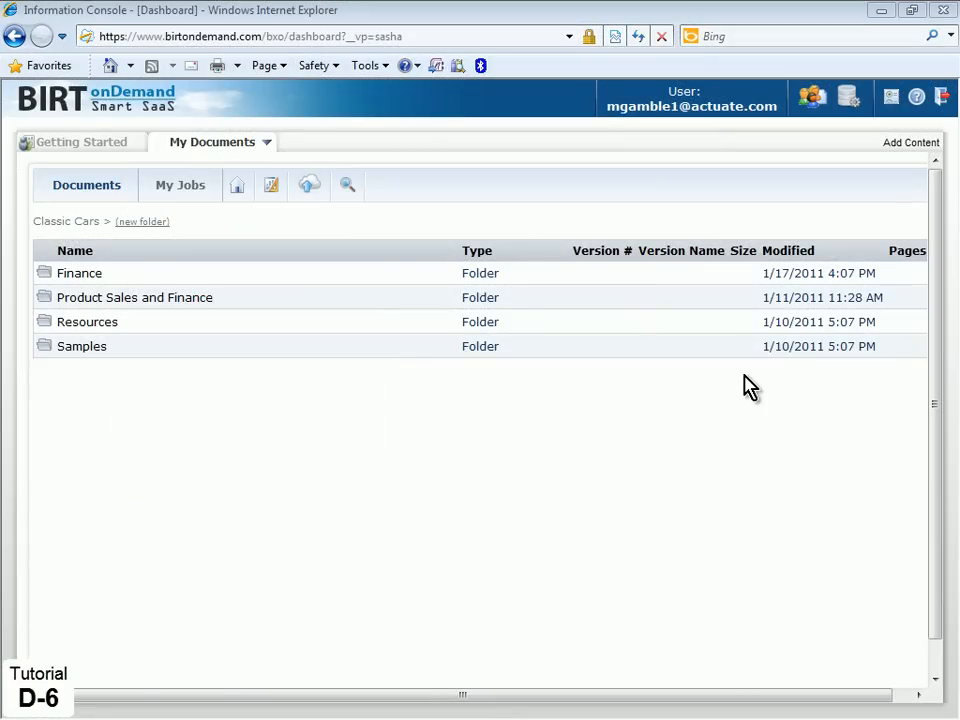
{"action": "mouse_move", "coordinate": [752, 385]}
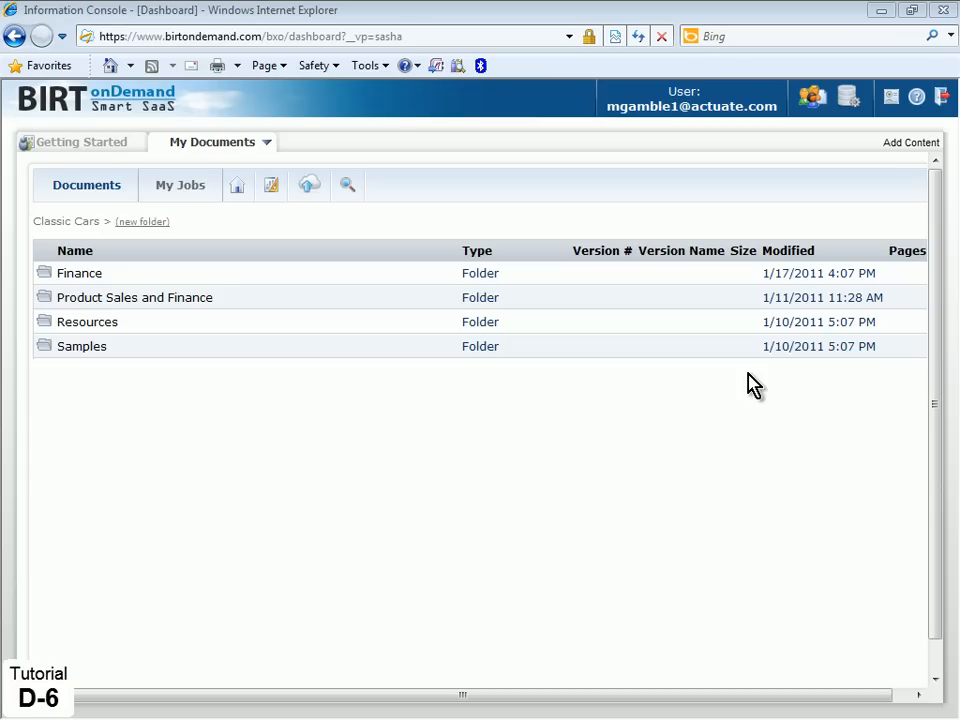
{"action": "mouse_move", "coordinate": [805, 115]}
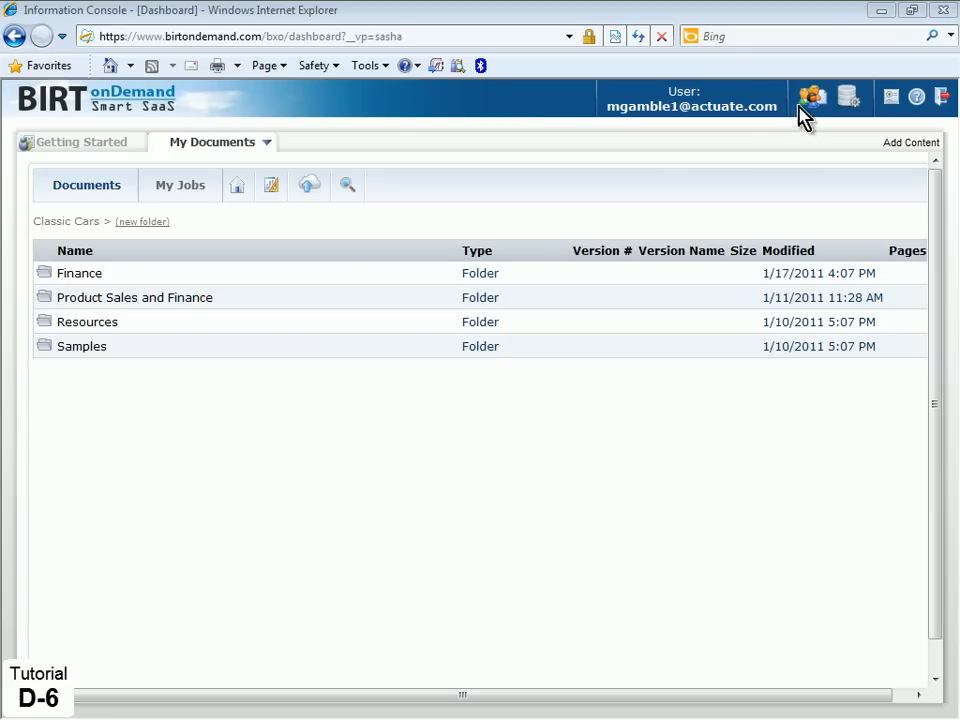
- Enter 234.122.11.8 as the account's trusted IP address on the Data tab and update it
{"action": "left_click", "coordinate": [811, 97]}
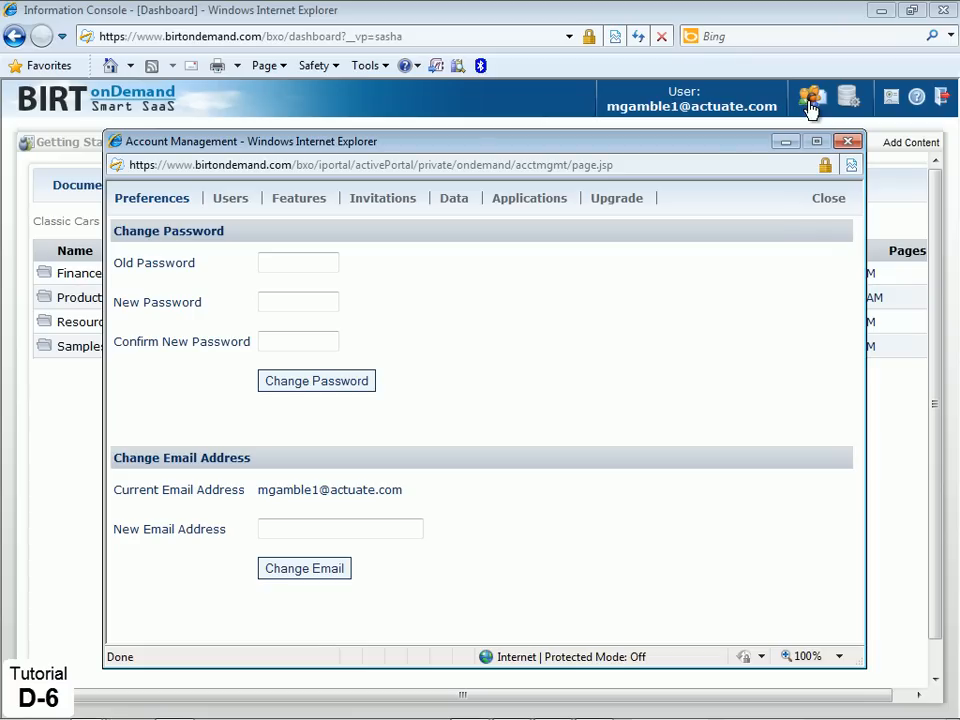
{"action": "mouse_move", "coordinate": [454, 198]}
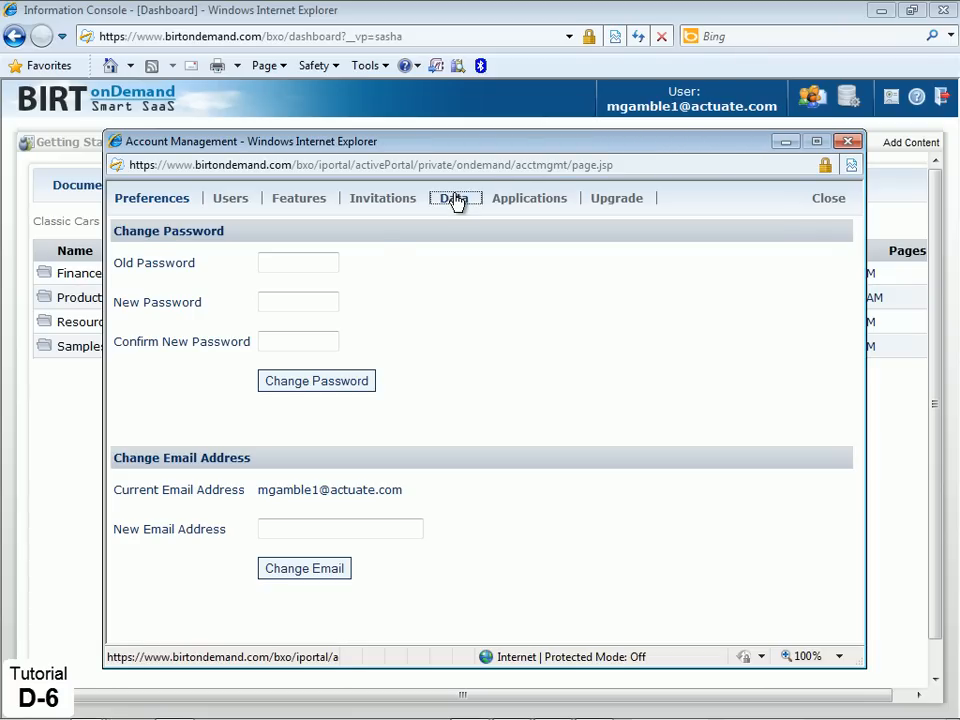
{"action": "left_click", "coordinate": [455, 198]}
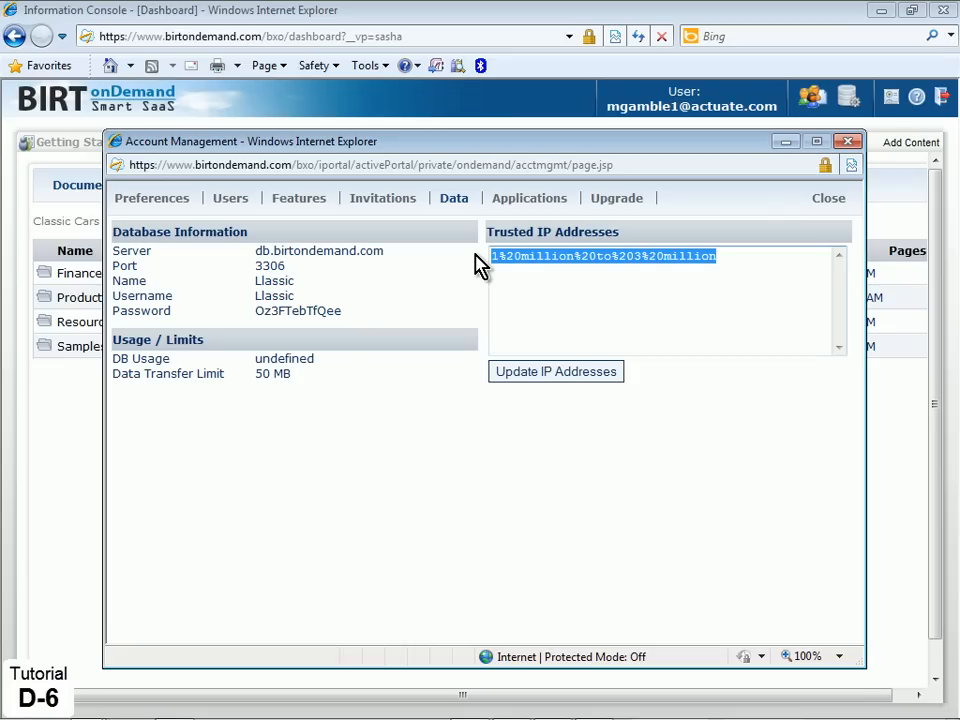
{"action": "type", "text": "234.122.11.8"}
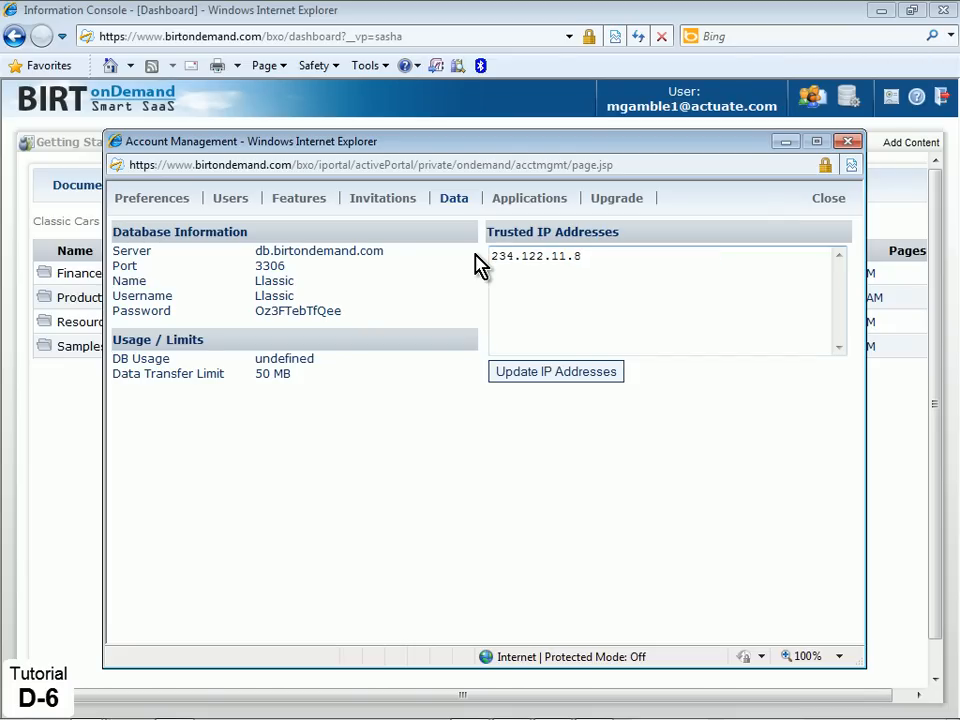
{"action": "mouse_move", "coordinate": [555, 378]}
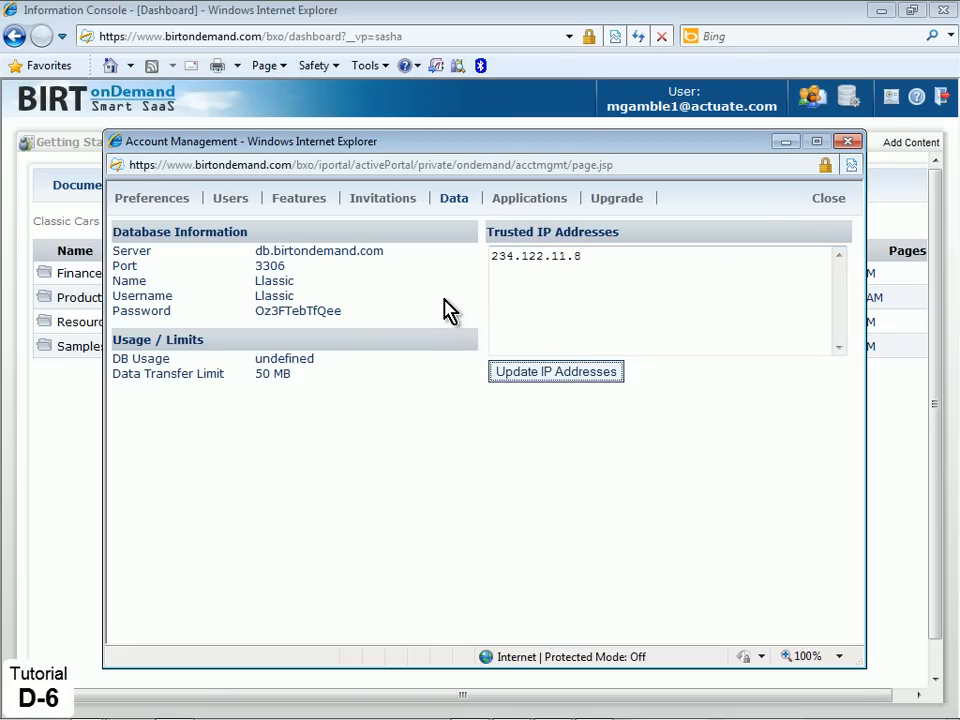
{"action": "left_click", "coordinate": [555, 371]}
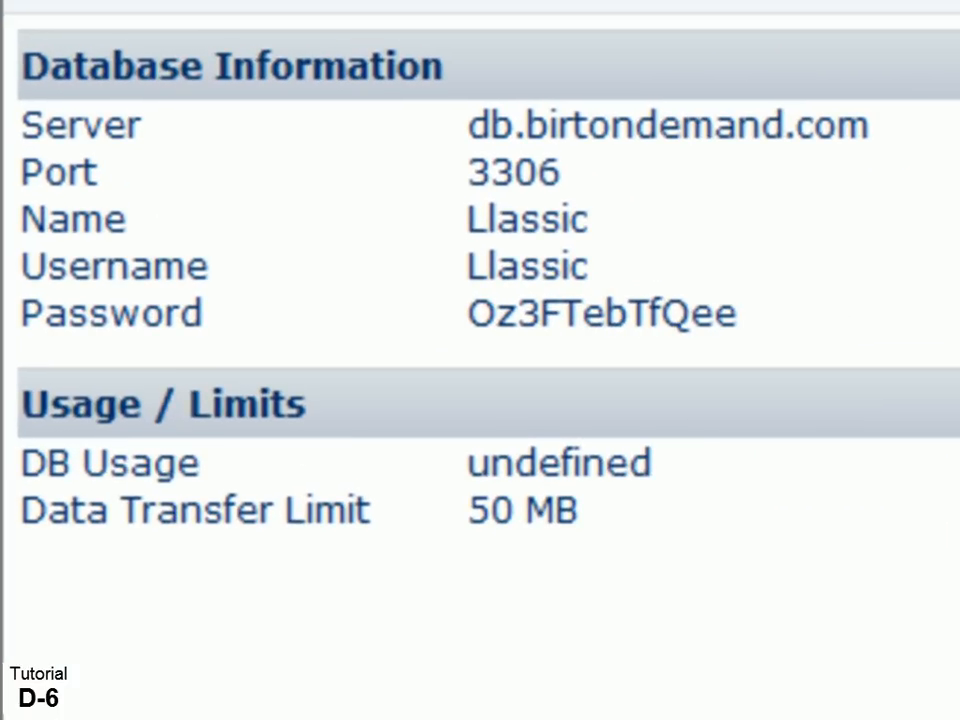
- Review the BIRT onDemand database server, port, name and login details
{"action": "double_click", "coordinate": [527, 218]}
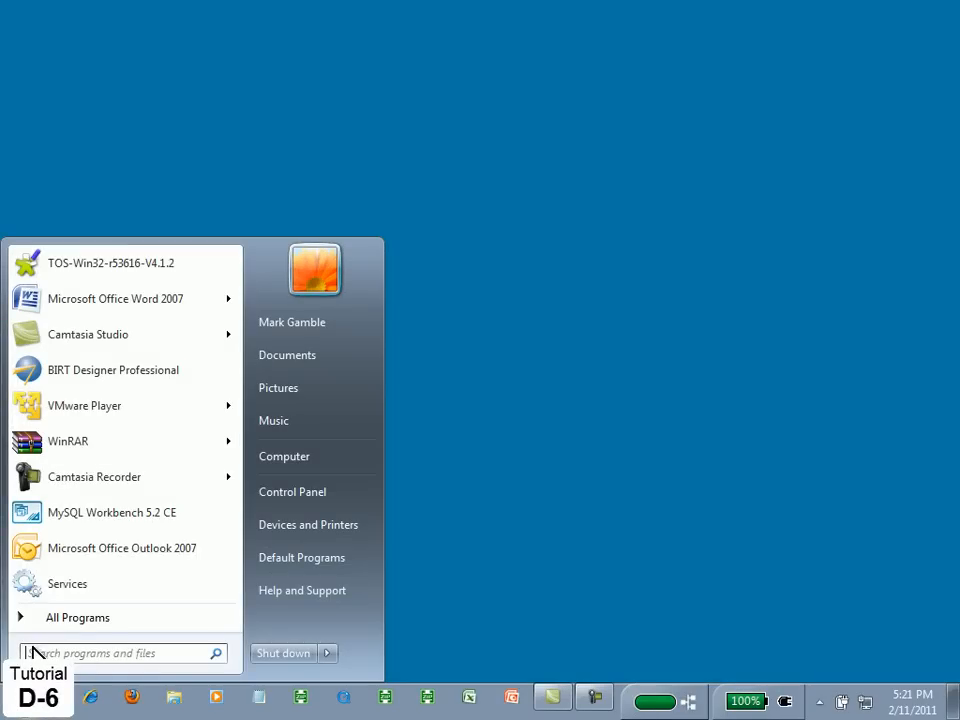
- Launch Talend Open Studio, create the BIRTonDemandRDSUpload project, and open it
{"action": "left_click", "coordinate": [110, 262]}
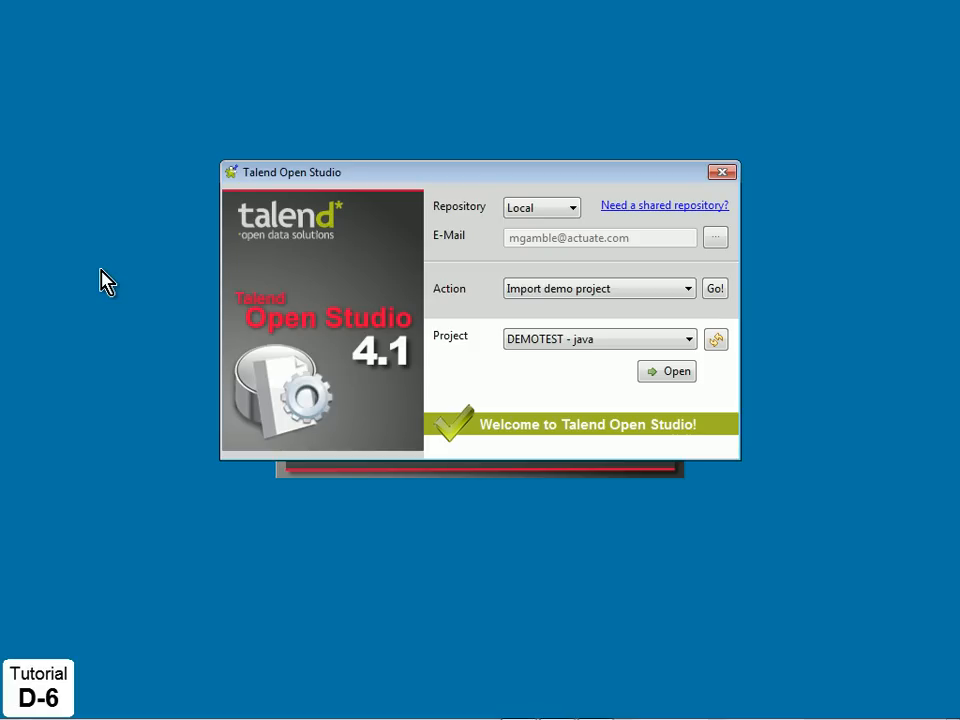
{"action": "mouse_move", "coordinate": [402, 290]}
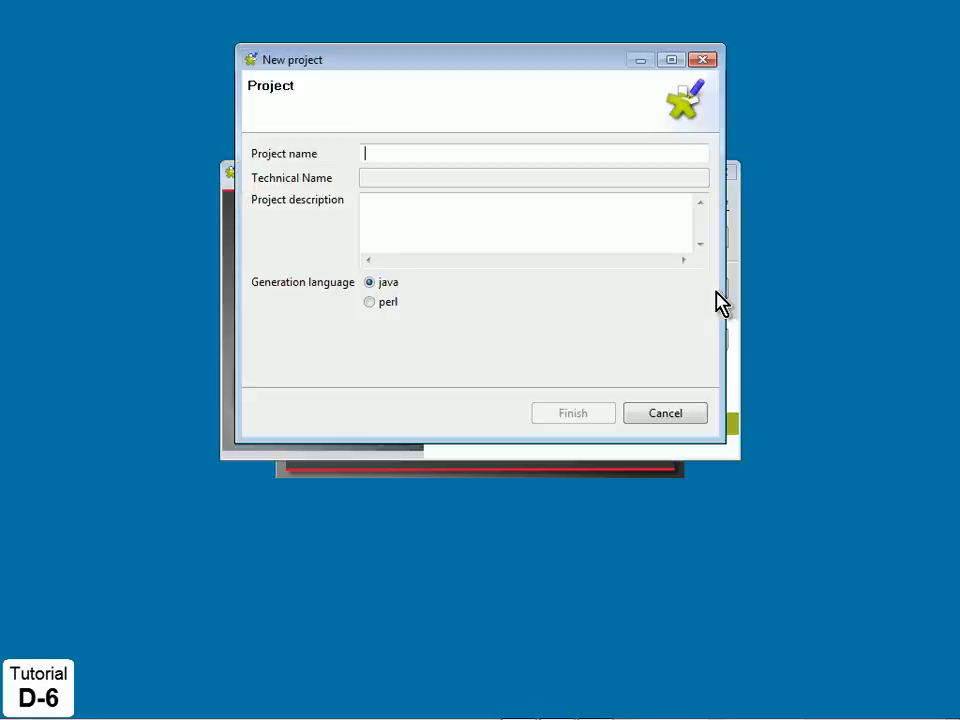
{"action": "type", "text": "BIRTonDemandRDSUpload"}
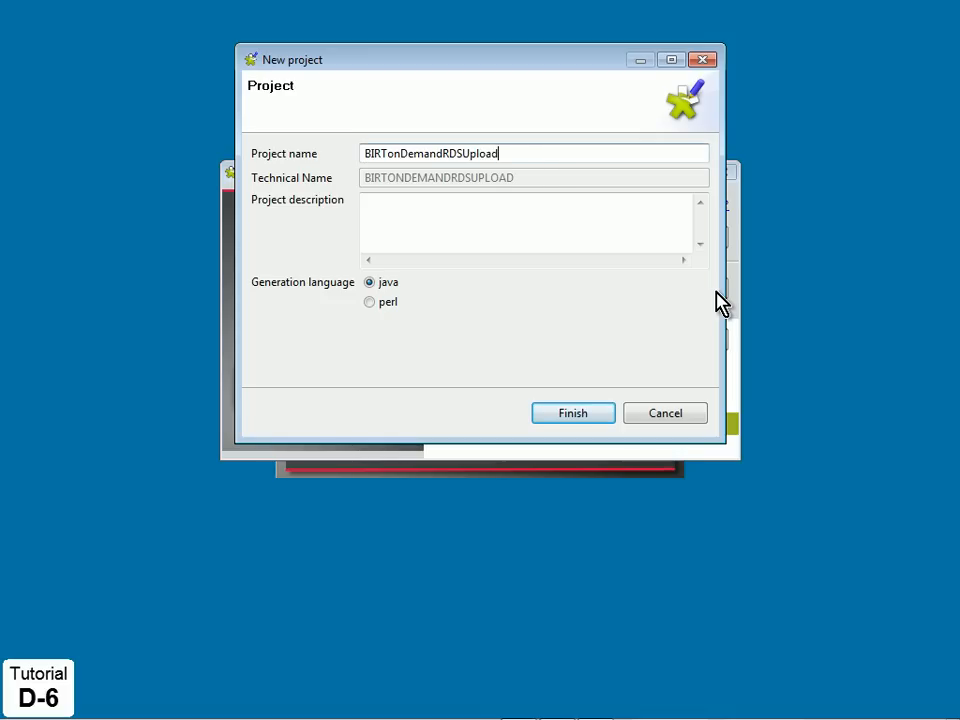
{"action": "mouse_move", "coordinate": [705, 385]}
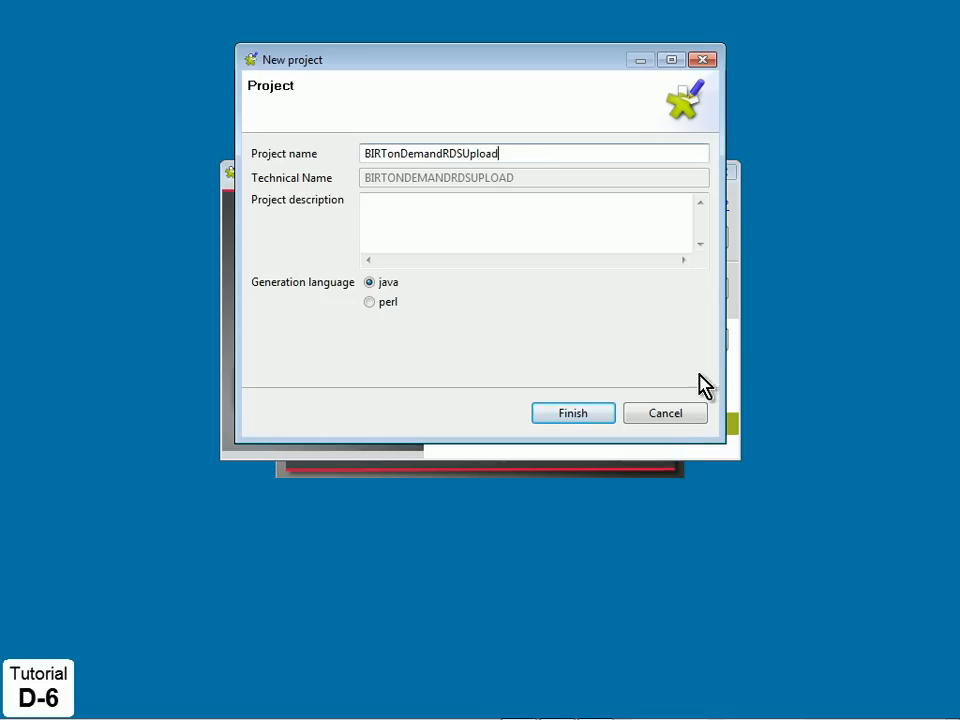
{"action": "mouse_move", "coordinate": [573, 413]}
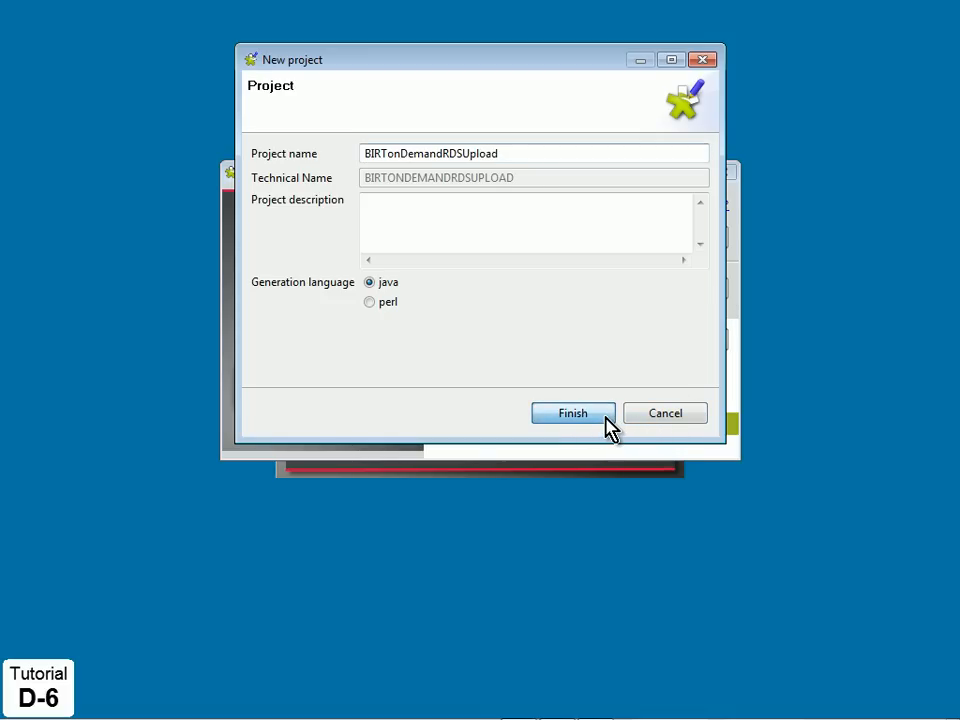
{"action": "left_click", "coordinate": [573, 413]}
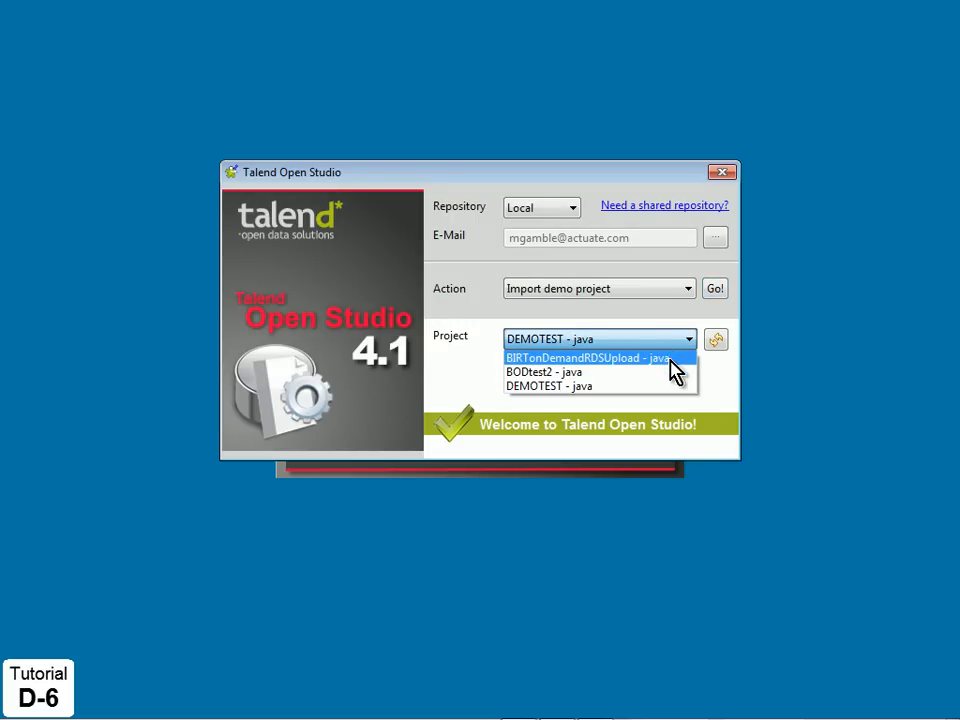
{"action": "left_click", "coordinate": [590, 357]}
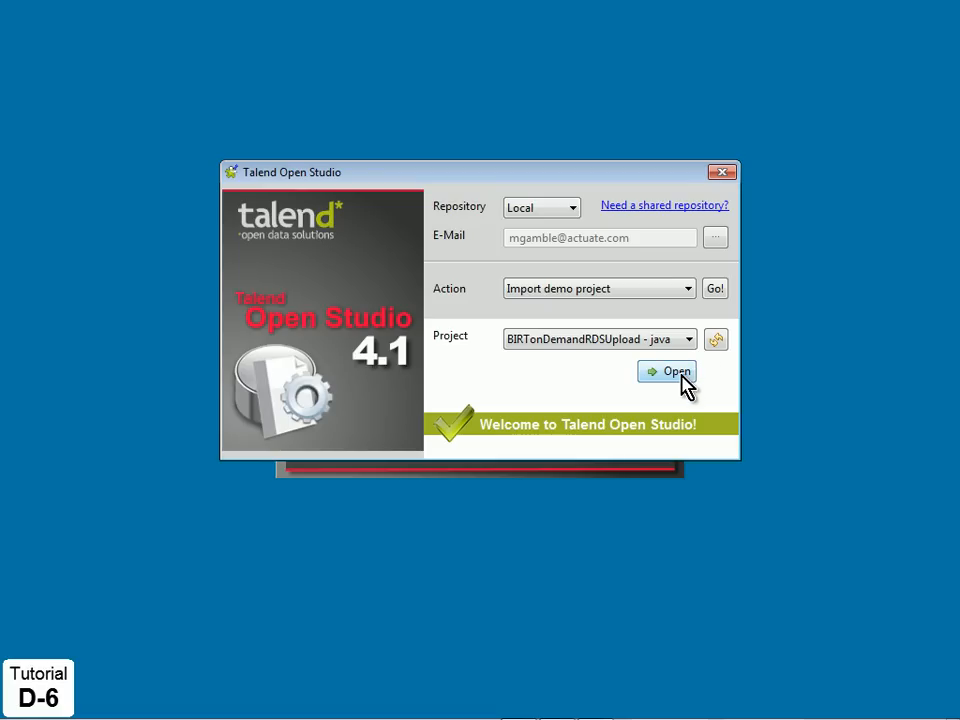
{"action": "left_click", "coordinate": [668, 371]}
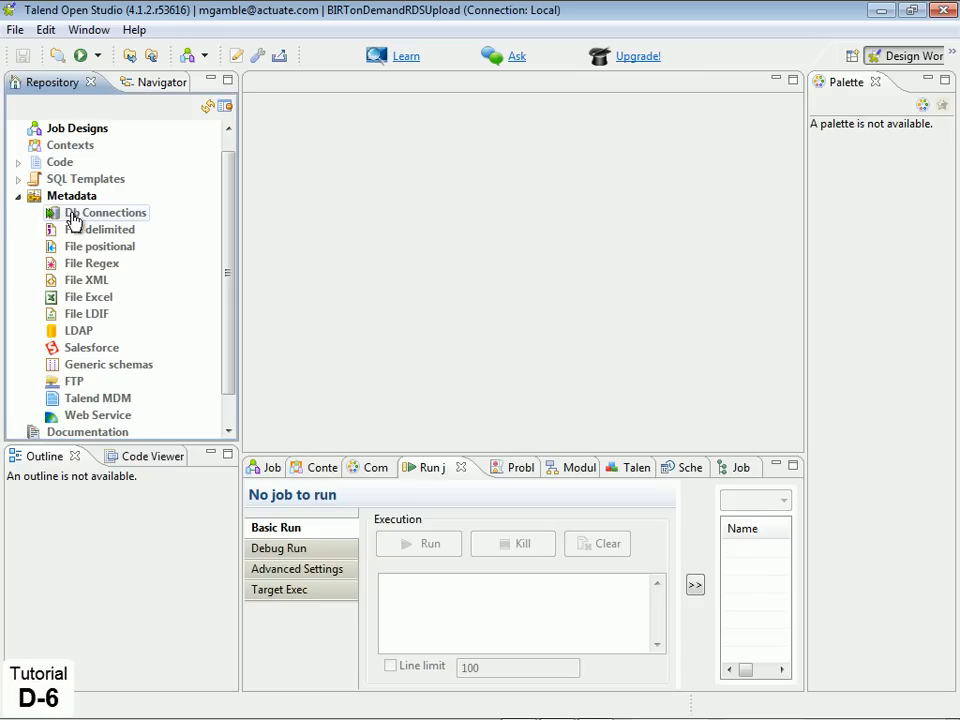
- Start a new database connection named LOCALMySQL
{"action": "right_click", "coordinate": [105, 212]}
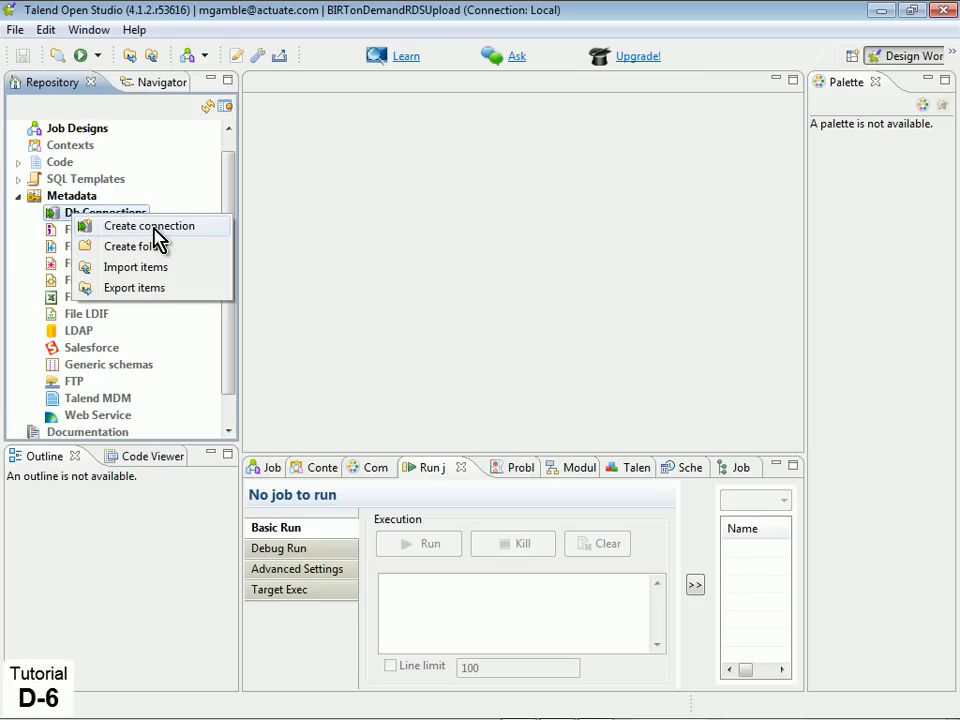
{"action": "left_click", "coordinate": [148, 225]}
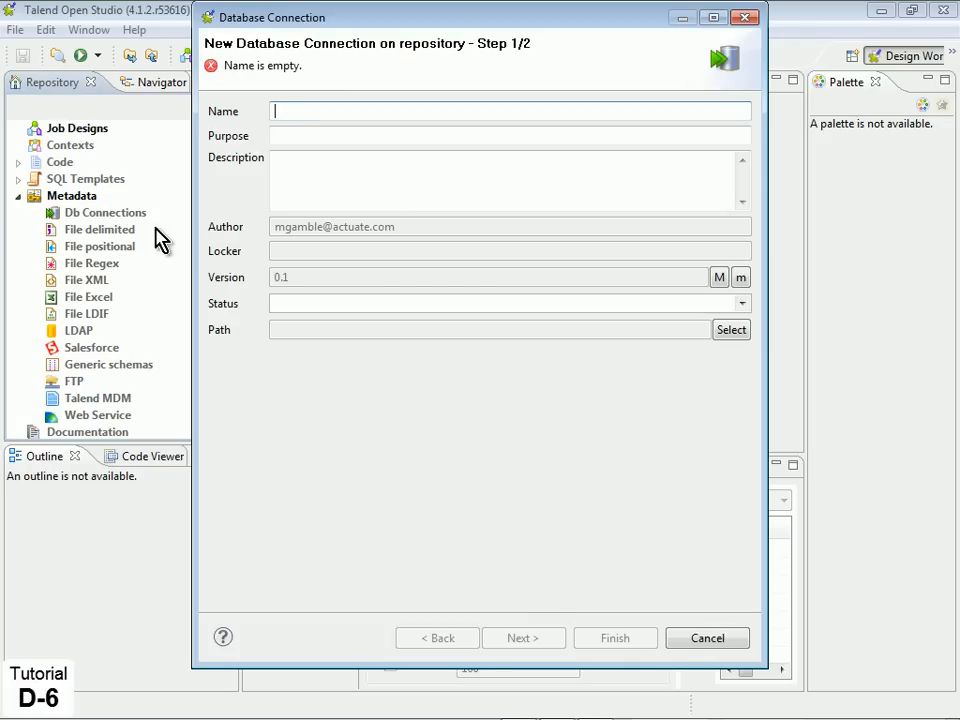
{"action": "type", "text": "LOCALM"}
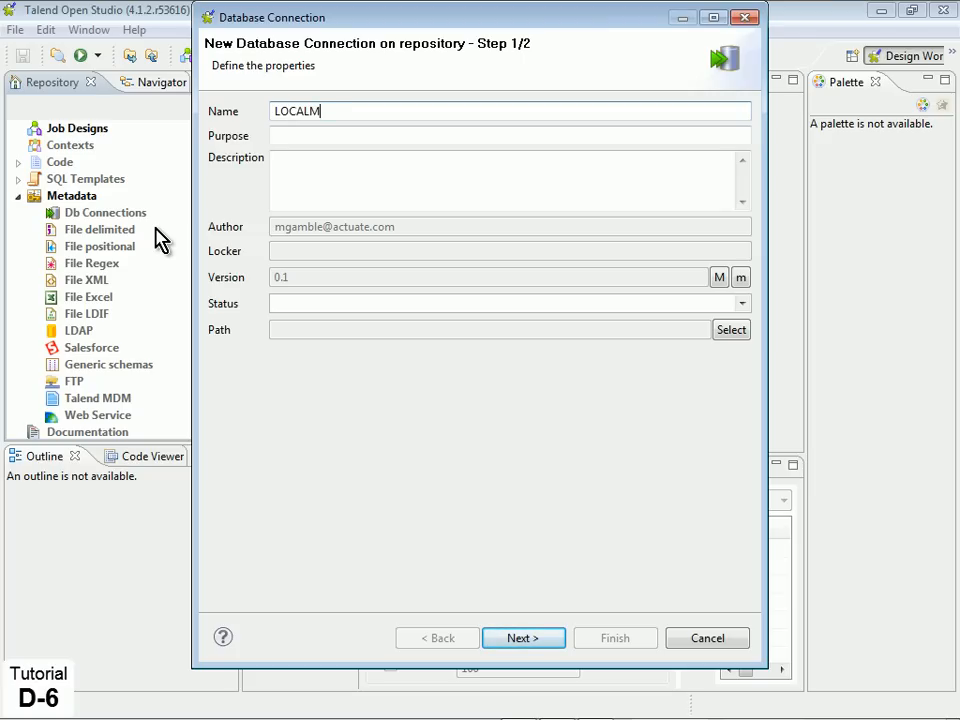
{"action": "type", "text": "ySQL"}
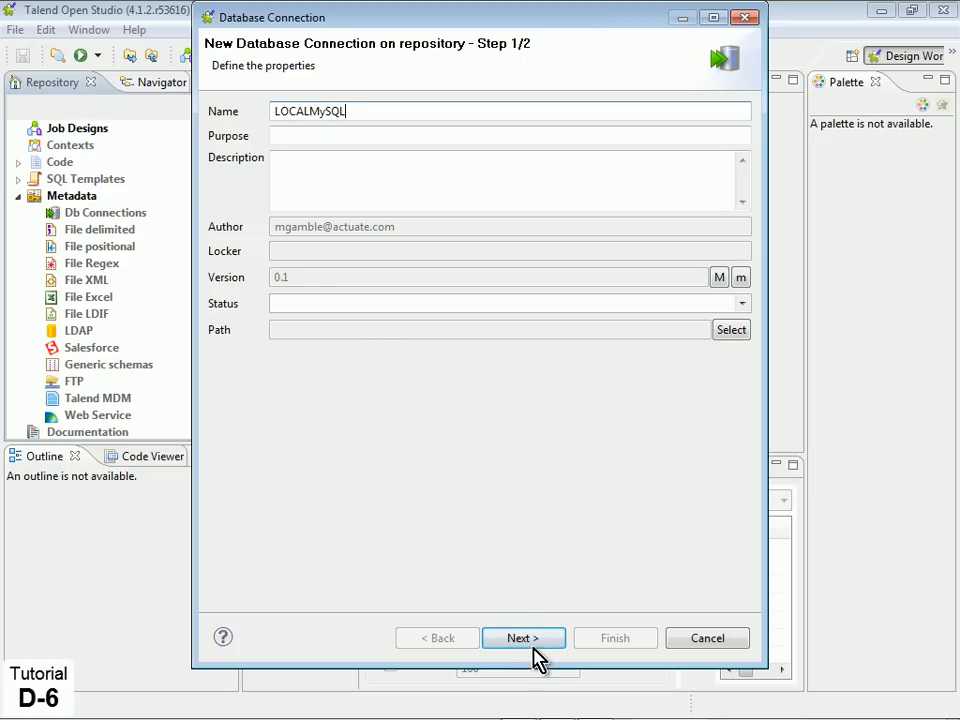
{"action": "left_click", "coordinate": [523, 638]}
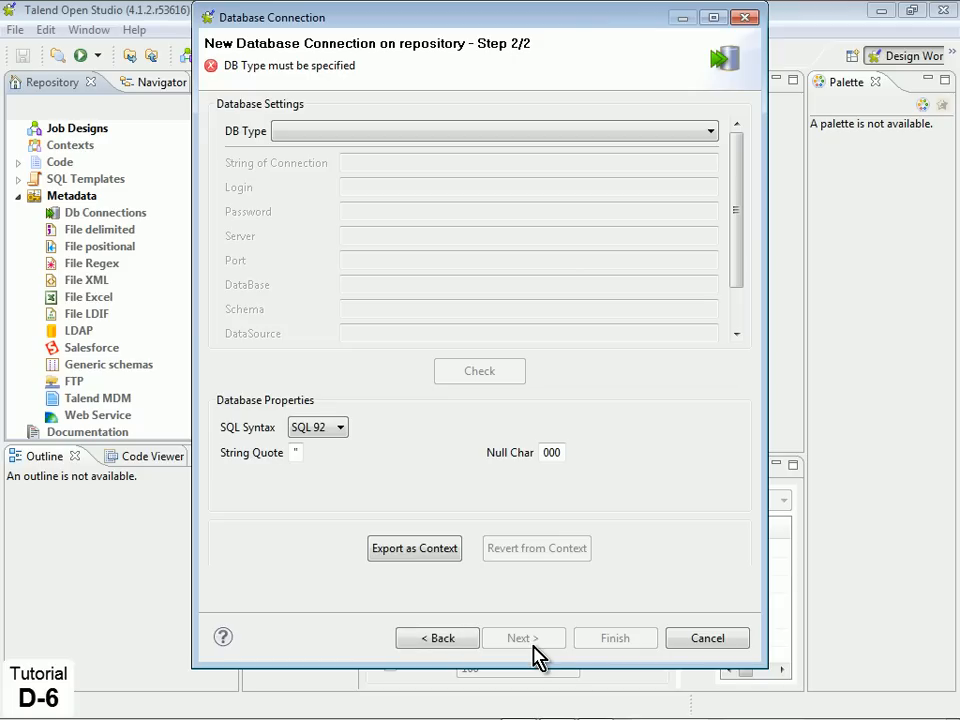
{"action": "mouse_move", "coordinate": [716, 152]}
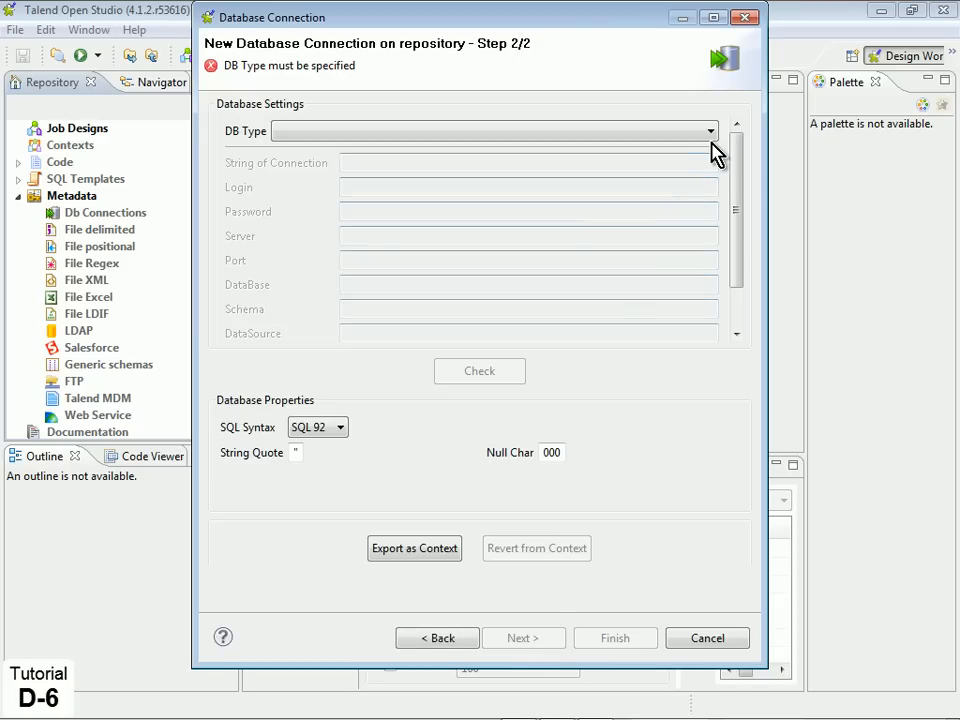
- Configure LOCALMySQL as MySQL on localhost, database SALES, test it successfully, and save
{"action": "left_click", "coordinate": [710, 131]}
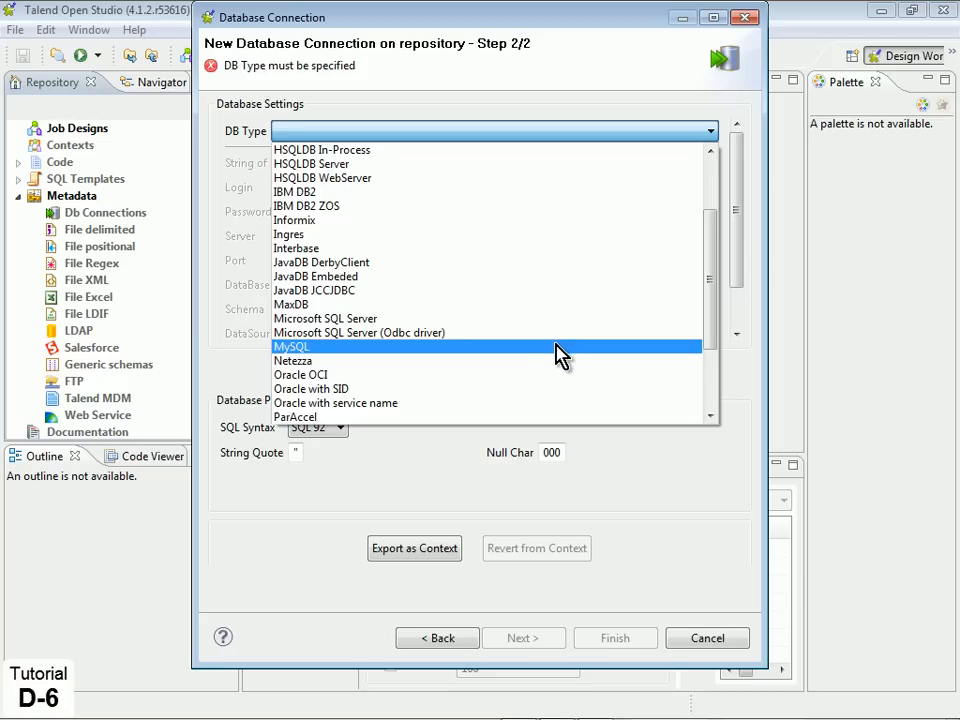
{"action": "left_click", "coordinate": [295, 346]}
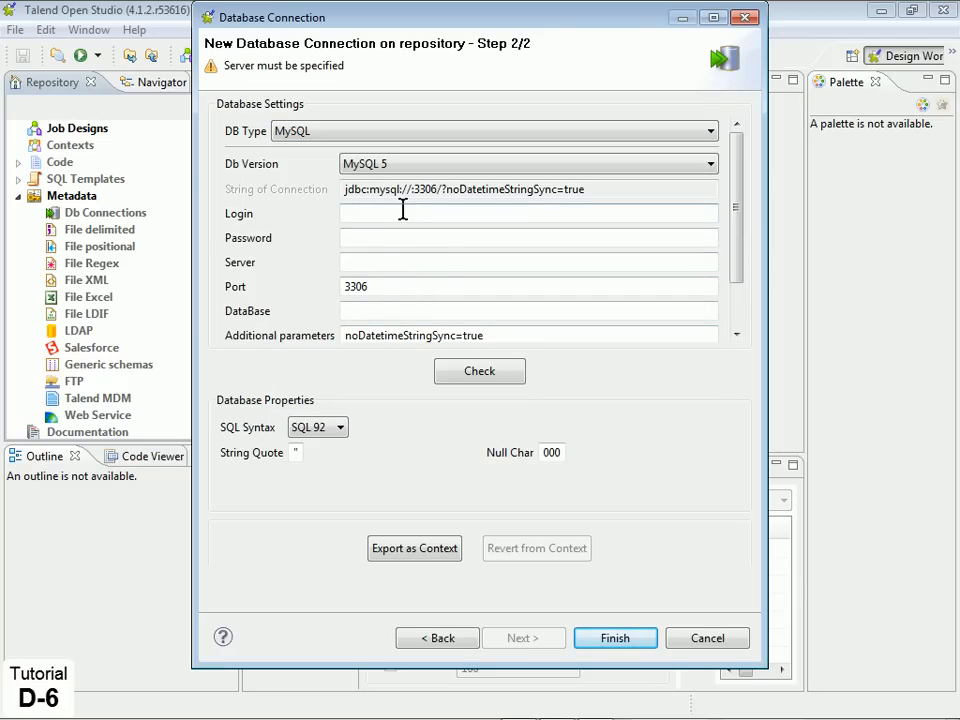
{"action": "type", "text": "root"}
{"action": "type", "text": "SALES"}
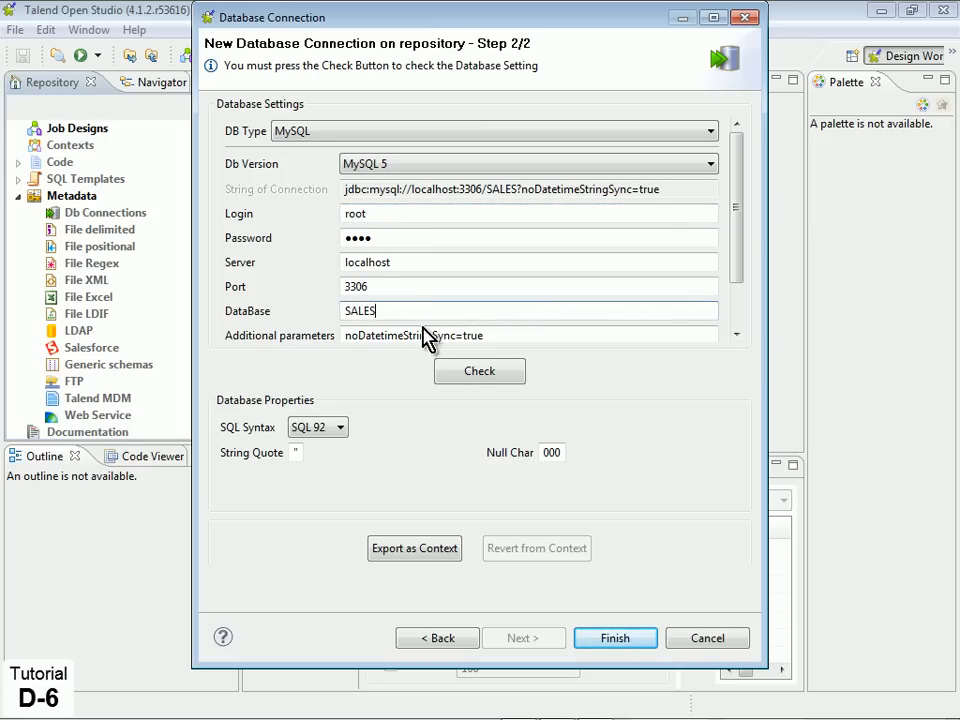
{"action": "left_click", "coordinate": [479, 371]}
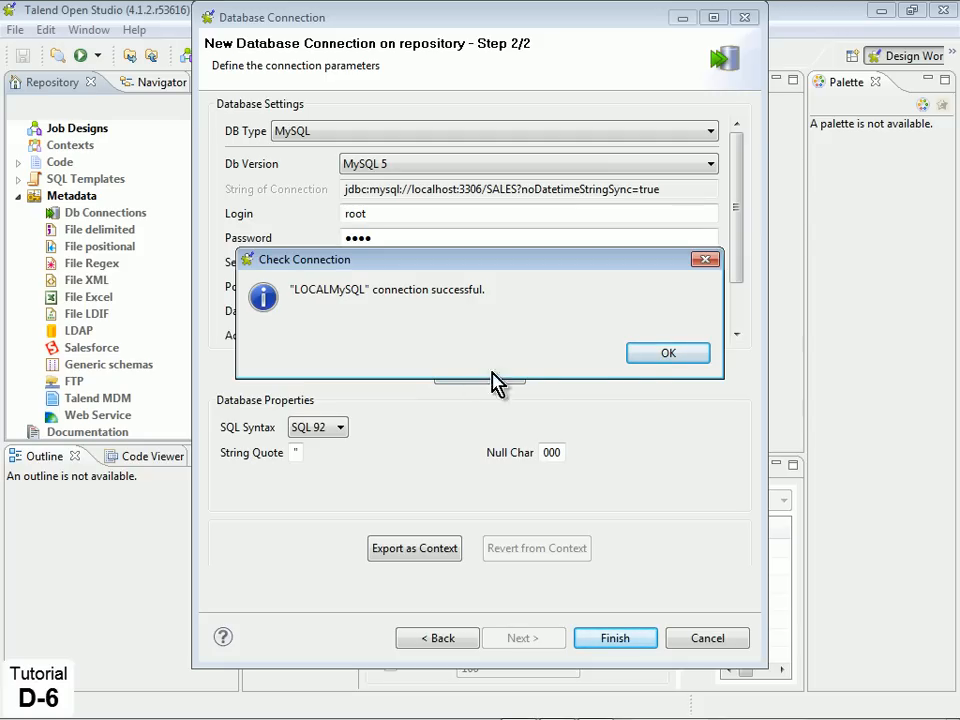
{"action": "left_click", "coordinate": [667, 353]}
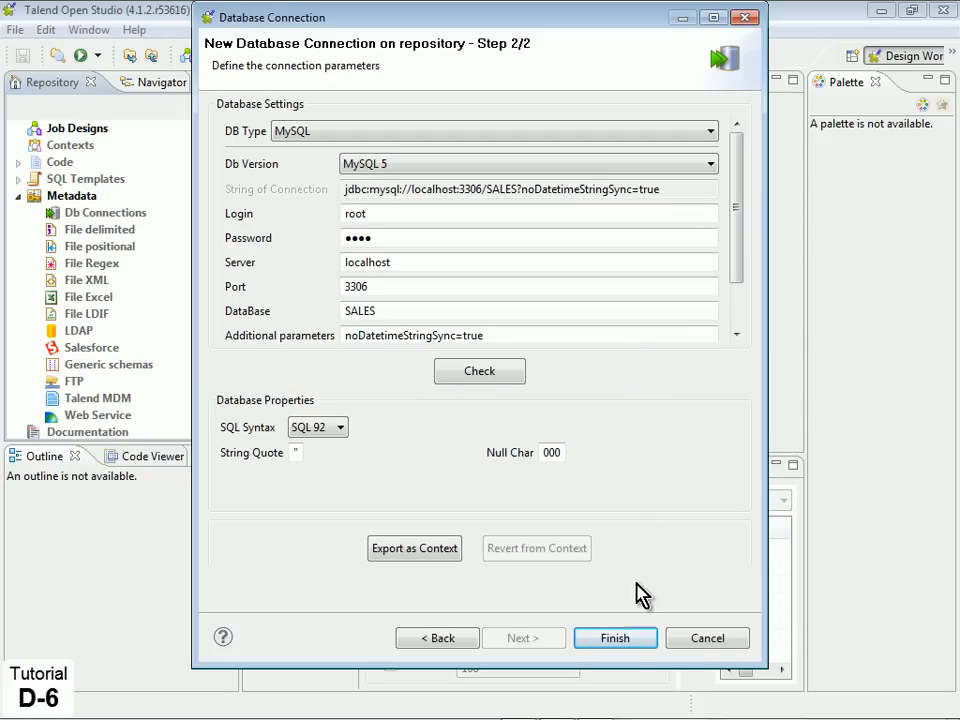
{"action": "left_click", "coordinate": [615, 638]}
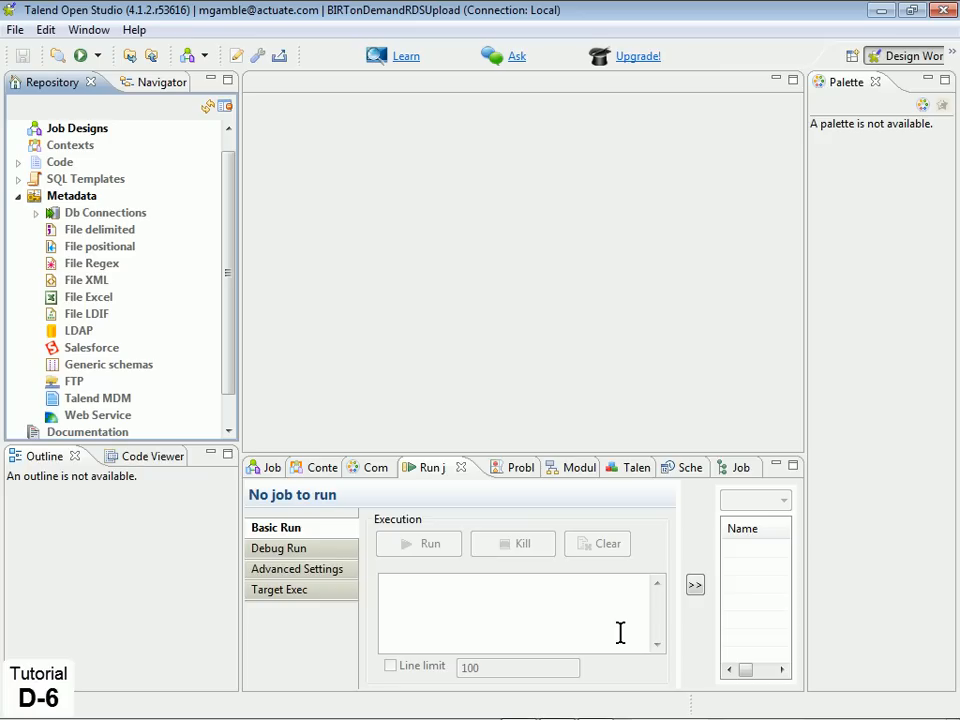
- Retrieve and save schemas for all eight SALES tables under LOCALMySQL using the % filter
{"action": "left_click", "coordinate": [35, 212]}
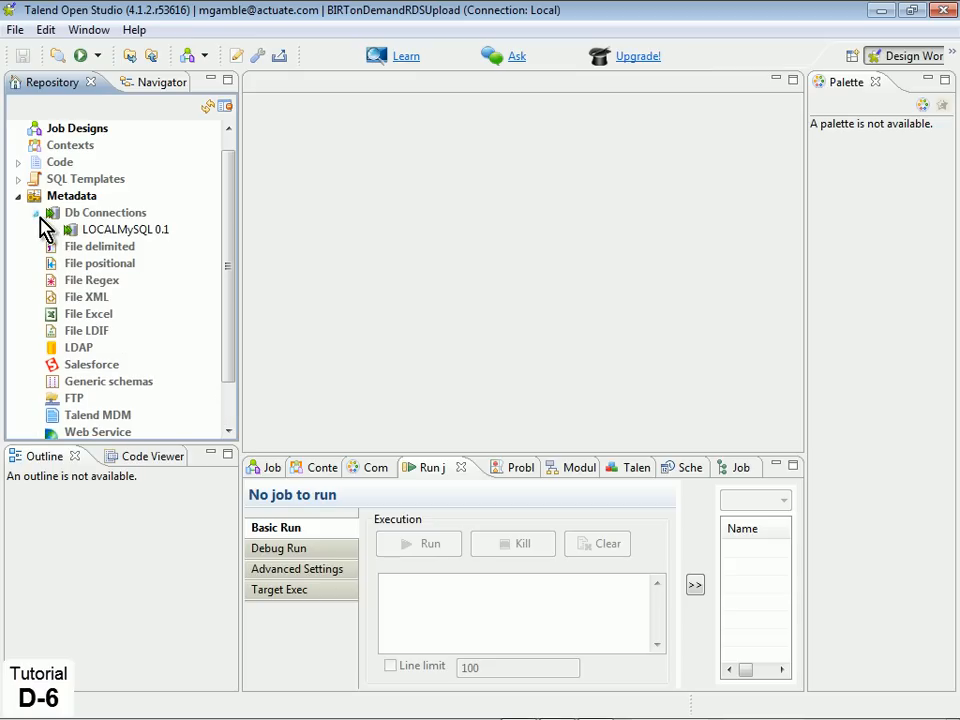
{"action": "right_click", "coordinate": [120, 229]}
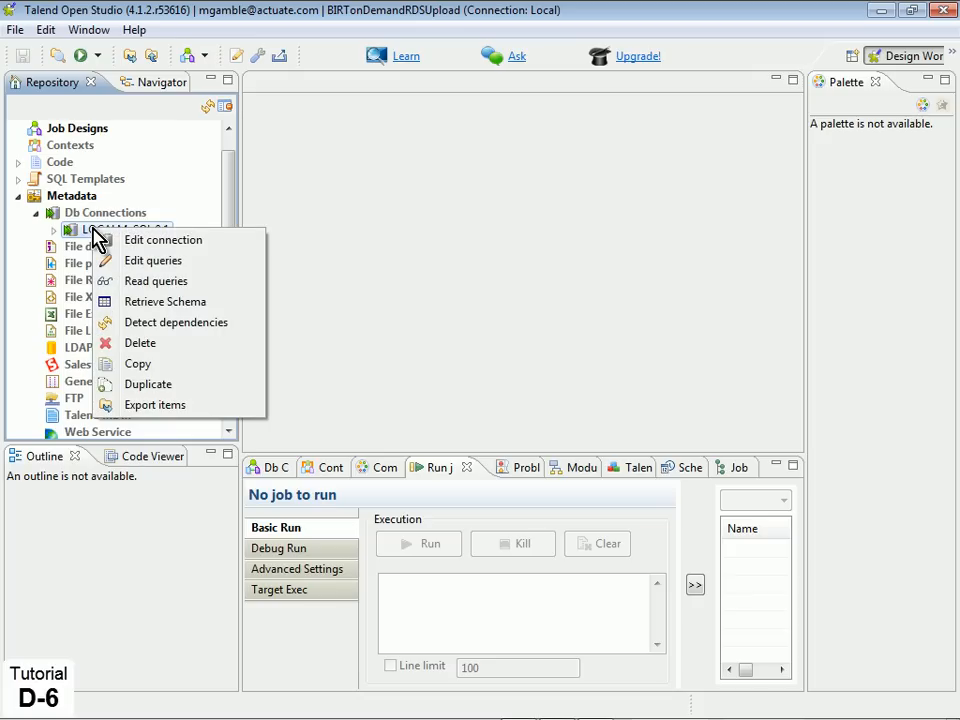
{"action": "mouse_move", "coordinate": [178, 301]}
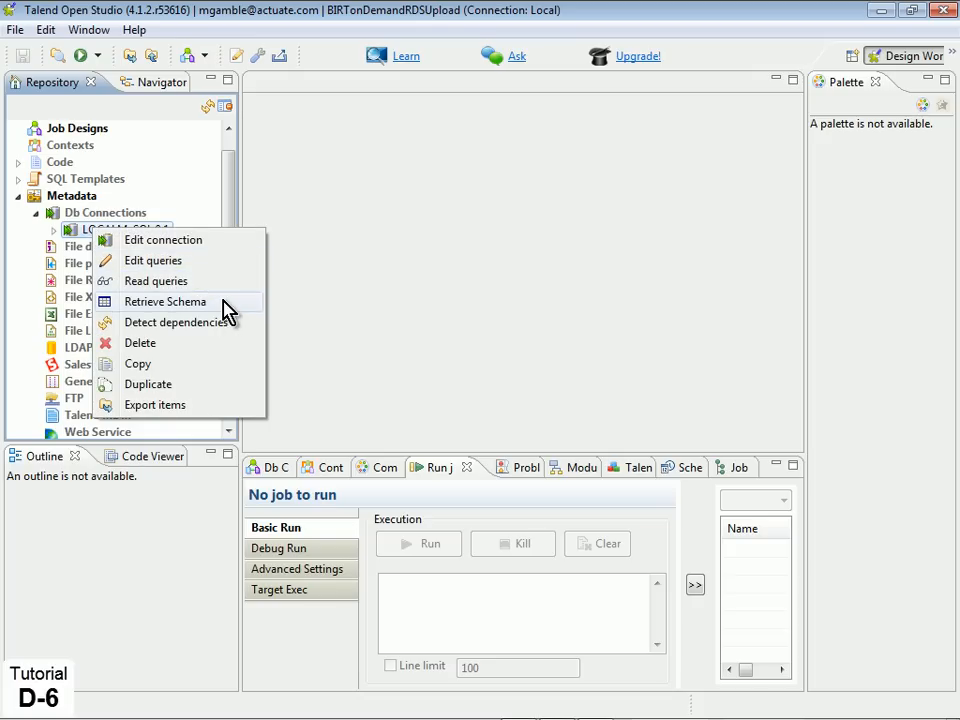
{"action": "left_click", "coordinate": [165, 302]}
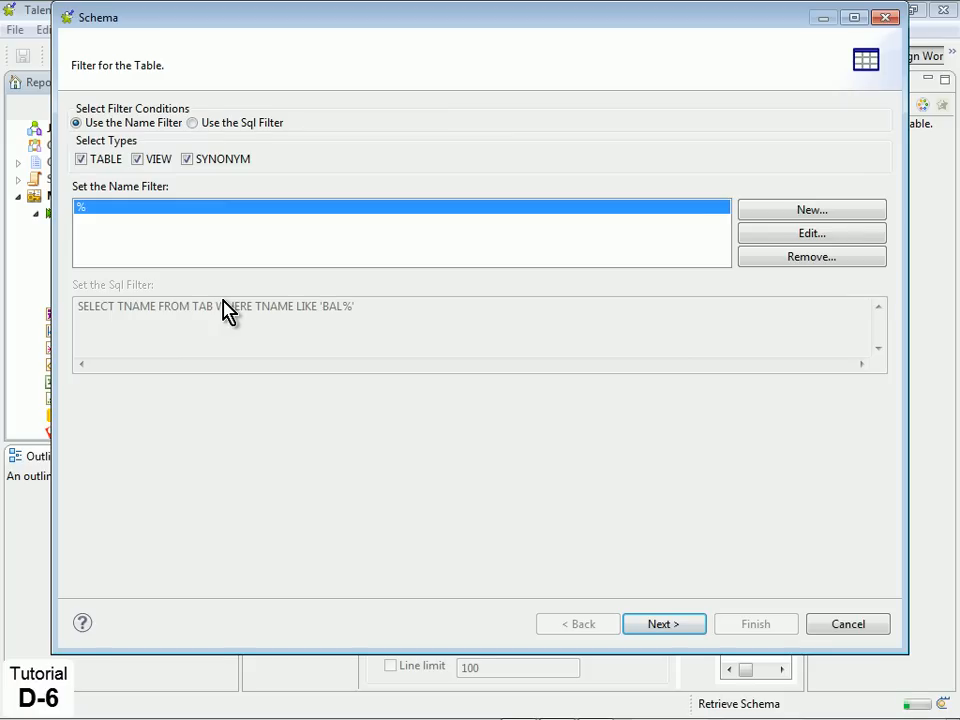
{"action": "mouse_move", "coordinate": [518, 448]}
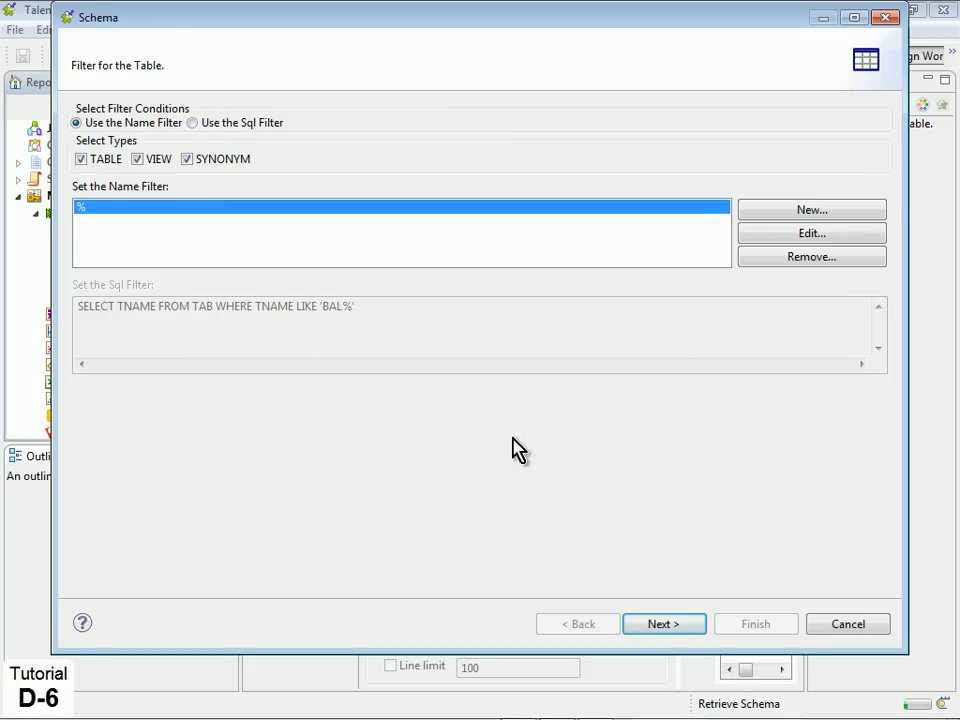
{"action": "left_click", "coordinate": [664, 623]}
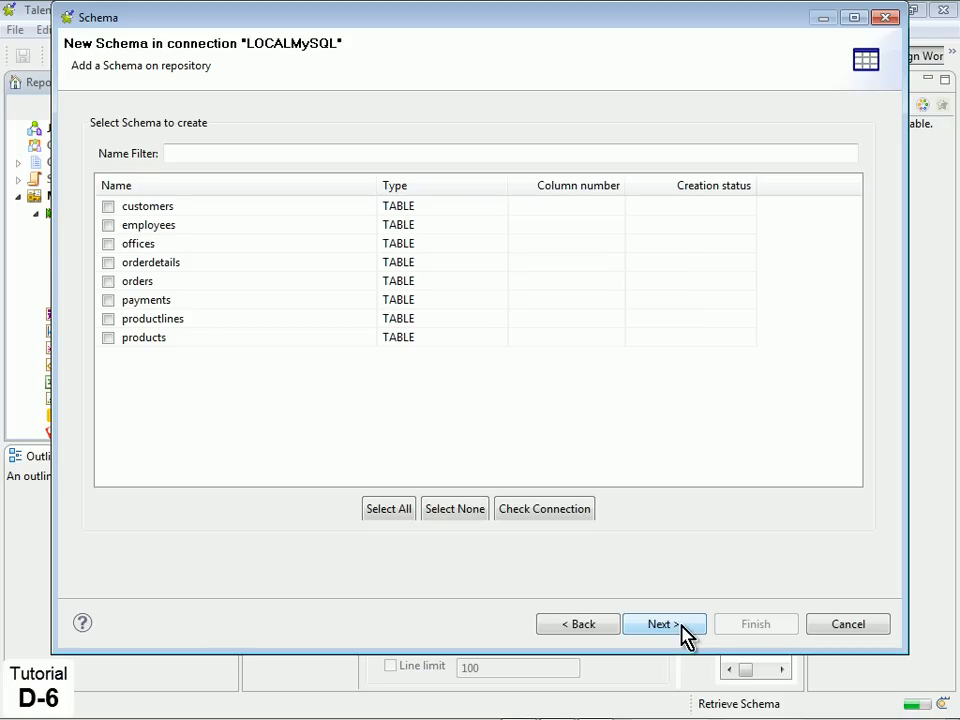
{"action": "mouse_move", "coordinate": [520, 608]}
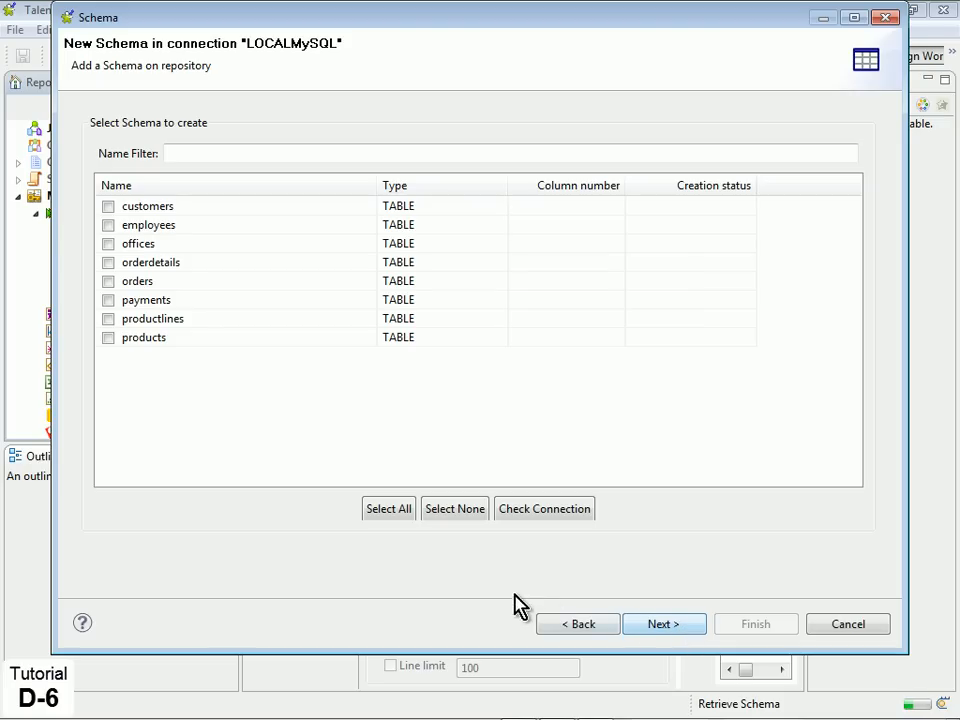
{"action": "left_click", "coordinate": [388, 508]}
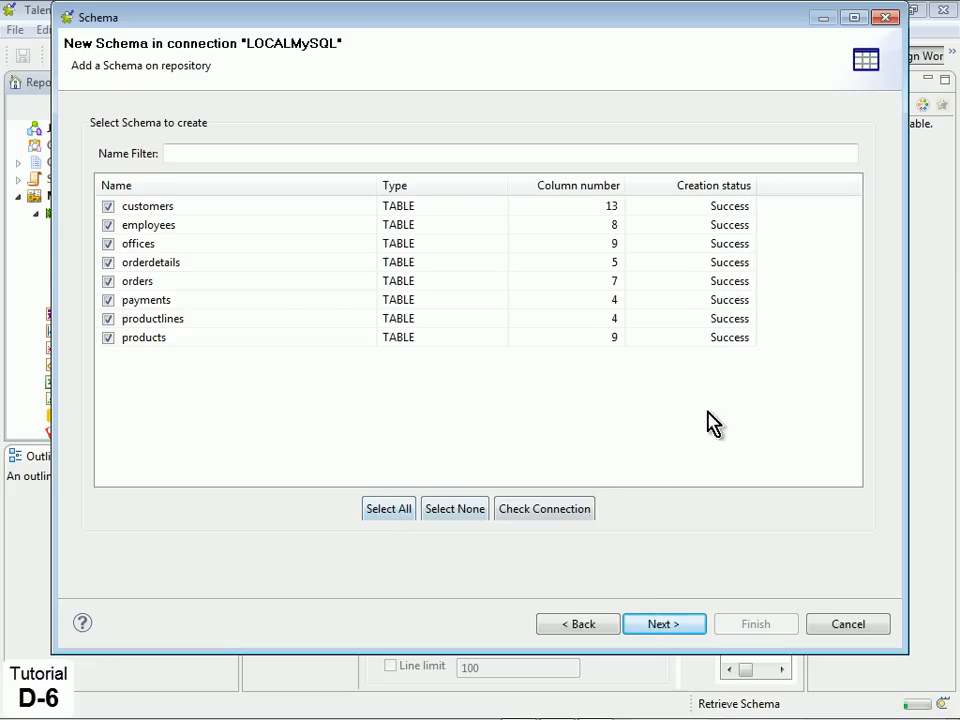
{"action": "mouse_move", "coordinate": [765, 345]}
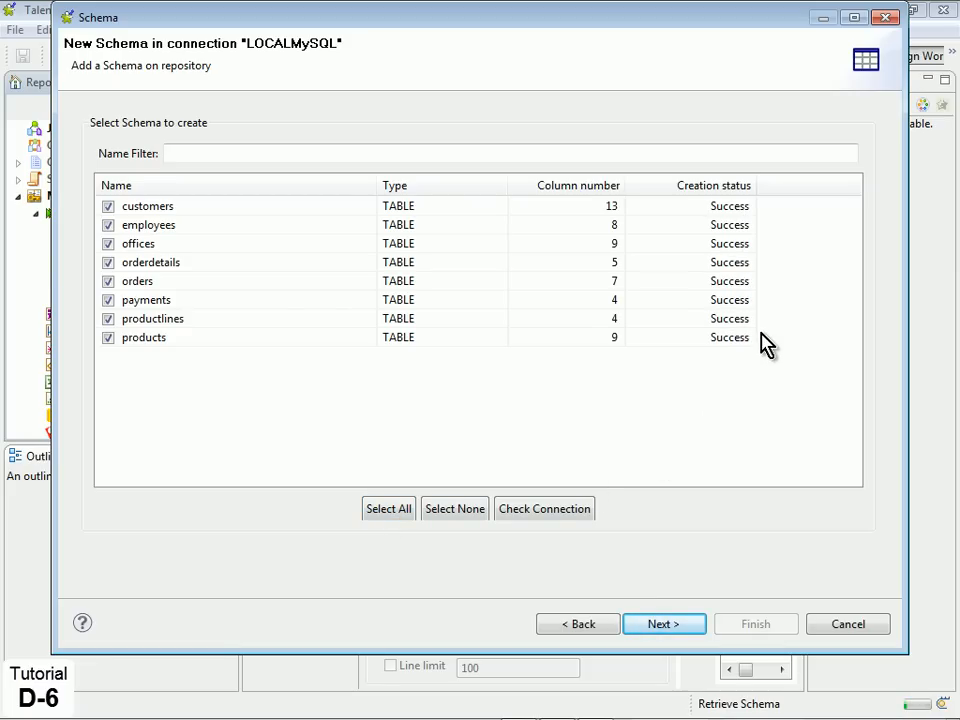
{"action": "mouse_move", "coordinate": [685, 522]}
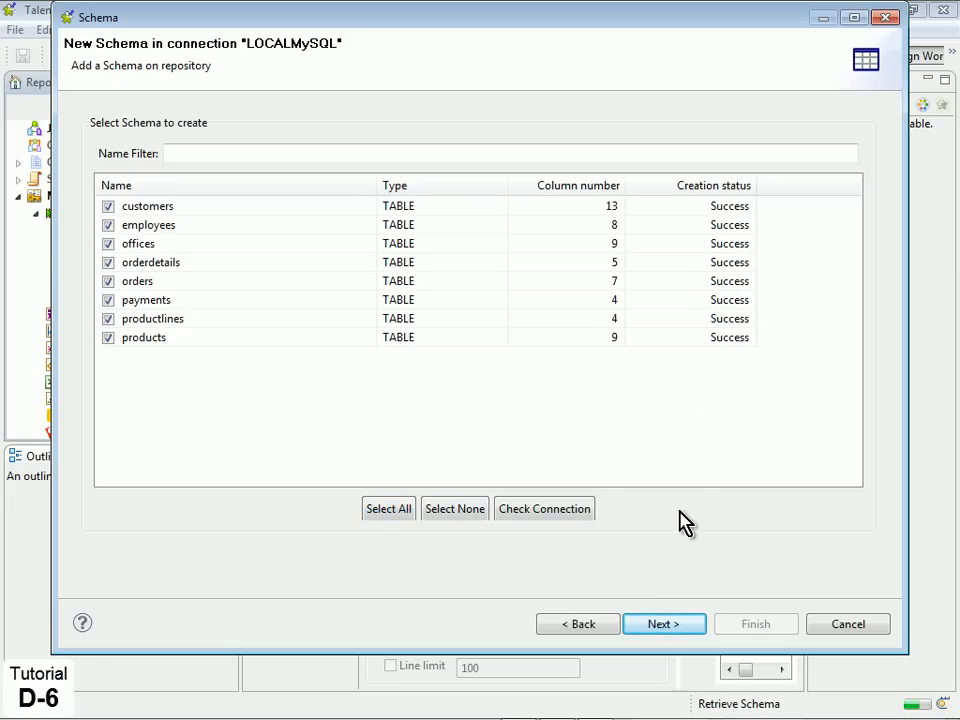
{"action": "left_click", "coordinate": [663, 623]}
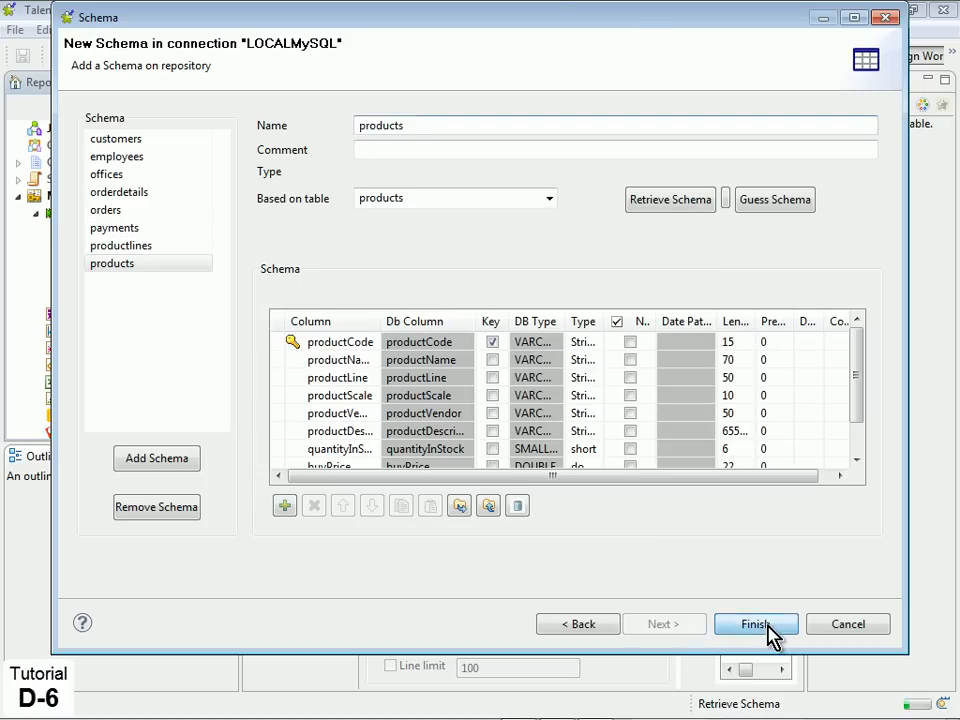
{"action": "left_click", "coordinate": [755, 623]}
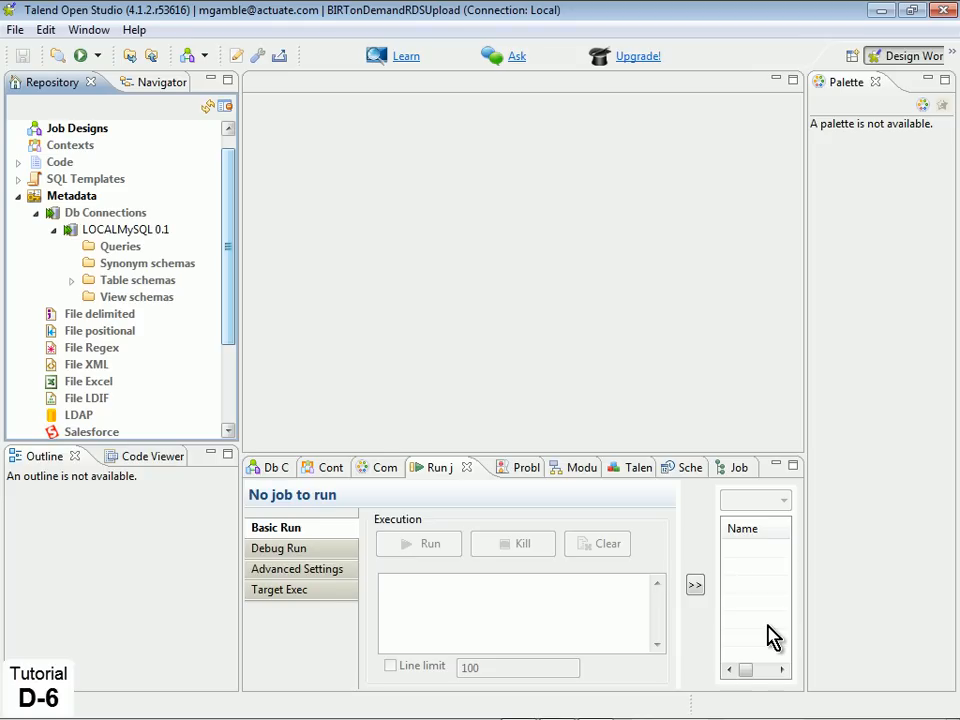
{"action": "mouse_move", "coordinate": [219, 378]}
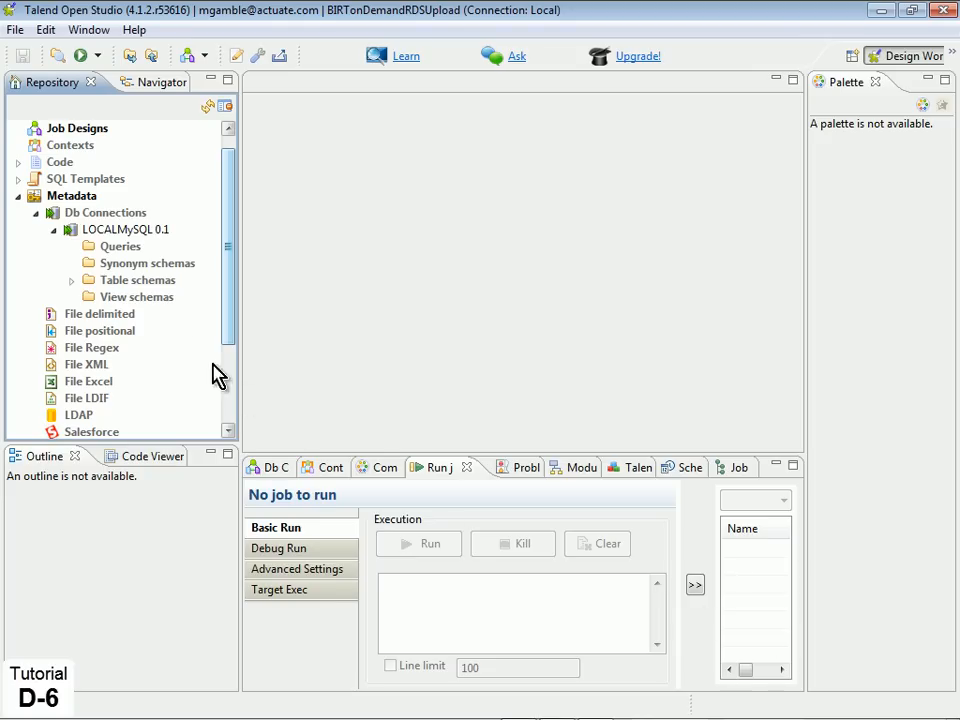
- Begin a database connection named BIRTonDemandRDS and advance to its settings page
{"action": "right_click", "coordinate": [105, 212]}
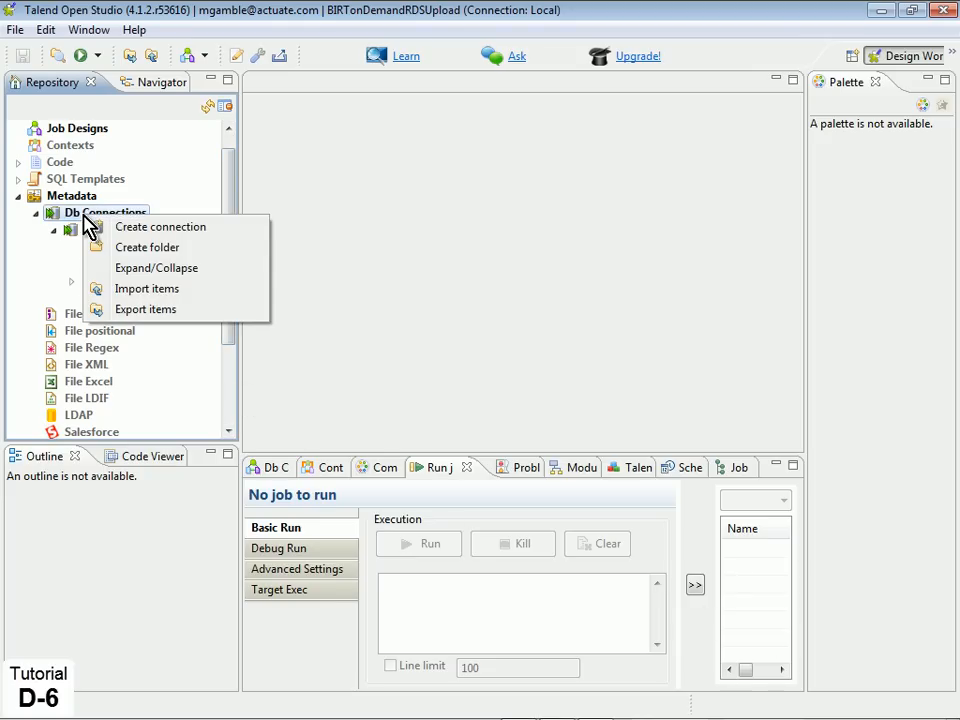
{"action": "left_click", "coordinate": [159, 226]}
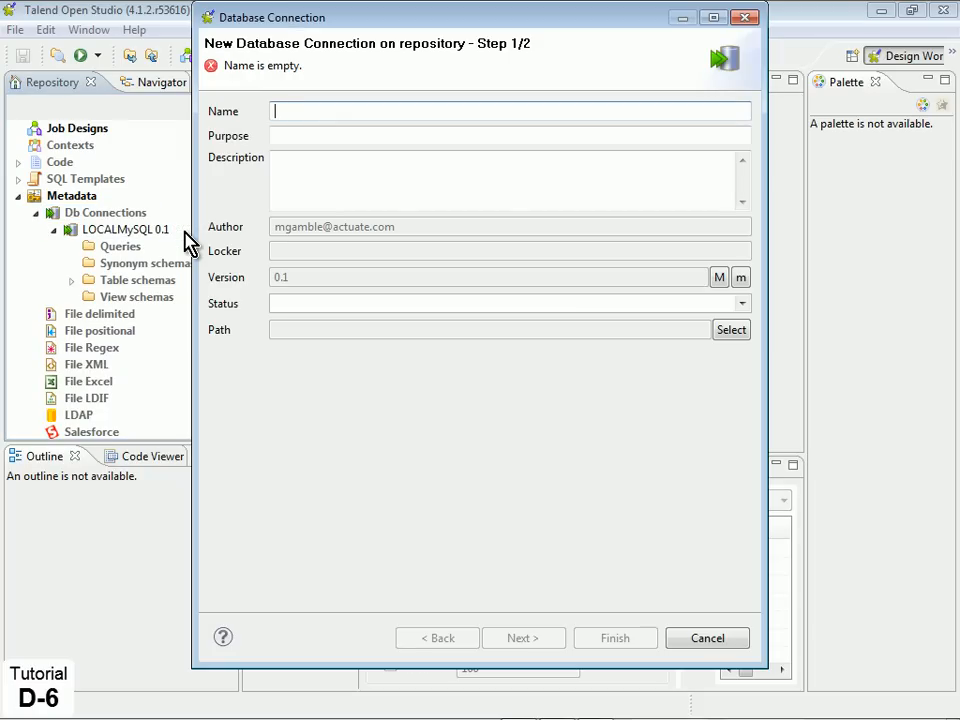
{"action": "type", "text": "BIRTonDemandR"}
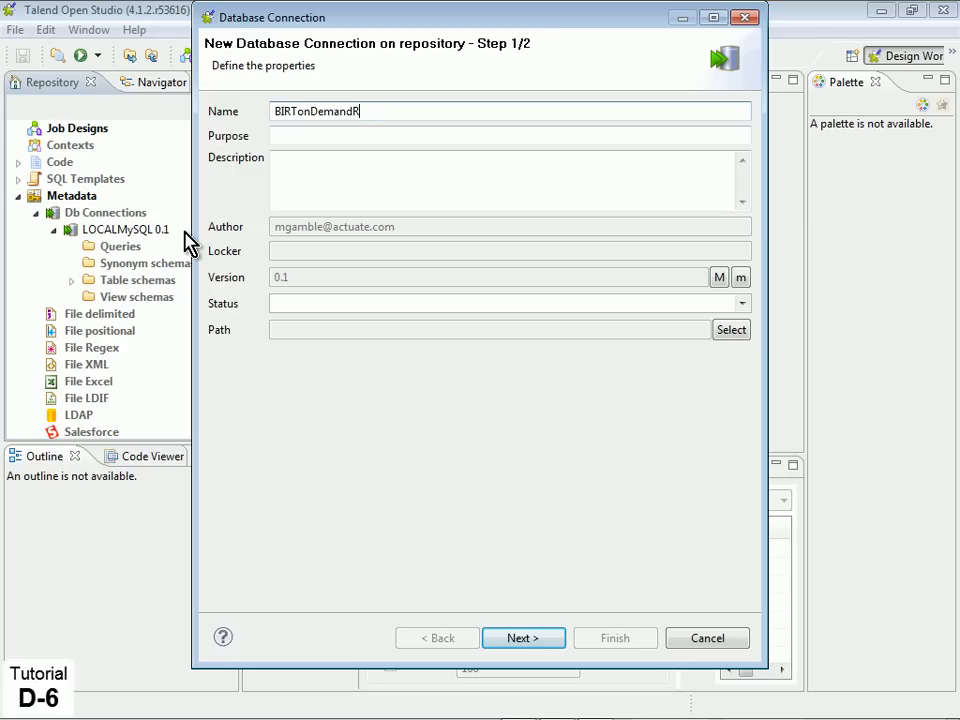
{"action": "type", "text": "DS"}
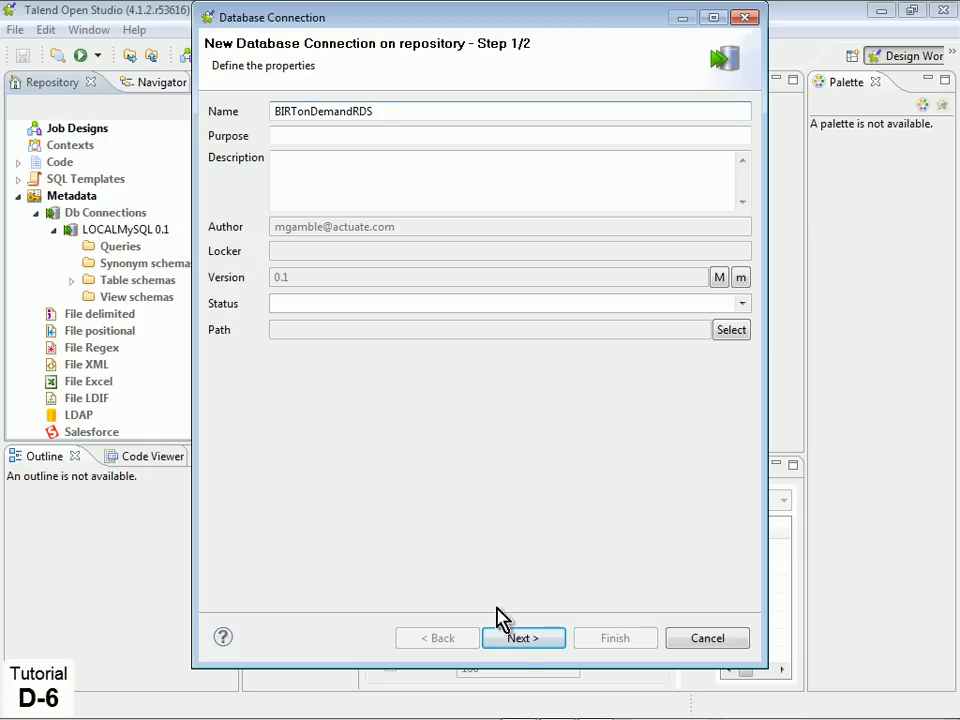
{"action": "left_click", "coordinate": [523, 638]}
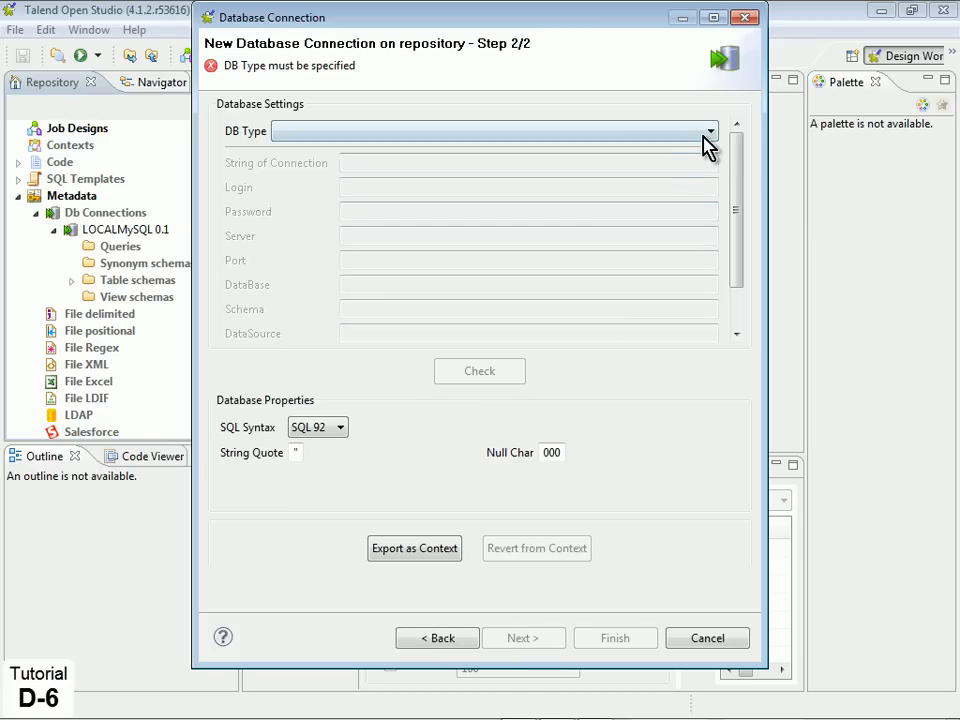
- Configure BIRTonDemandRDS as MySQL 5 at db.birtondemand.com:3306, test successfully, and save
{"action": "left_click", "coordinate": [710, 131]}
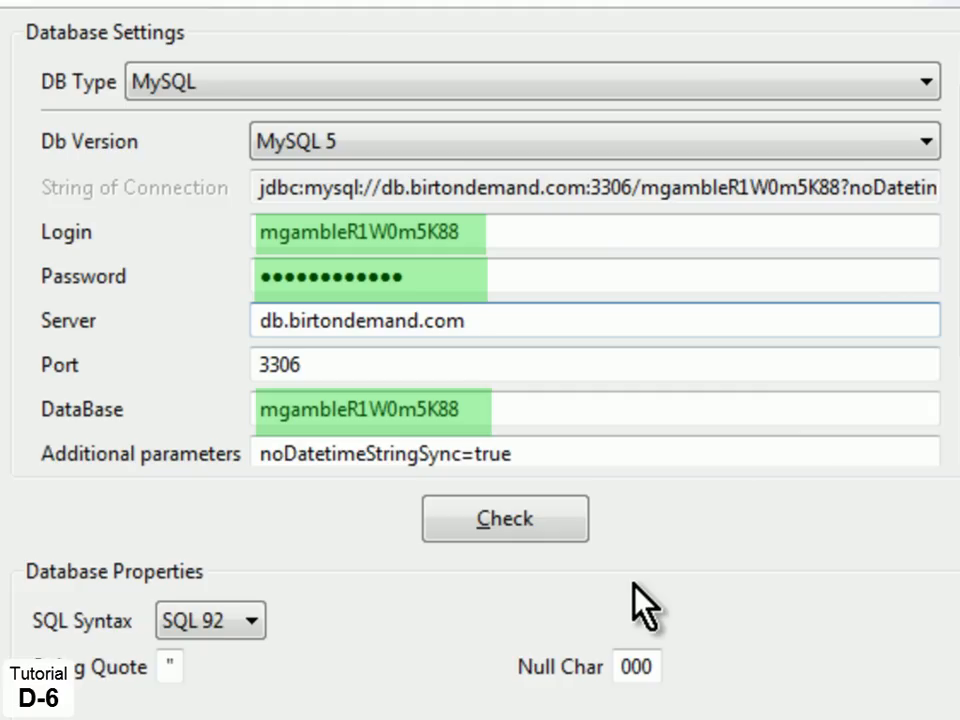
{"action": "left_click", "coordinate": [463, 320]}
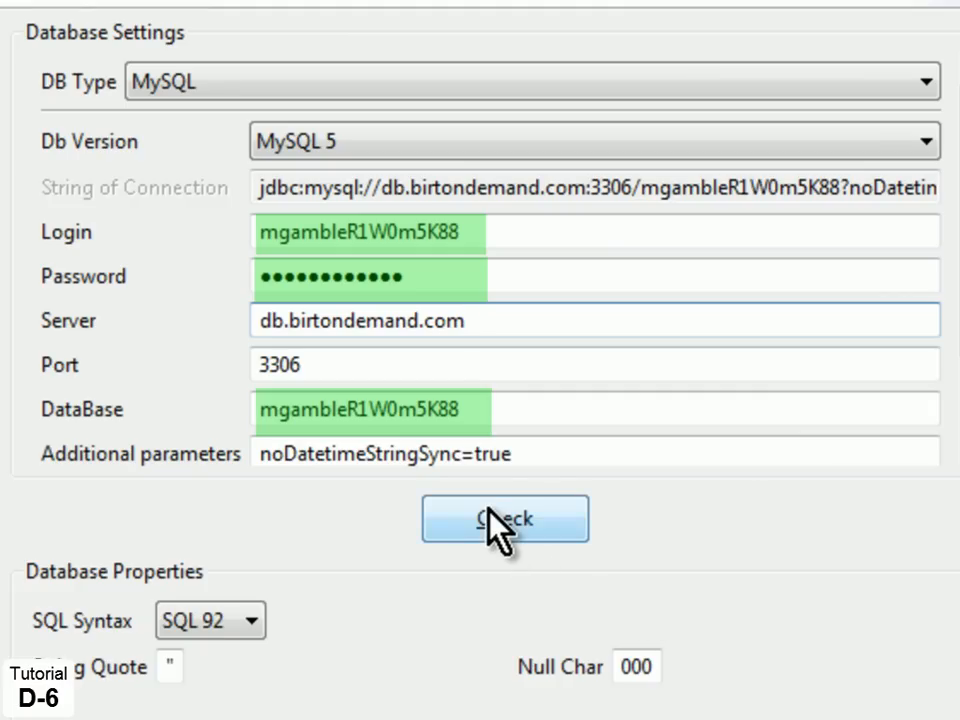
{"action": "left_click", "coordinate": [504, 518]}
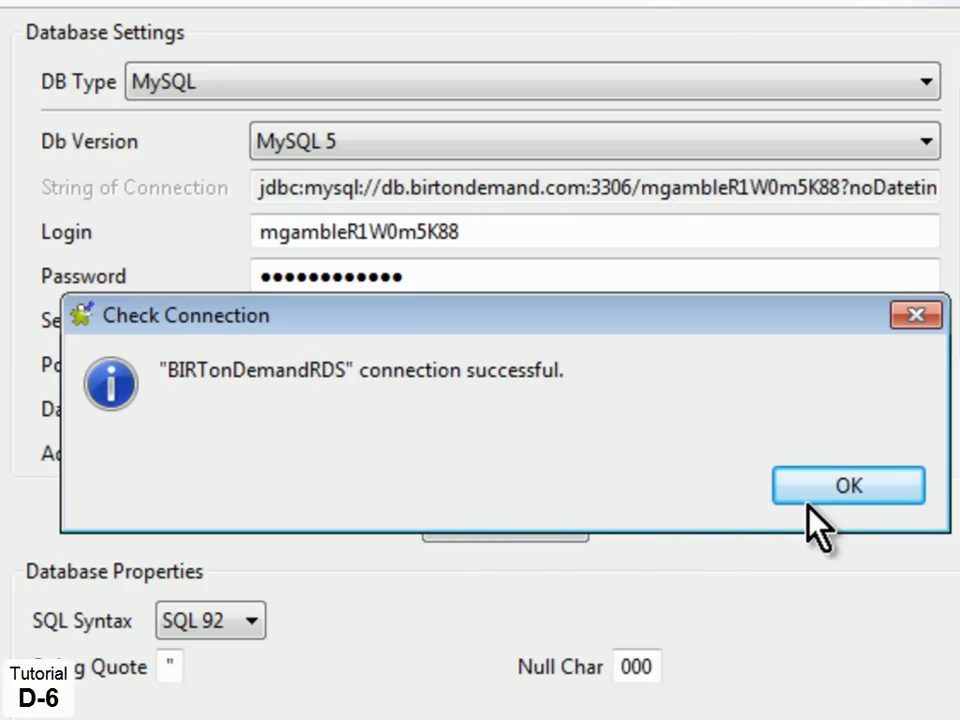
{"action": "left_click", "coordinate": [848, 485]}
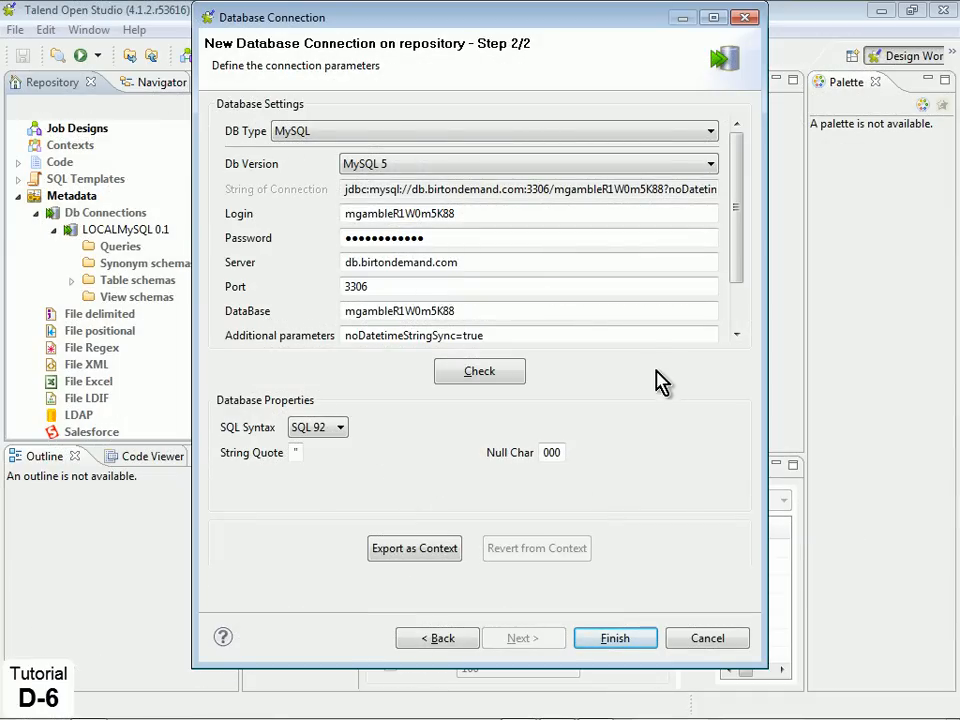
{"action": "left_click", "coordinate": [615, 638]}
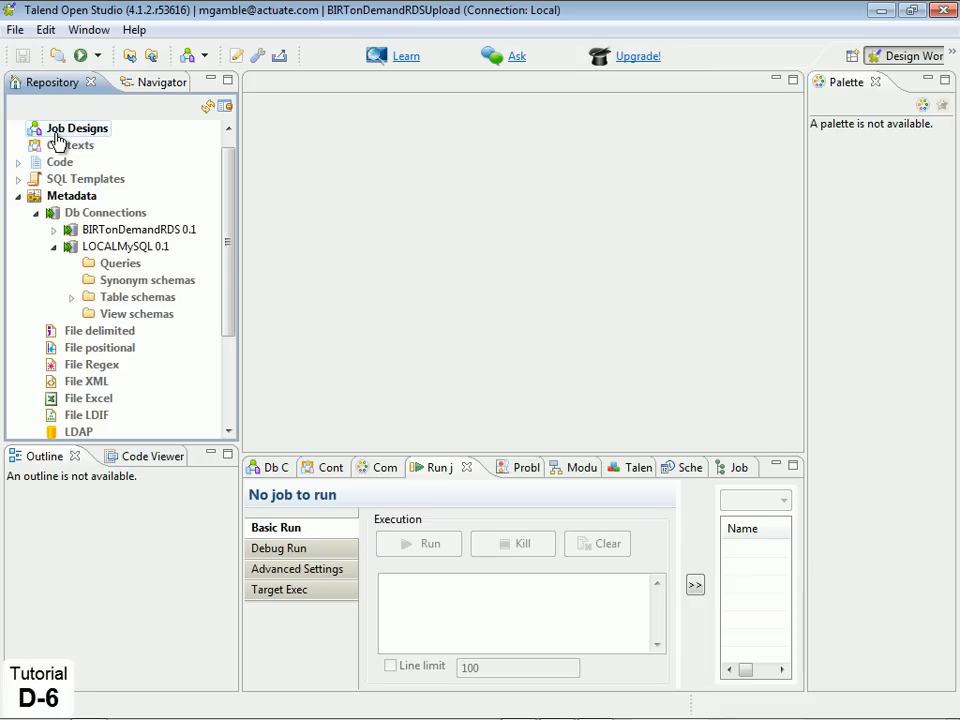
- Create the SyncBIRTonDemandRDS job under Job Designs
{"action": "right_click", "coordinate": [79, 128]}
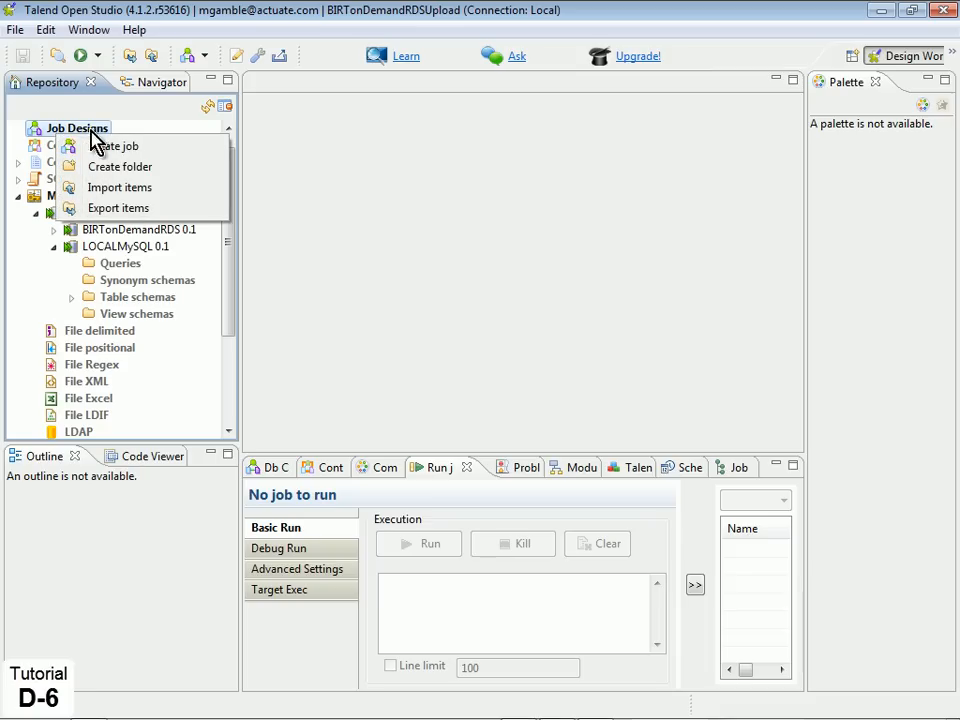
{"action": "left_click", "coordinate": [113, 146]}
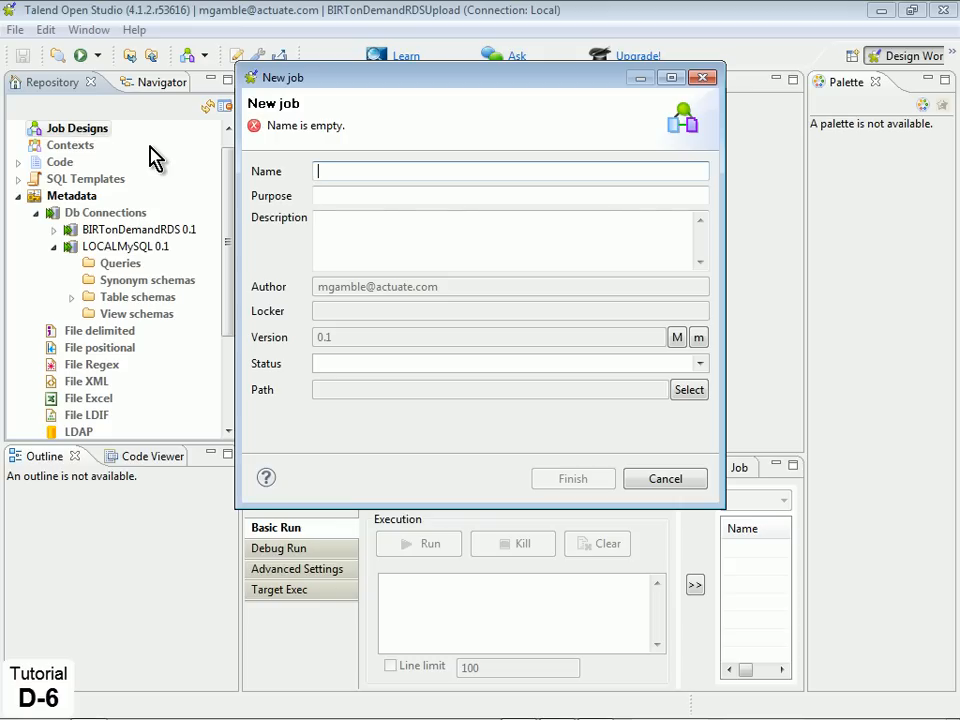
{"action": "type", "text": "SyncBIRTonDemandRDS"}
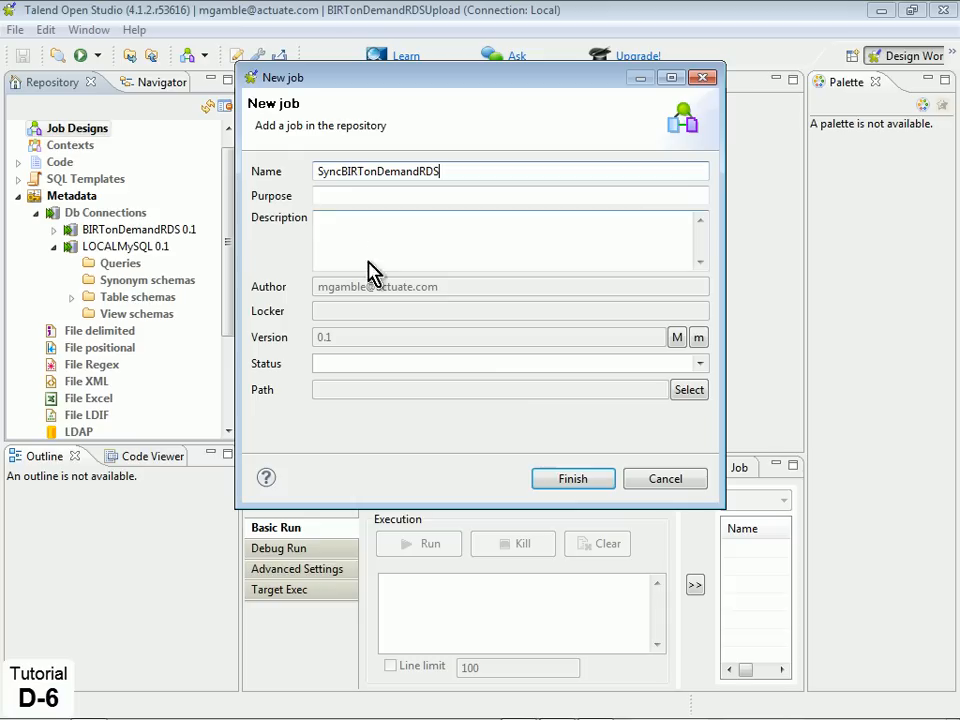
{"action": "left_click", "coordinate": [572, 478]}
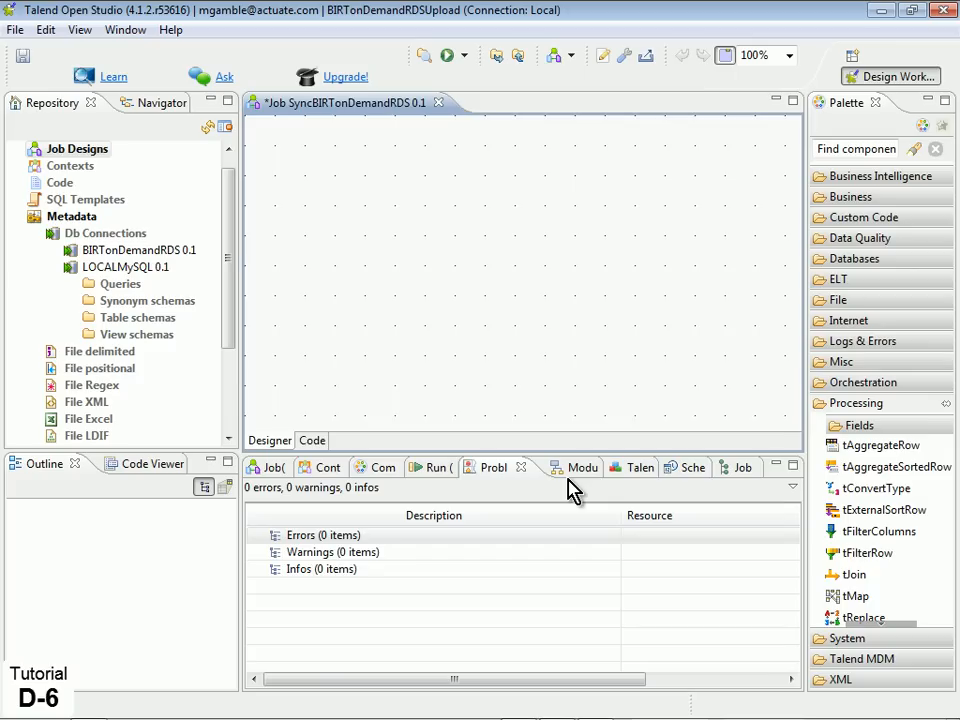
{"action": "mouse_move", "coordinate": [318, 440]}
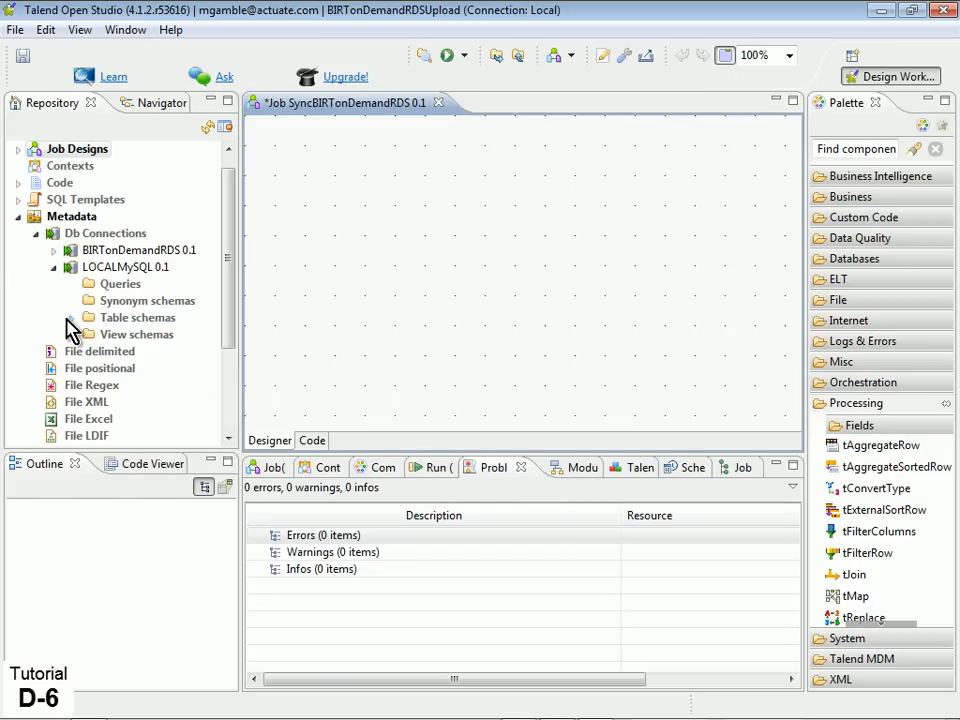
- Drop the LOCALMySQL customers table onto the canvas as a tMysqlInput component
{"action": "left_click", "coordinate": [72, 317]}
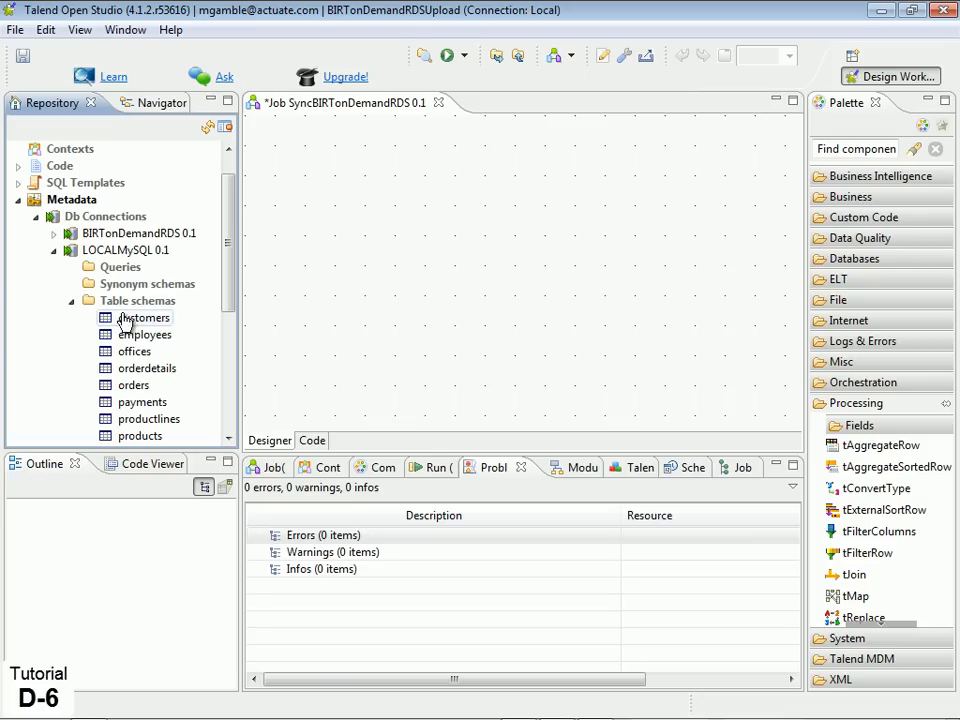
{"action": "mouse_move", "coordinate": [167, 424]}
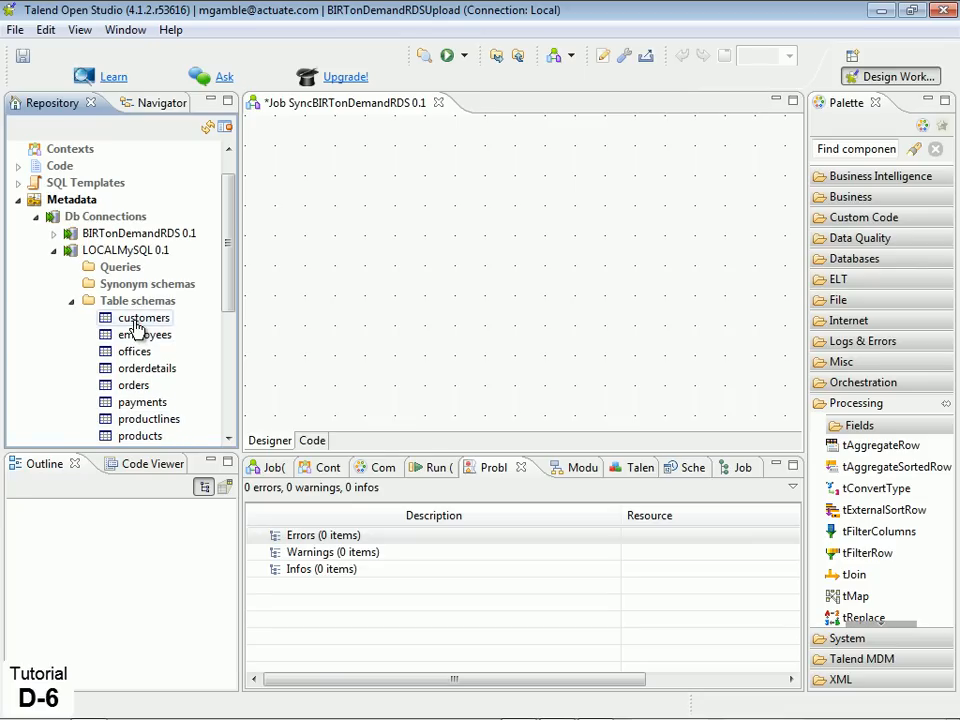
{"action": "left_click", "coordinate": [143, 318]}
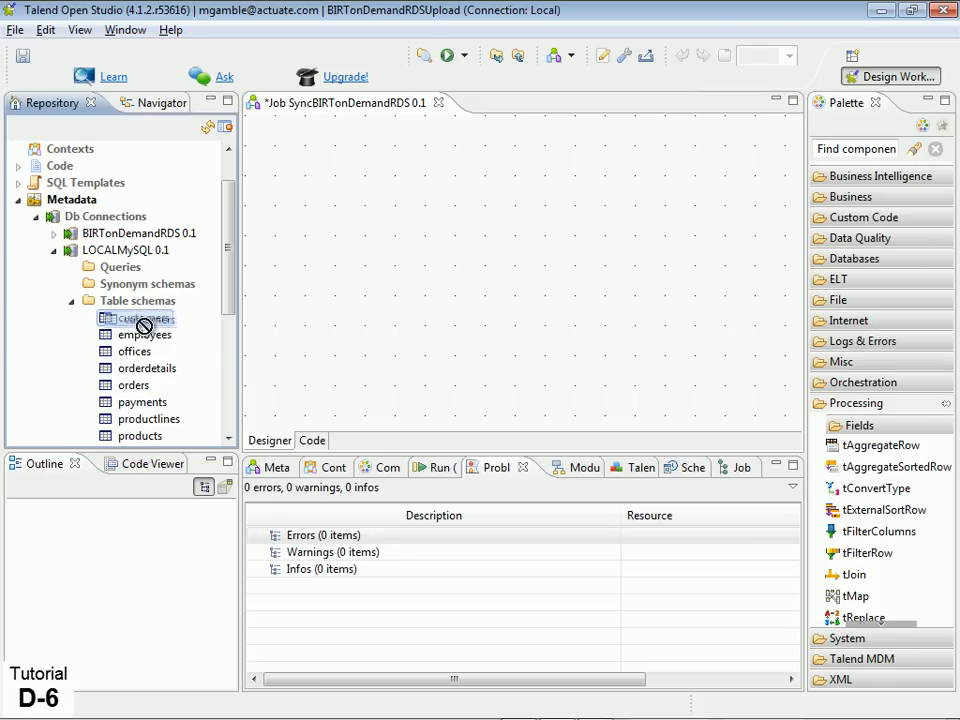
{"action": "left_click_drag", "start_coordinate": [135, 318], "coordinate": [360, 178]}
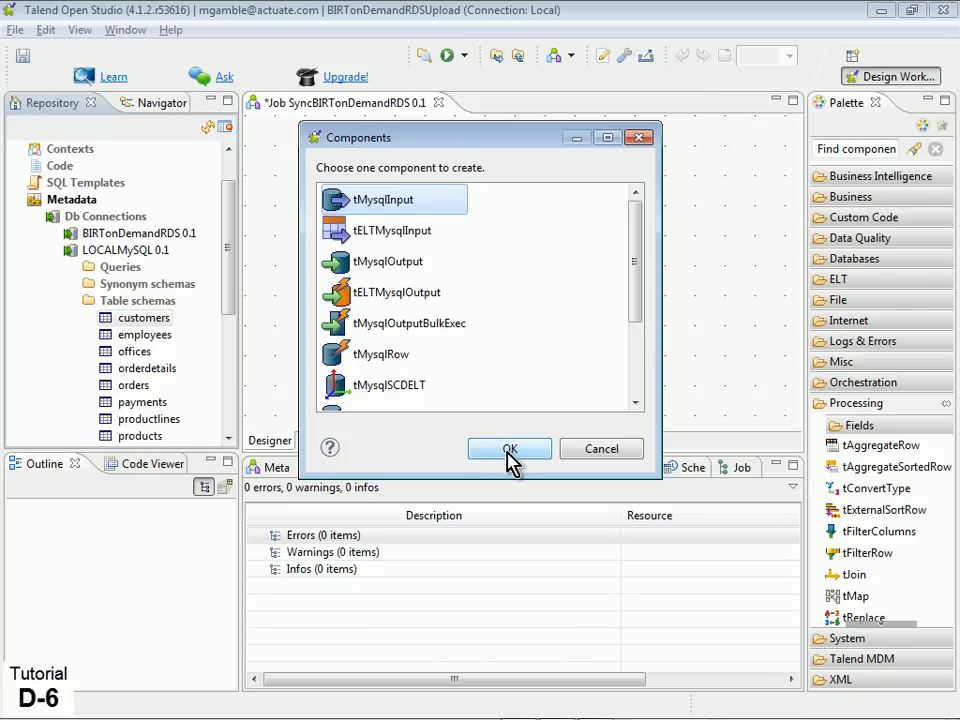
{"action": "left_click", "coordinate": [509, 448]}
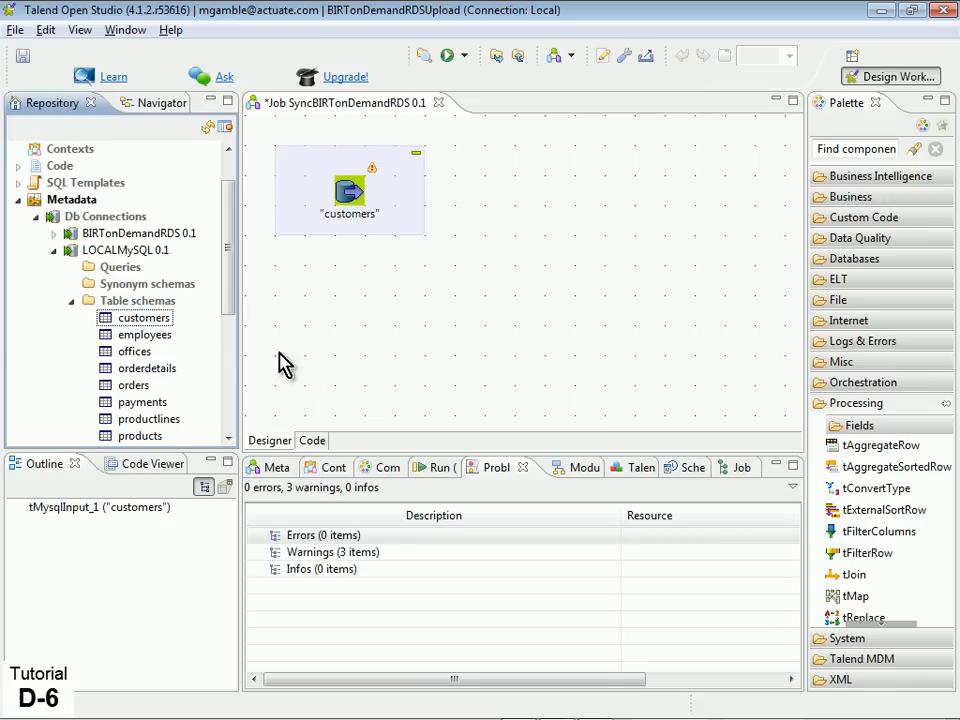
{"action": "left_click", "coordinate": [140, 233]}
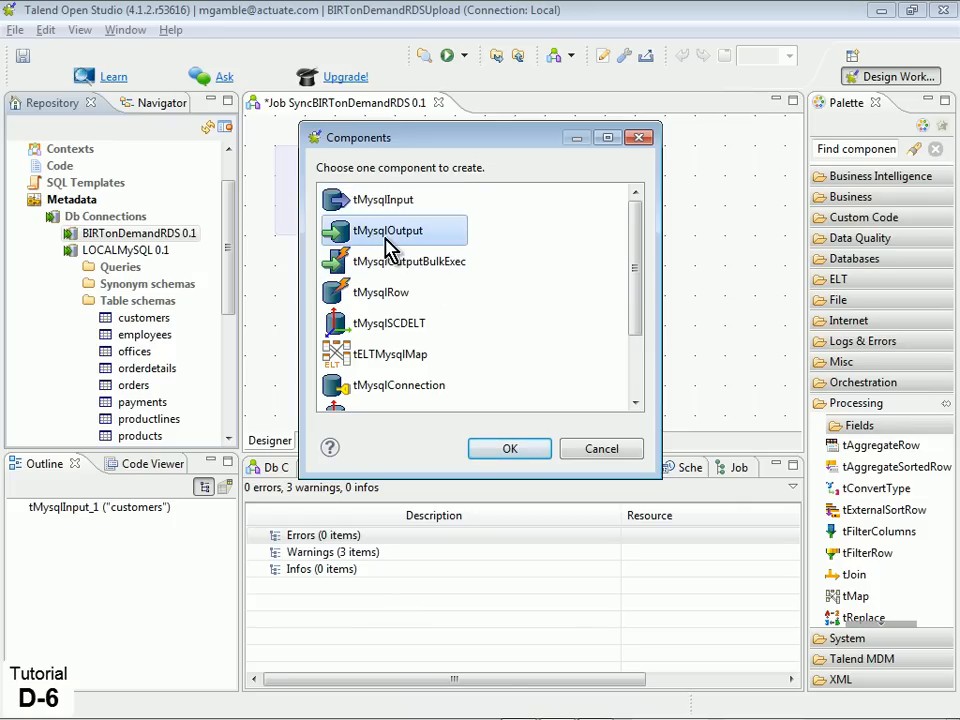
- Add BIRTonDemandRDS to the job as a tMysqlOutput component
{"action": "left_click", "coordinate": [509, 448]}
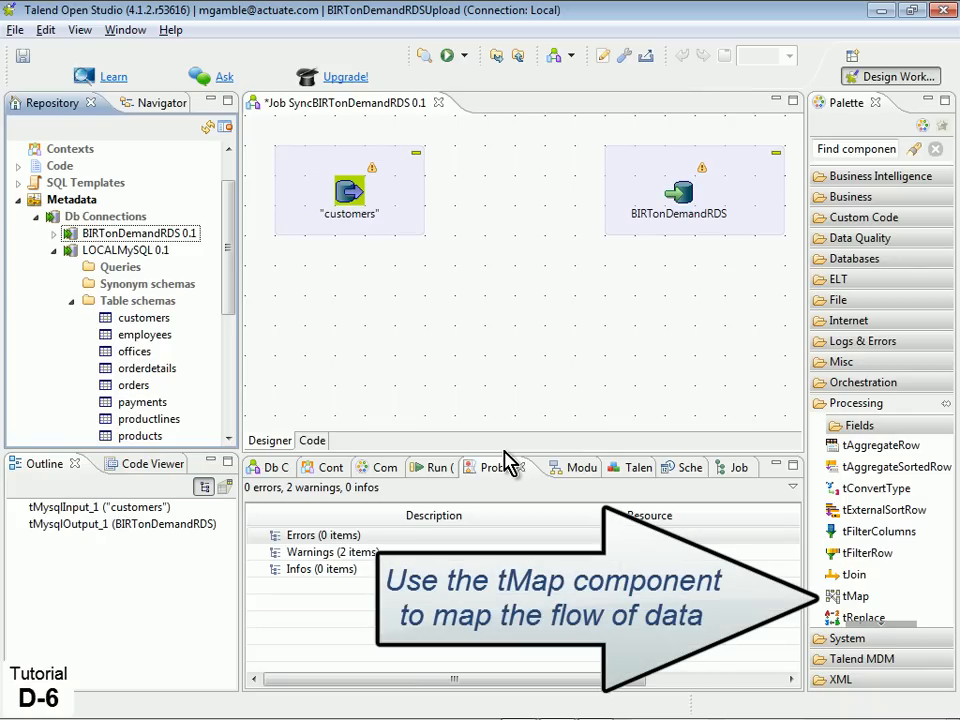
{"action": "mouse_move", "coordinate": [879, 531]}
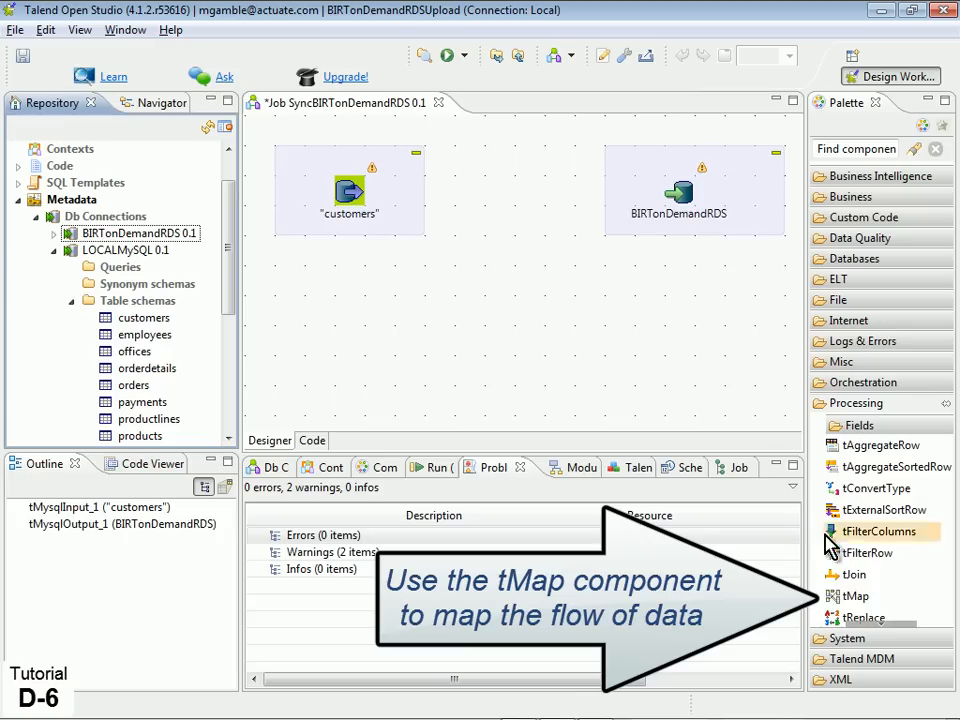
{"action": "mouse_move", "coordinate": [849, 596]}
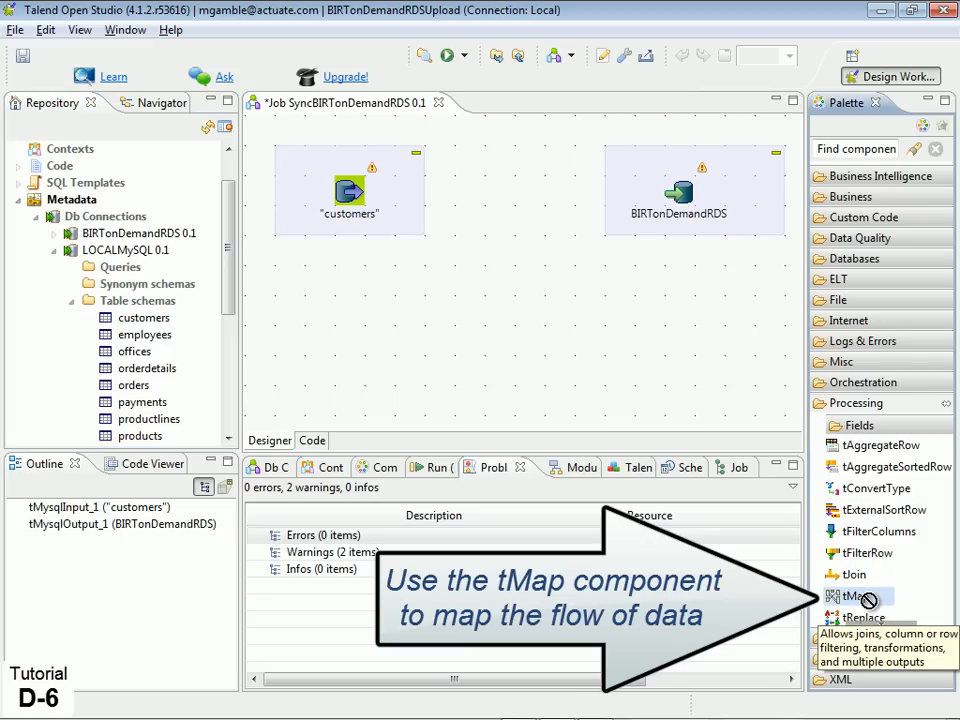
{"action": "mouse_move", "coordinate": [500, 215]}
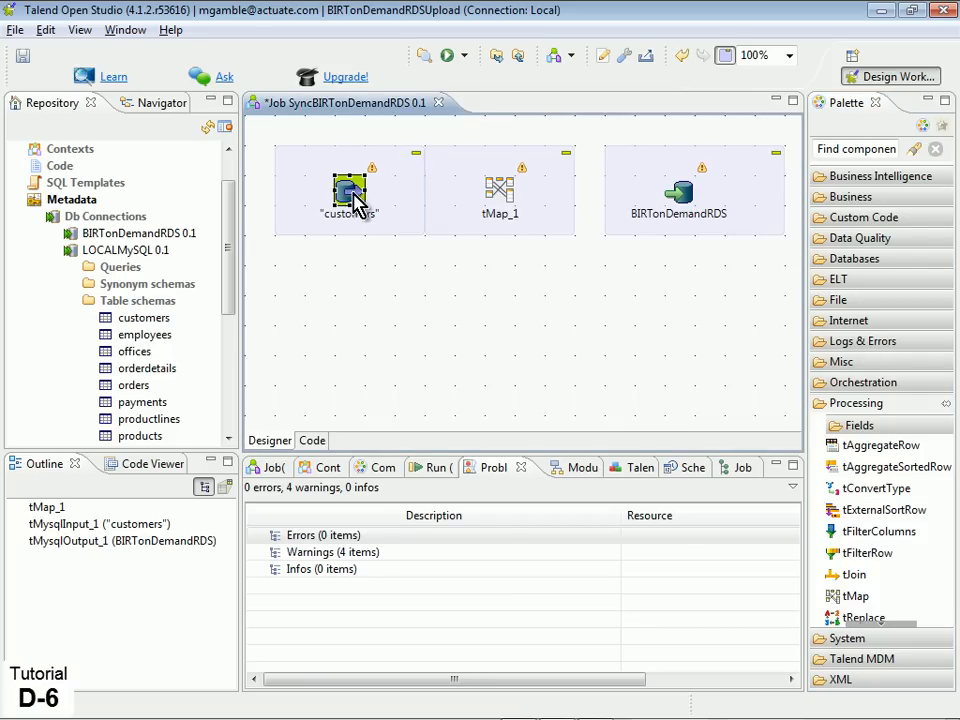
- Route customers through tMap_1 into BIRTonDemandRDS via a Main output named 'customers'
{"action": "left_click_drag", "start_coordinate": [350, 190], "coordinate": [455, 195]}
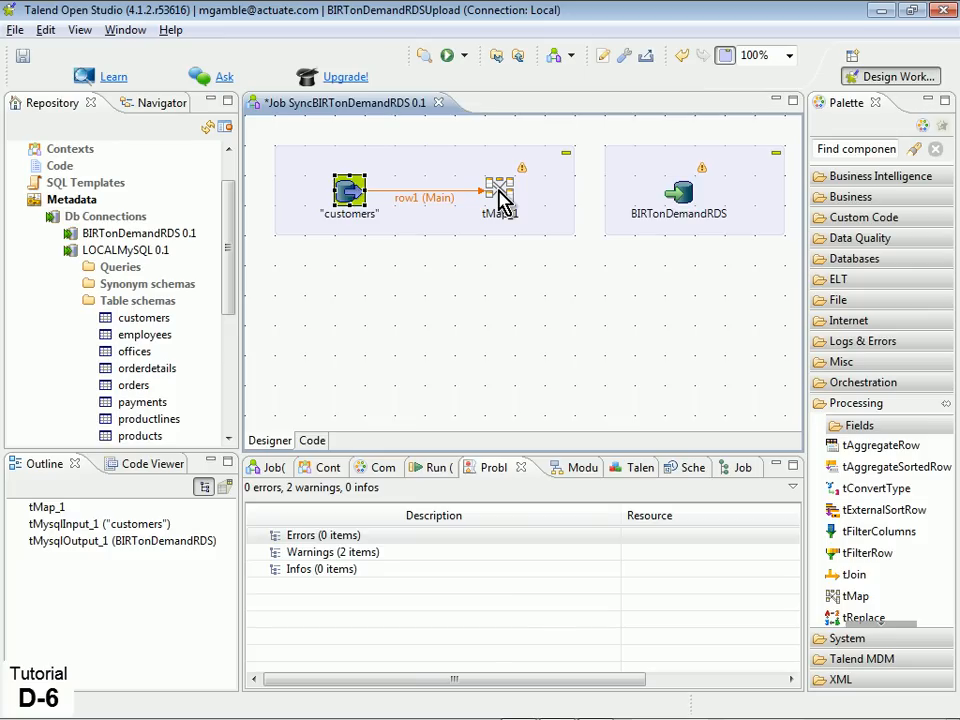
{"action": "mouse_move", "coordinate": [502, 197]}
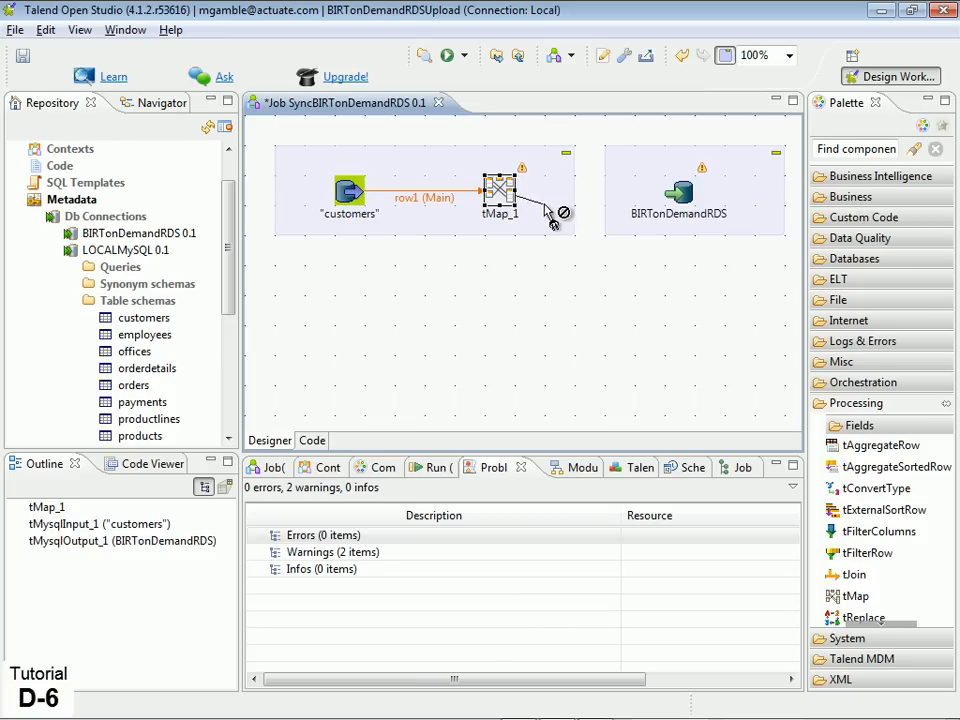
{"action": "left_click_drag", "start_coordinate": [500, 190], "coordinate": [680, 195]}
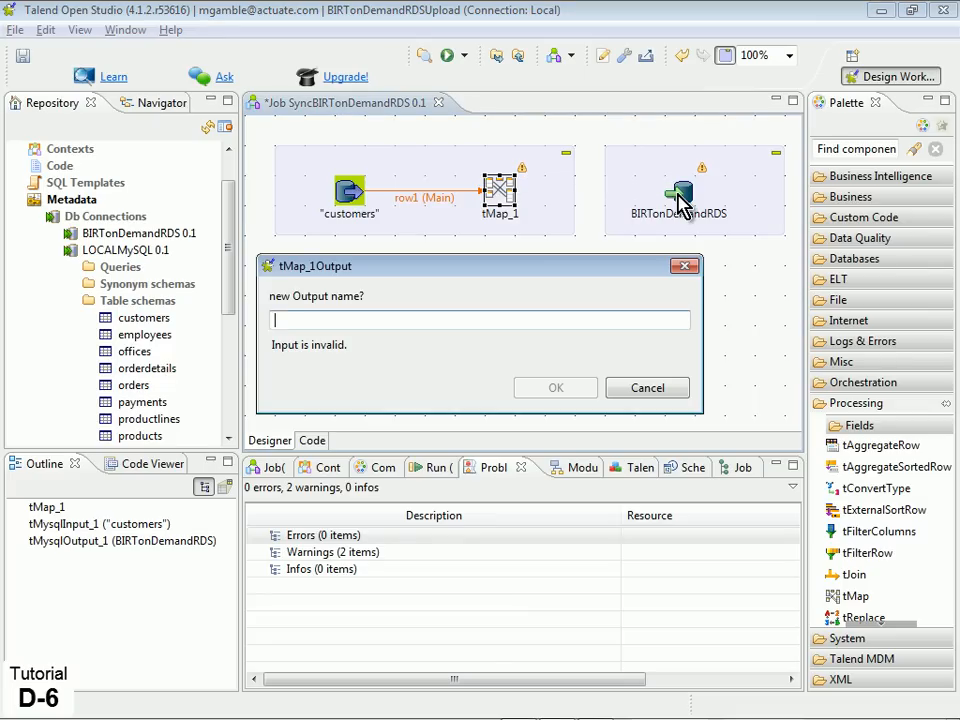
{"action": "type", "text": "customers"}
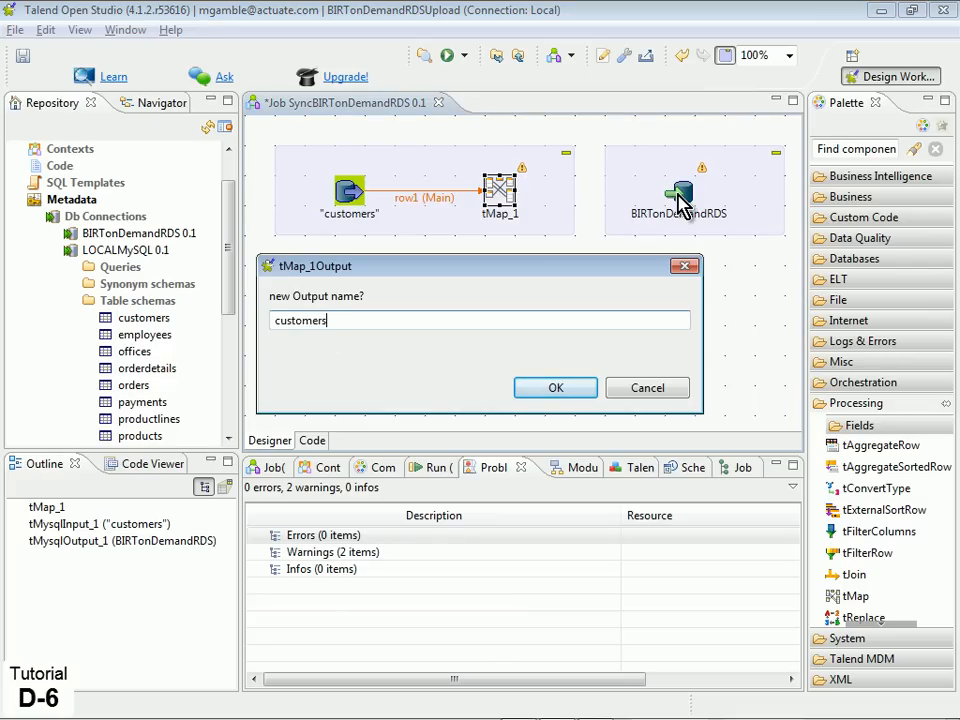
{"action": "left_click", "coordinate": [555, 388]}
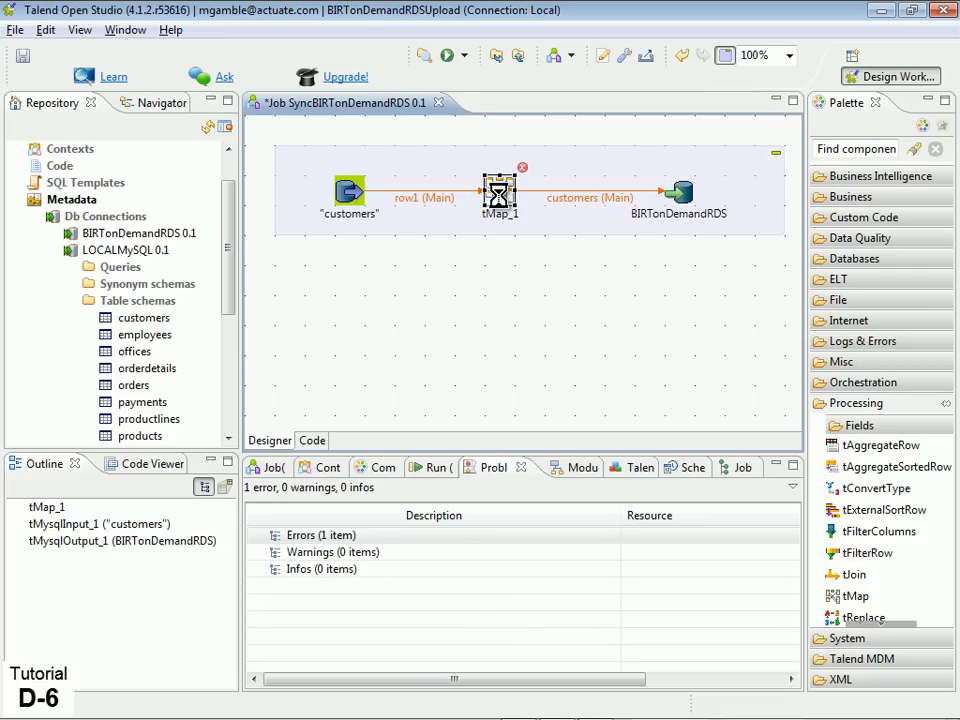
- Auto-map all thirteen row1 columns to the customers output in tMap_1, propagating changes
{"action": "double_click", "coordinate": [499, 192]}
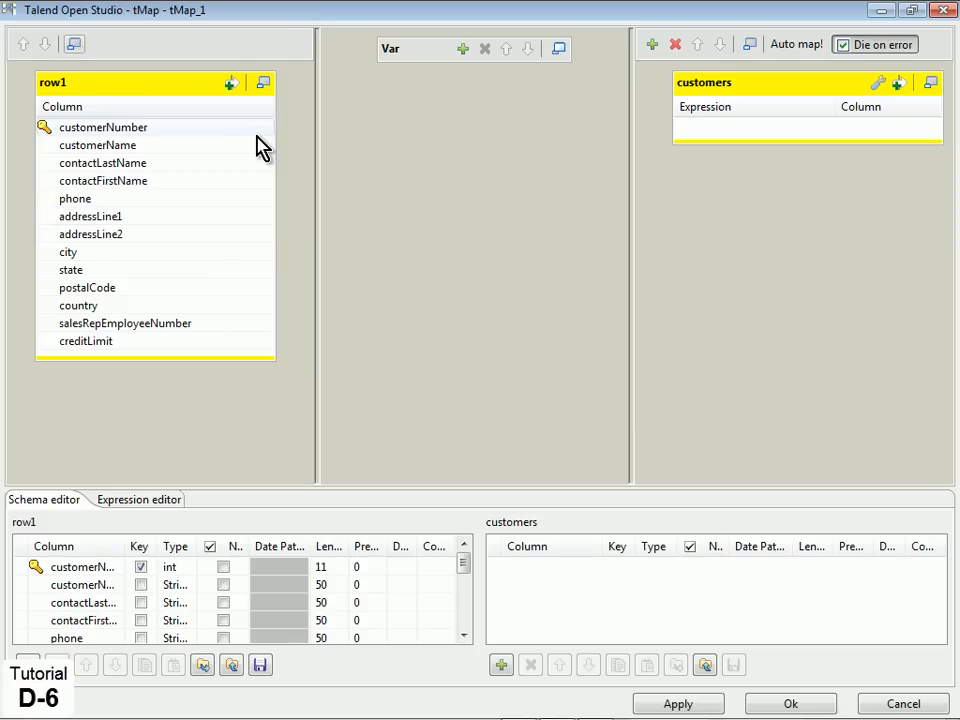
{"action": "mouse_move", "coordinate": [787, 190]}
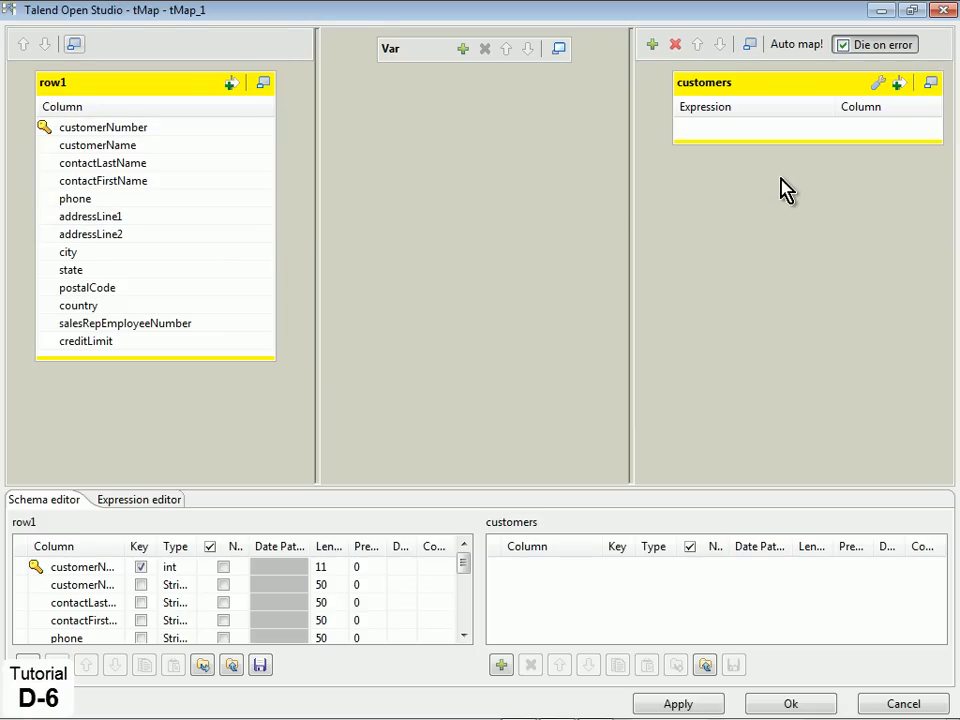
{"action": "mouse_move", "coordinate": [793, 185]}
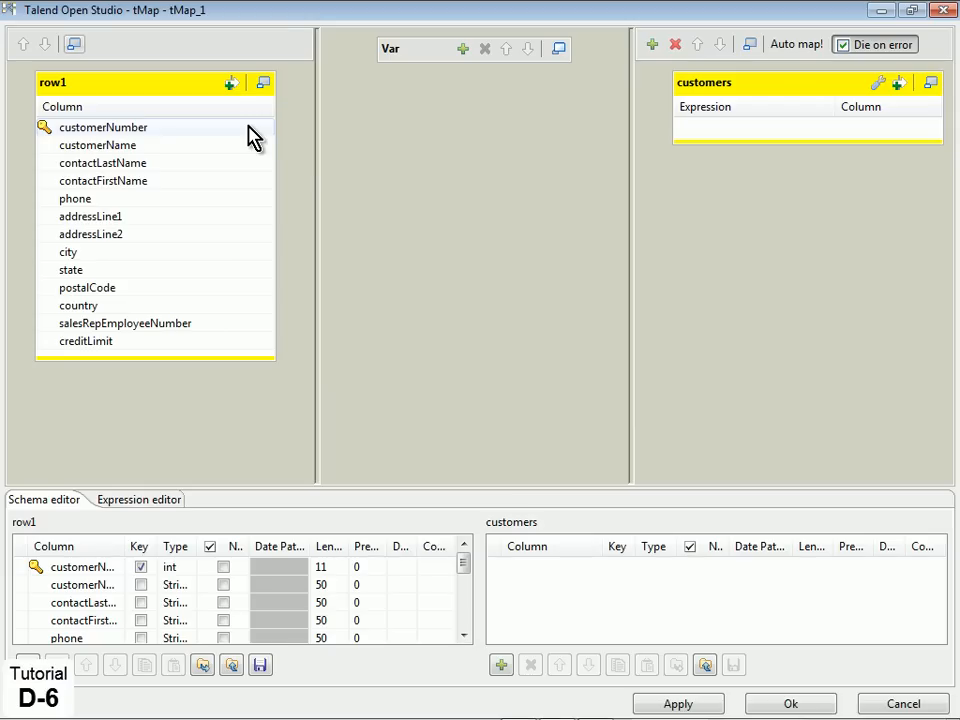
{"action": "left_click", "coordinate": [97, 145]}
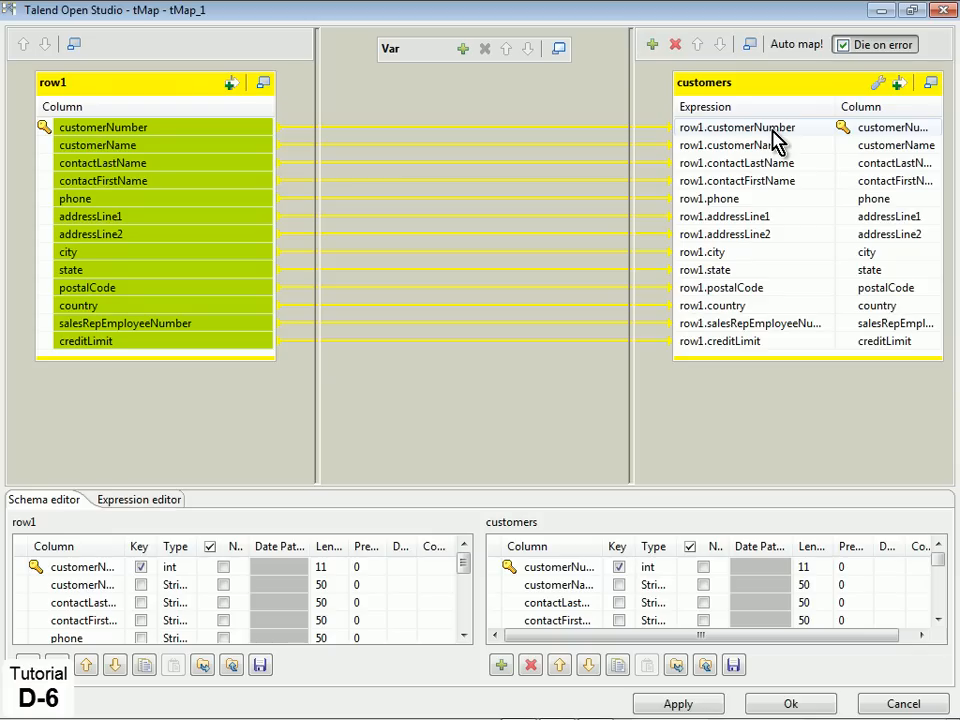
{"action": "mouse_move", "coordinate": [700, 345]}
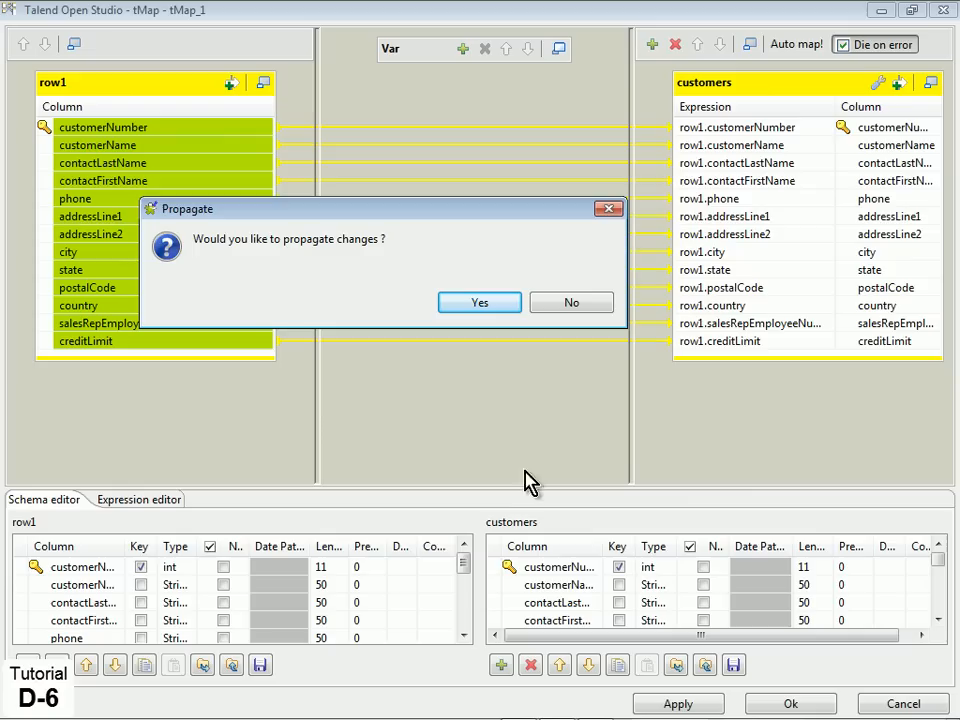
{"action": "left_click", "coordinate": [479, 302]}
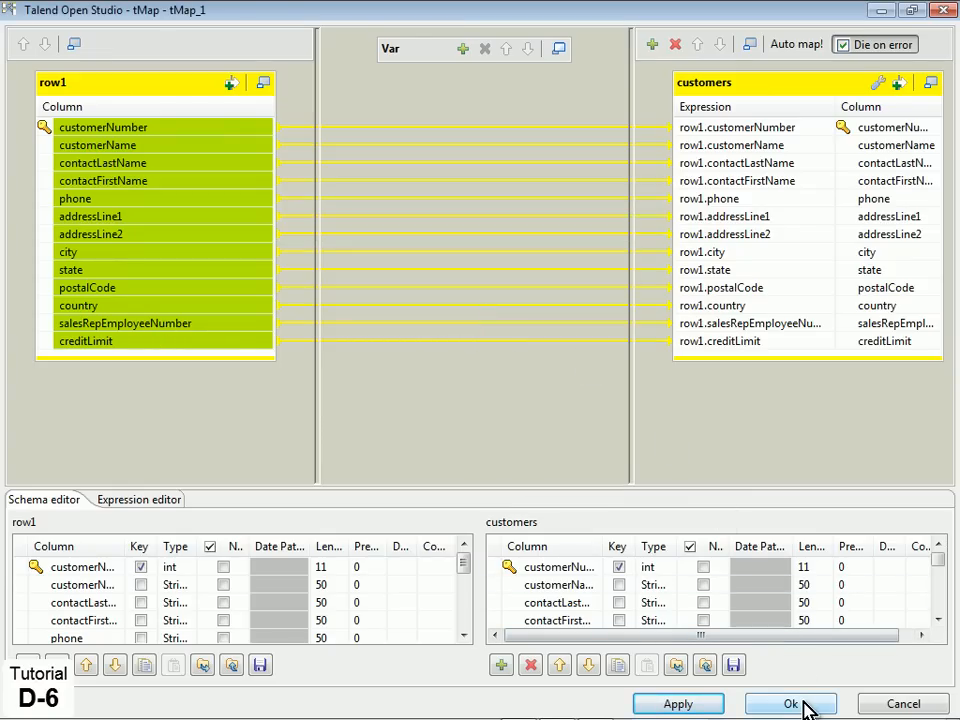
{"action": "left_click", "coordinate": [790, 703]}
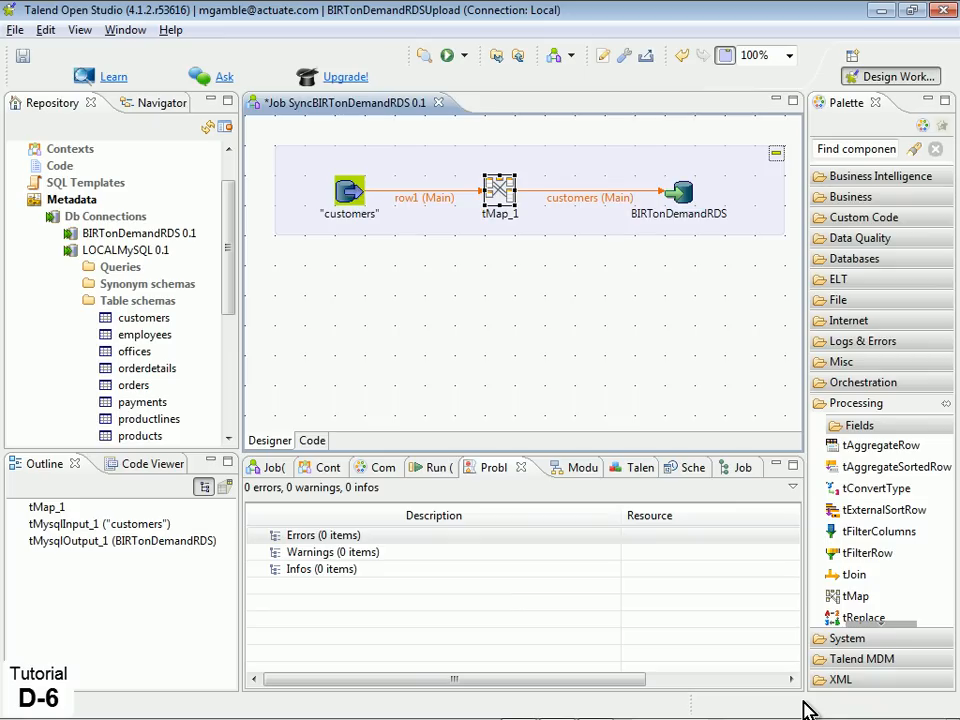
{"action": "mouse_move", "coordinate": [691, 234]}
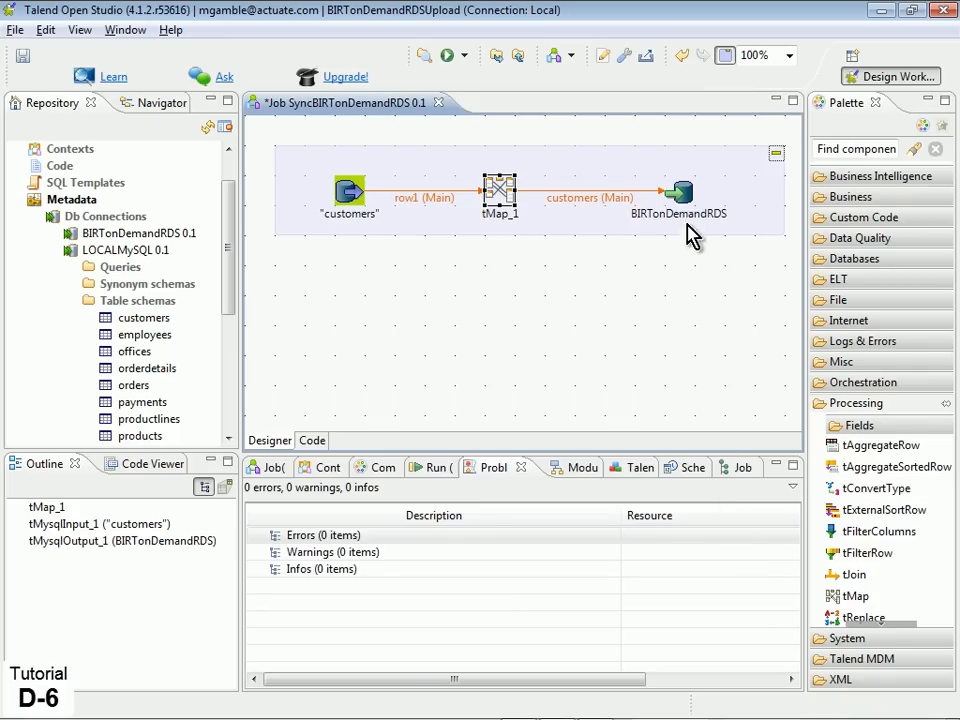
- Set BIRTonDemandRDS table to 'customers', Create table if not exists, and Update or insert
{"action": "left_click", "coordinate": [680, 193]}
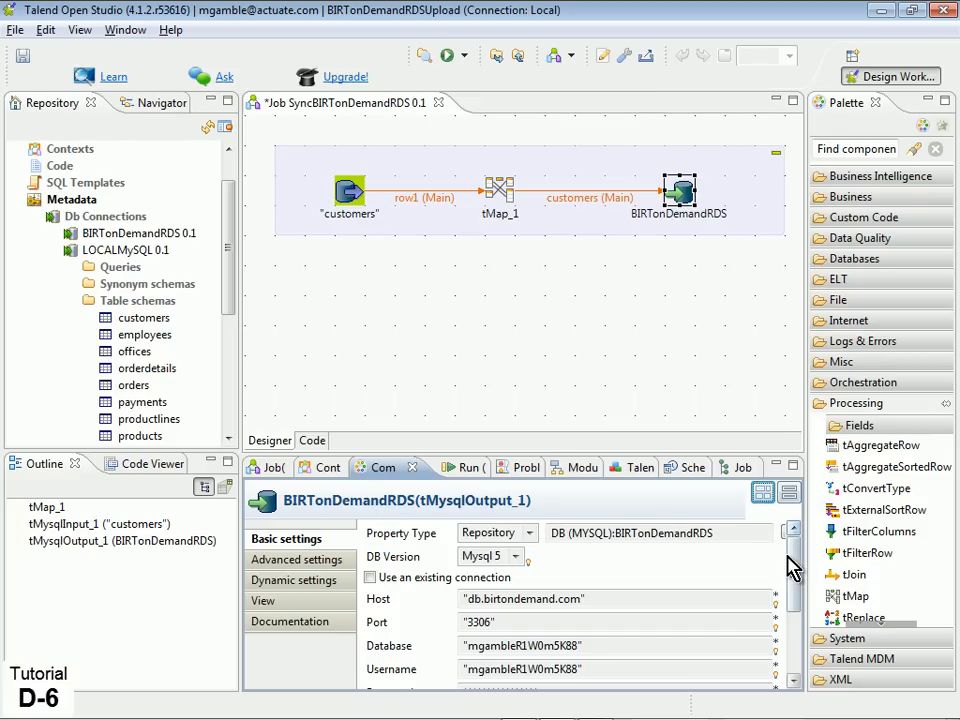
{"action": "scroll", "scroll_direction": "down", "scroll_amount": 3}
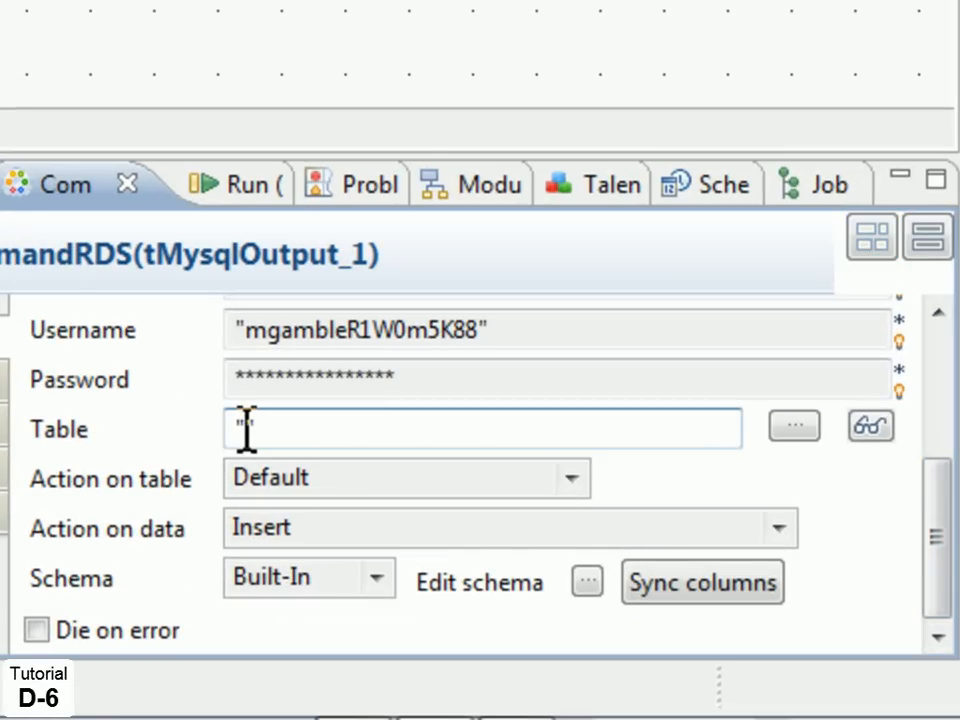
{"action": "type", "text": "customer"}
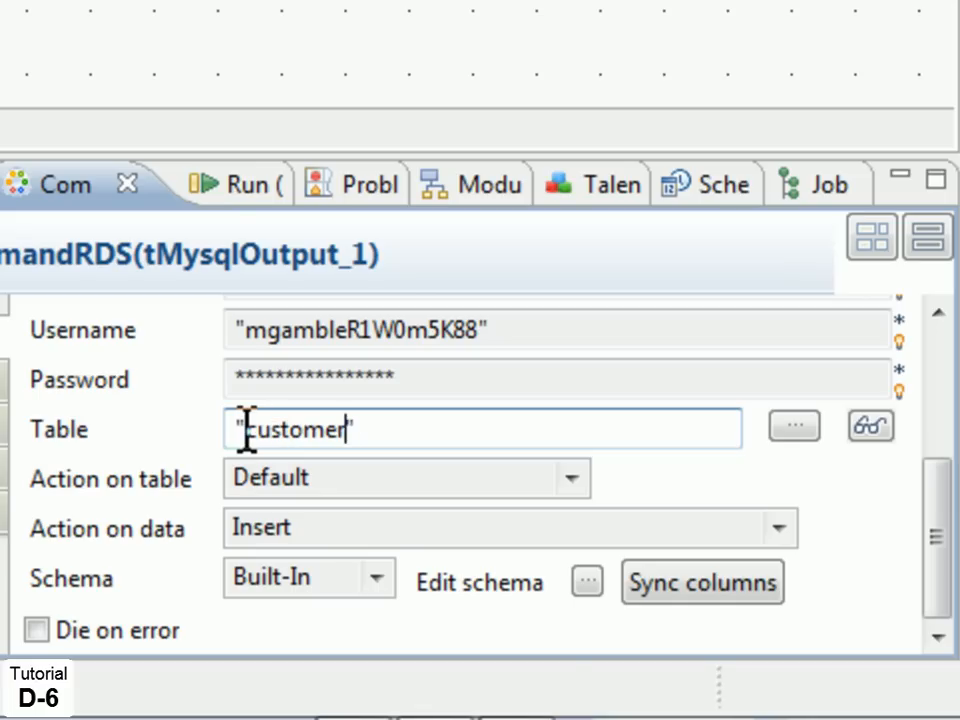
{"action": "type", "text": "s"}
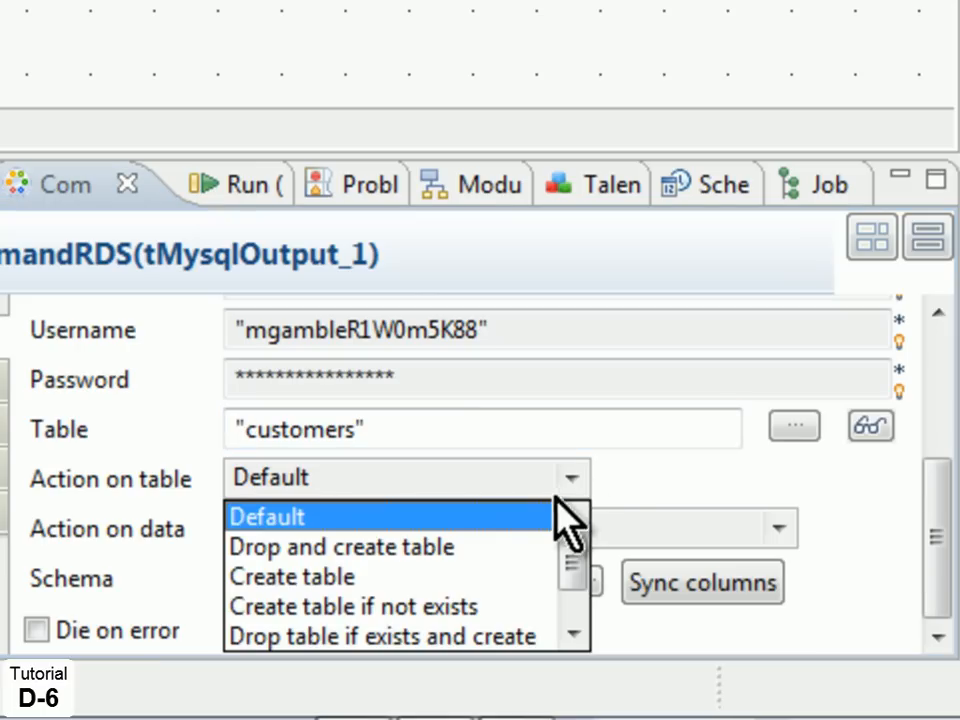
{"action": "left_click", "coordinate": [353, 606]}
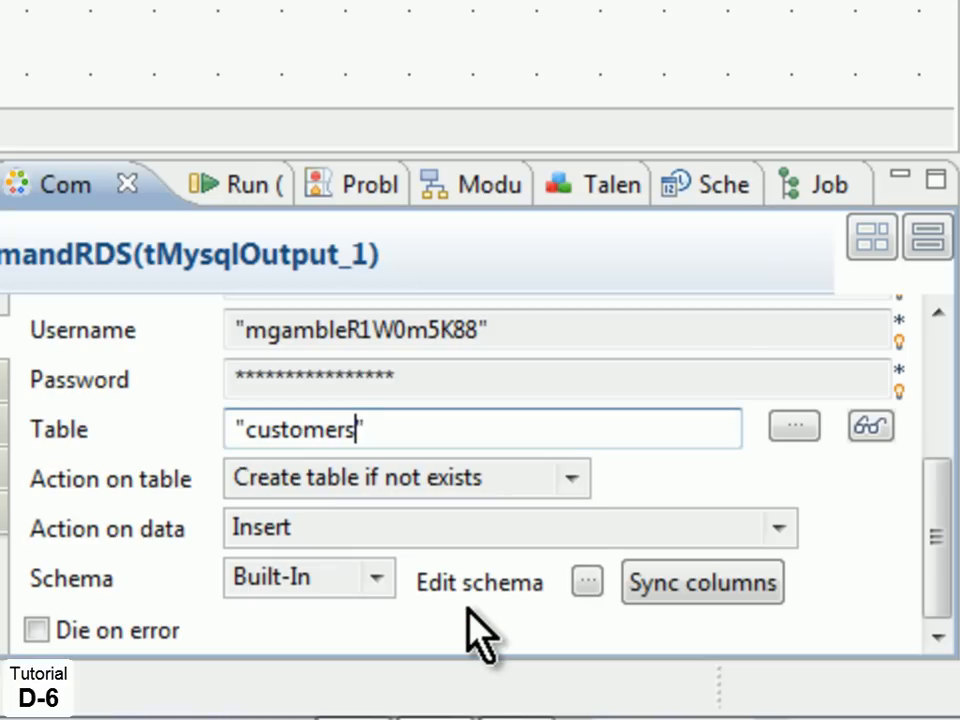
{"action": "mouse_move", "coordinate": [755, 525]}
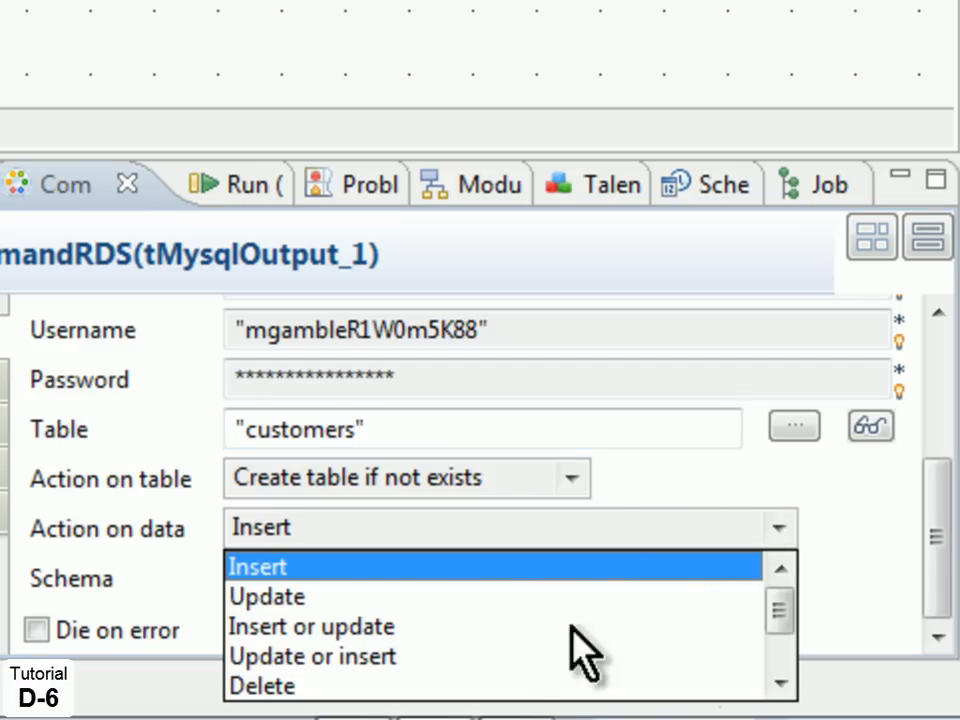
{"action": "left_click", "coordinate": [311, 656]}
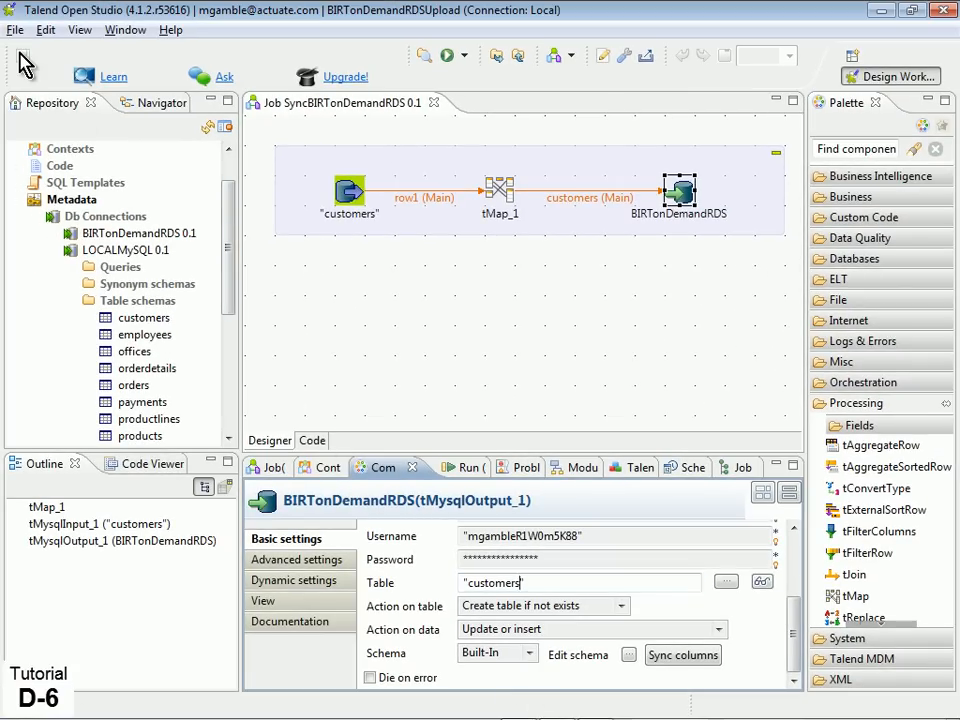
{"action": "mouse_move", "coordinate": [23, 55]}
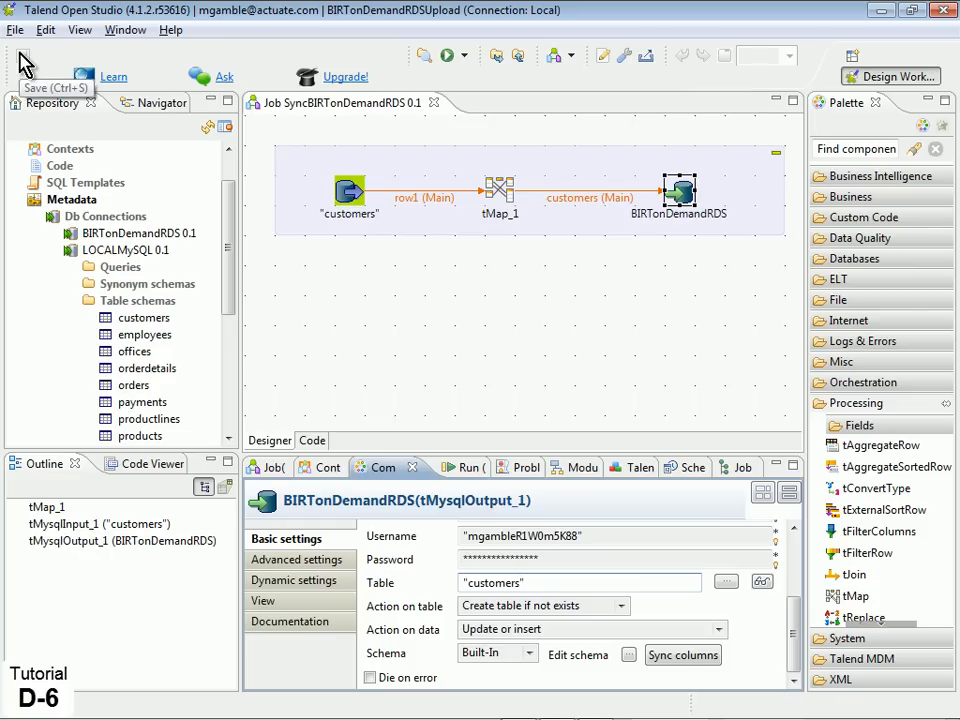
{"action": "mouse_move", "coordinate": [25, 65]}
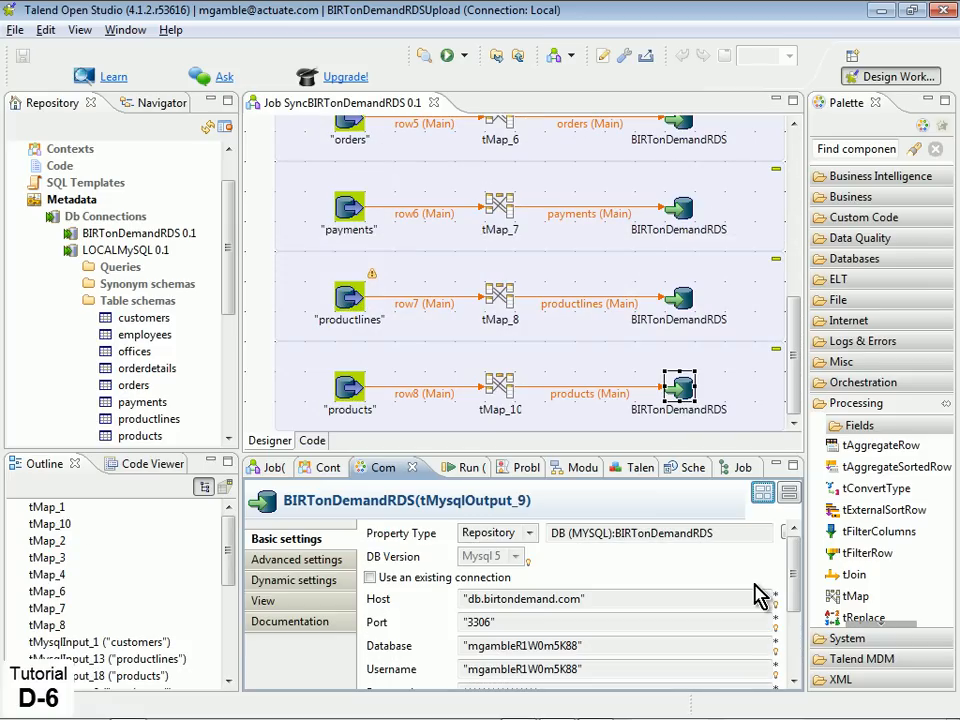
{"action": "mouse_move", "coordinate": [685, 560]}
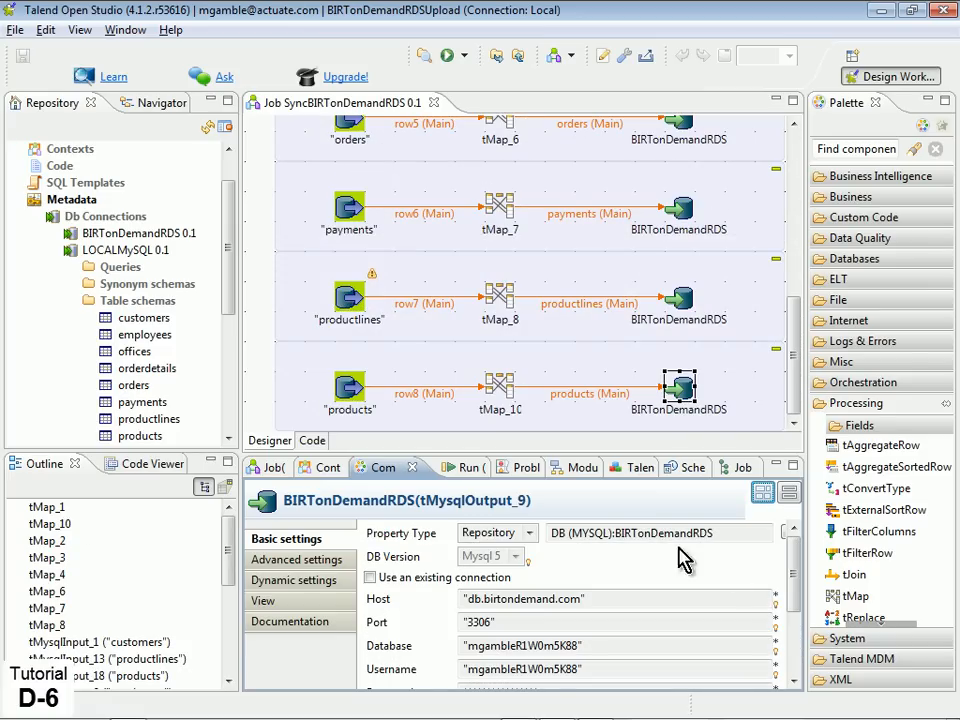
- Run the SyncBIRTonDemandRDS job from the Run tab's Basic Run
{"action": "left_click", "coordinate": [433, 467]}
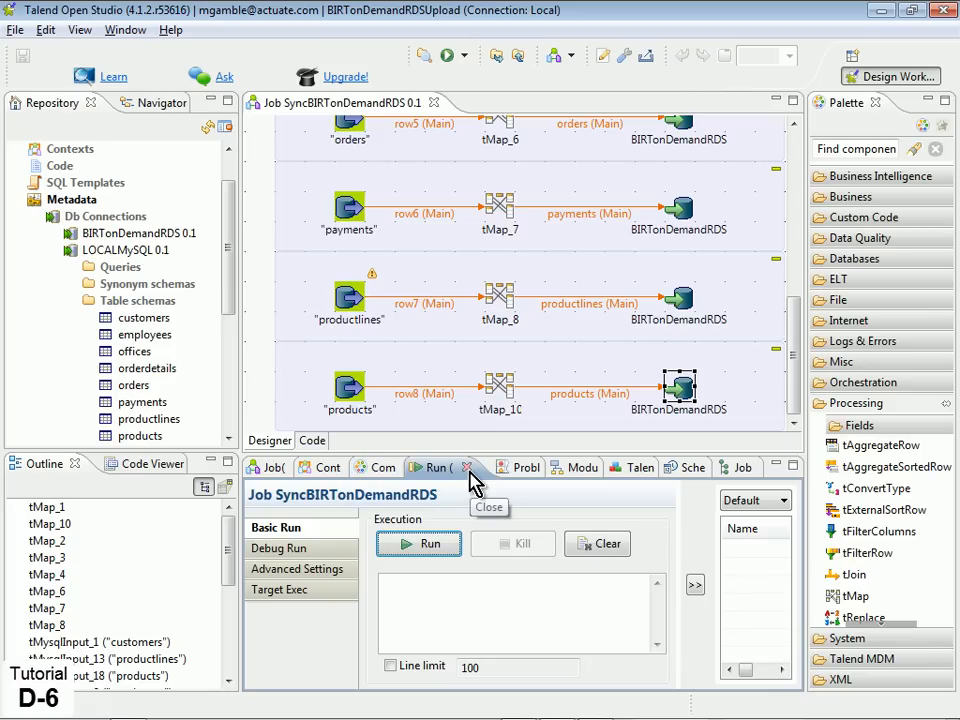
{"action": "mouse_move", "coordinate": [430, 543]}
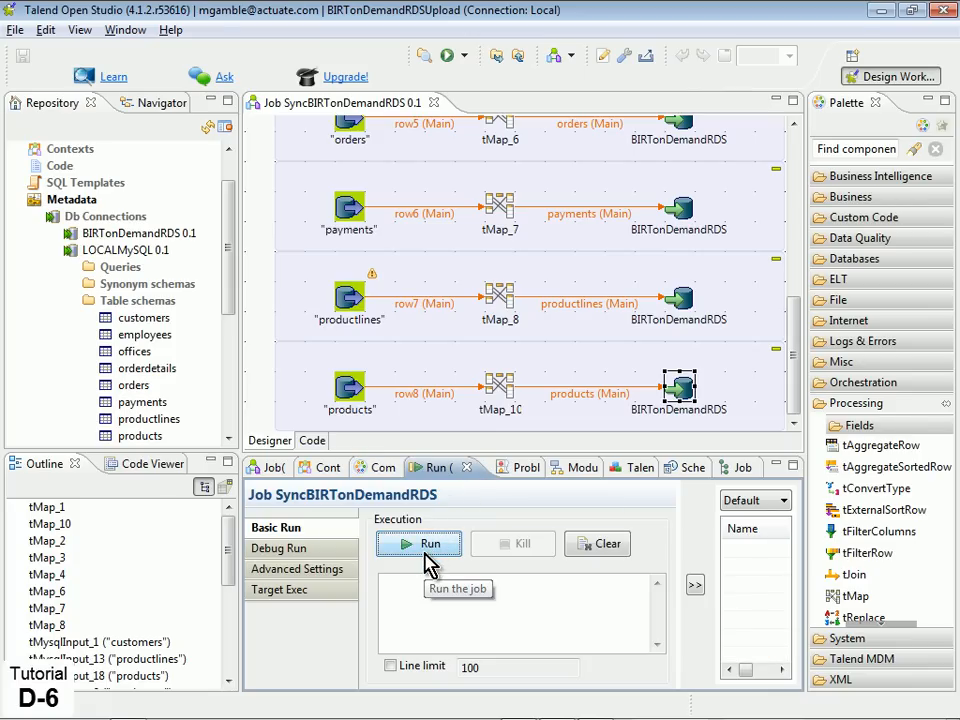
{"action": "left_click", "coordinate": [419, 543]}
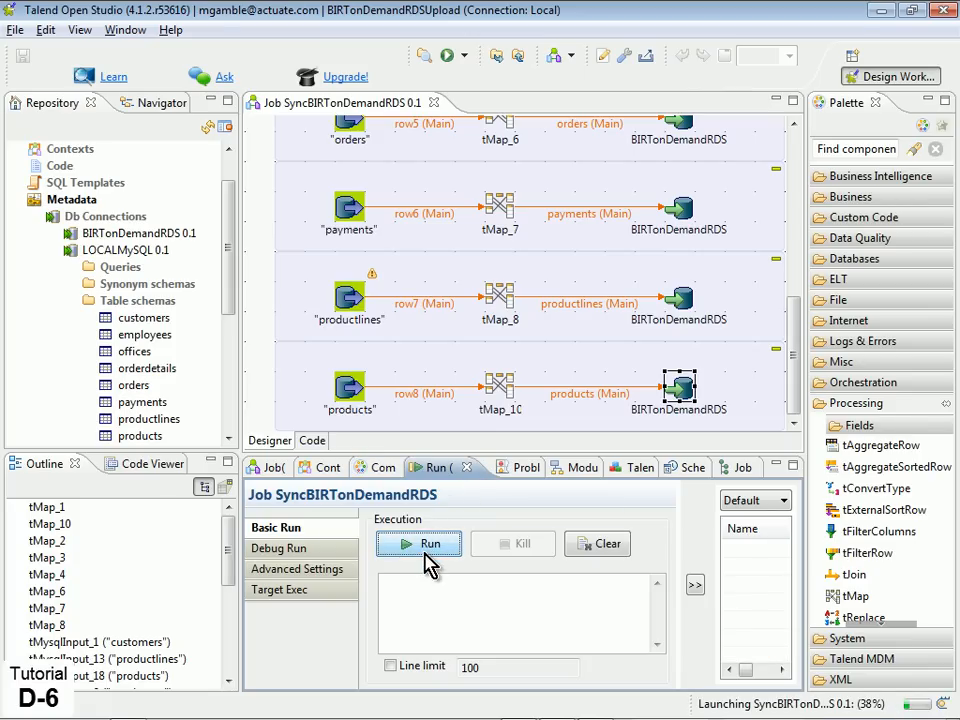
{"action": "left_click", "coordinate": [418, 543]}
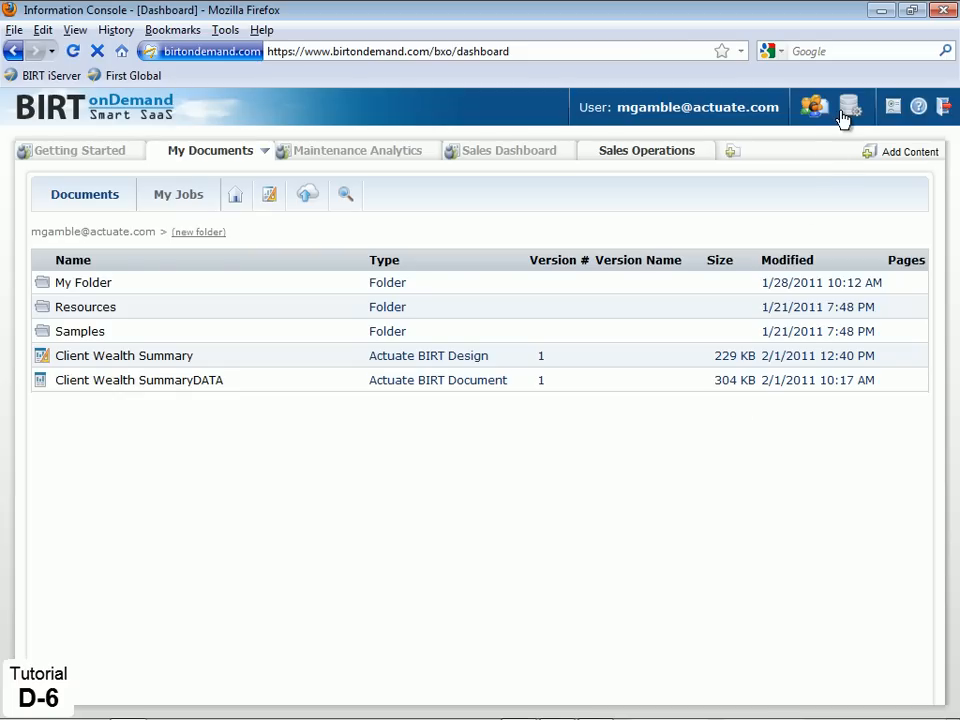
- Open the database in phpMyAdmin to view its eight tables totalling 3,864 records
{"action": "left_click", "coordinate": [849, 107]}
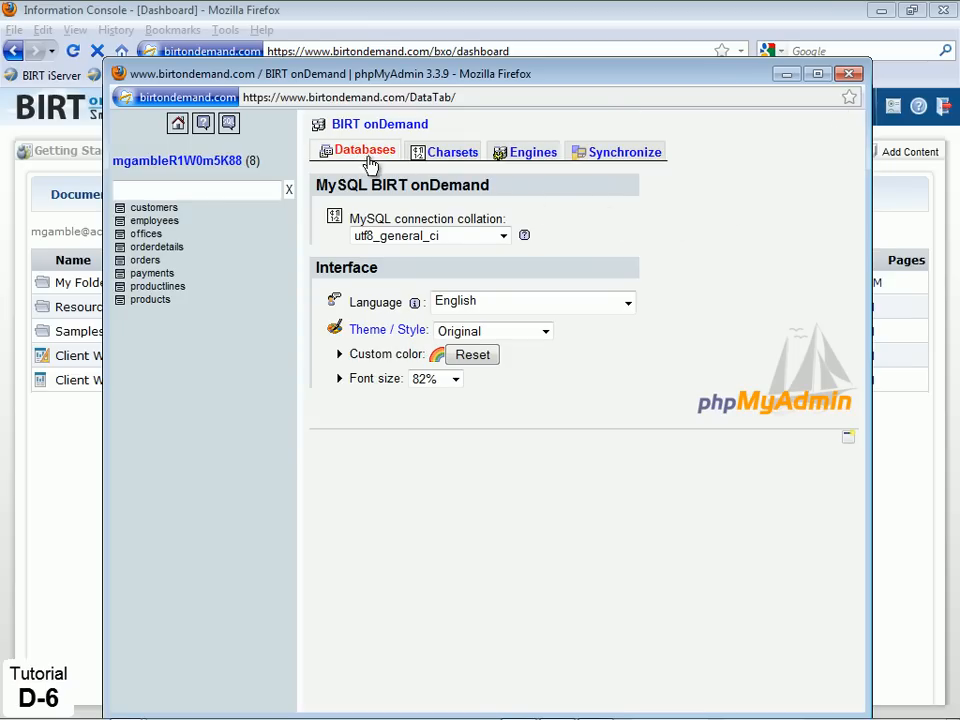
{"action": "left_click", "coordinate": [364, 151]}
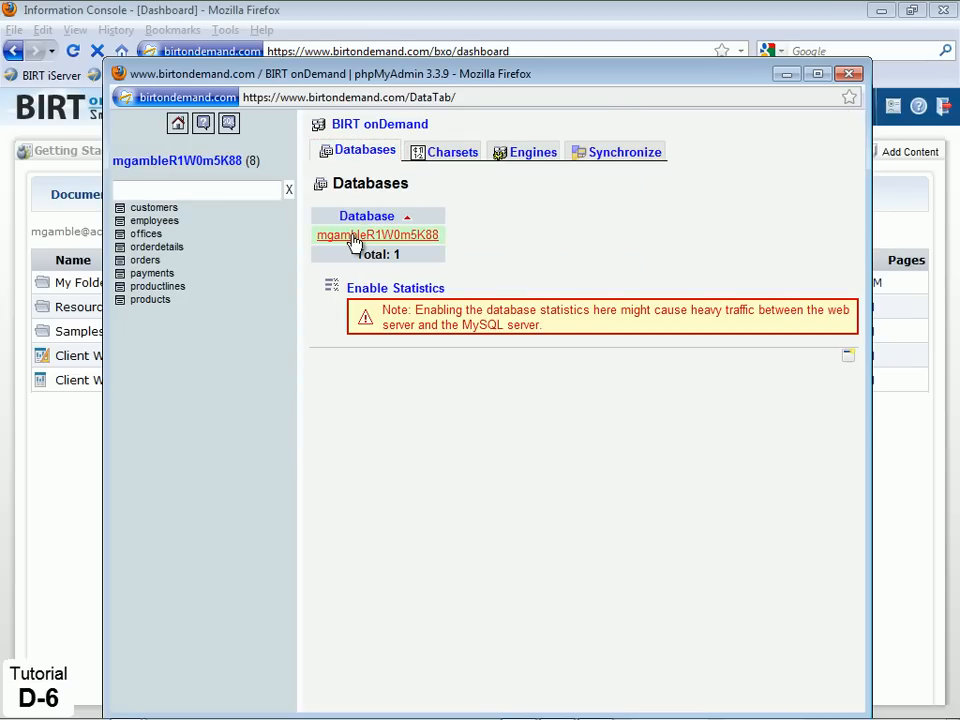
{"action": "left_click", "coordinate": [377, 234]}
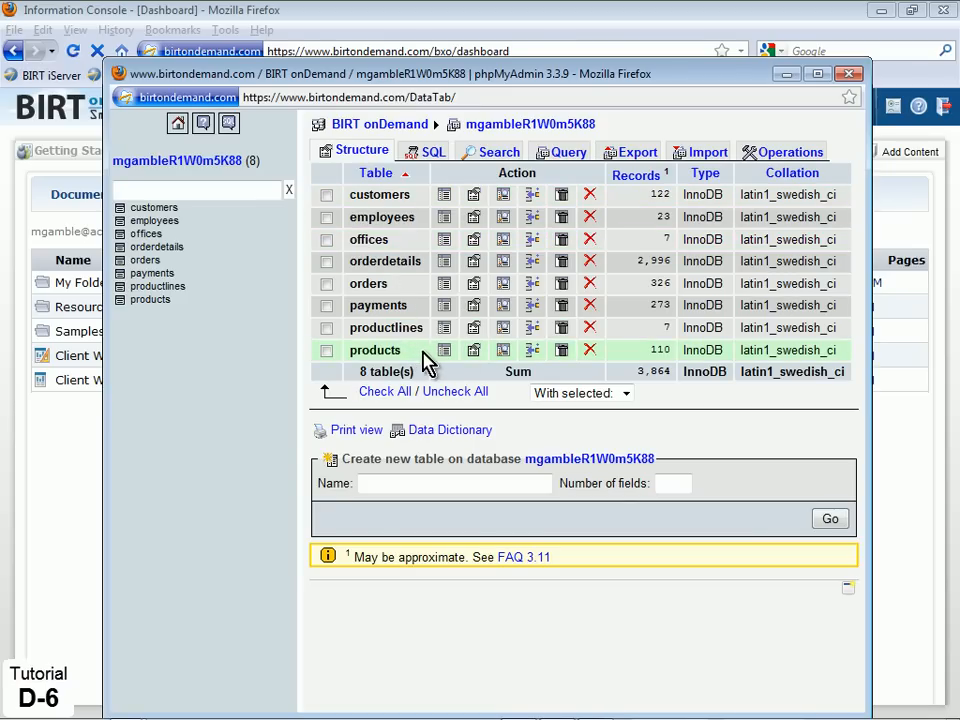
{"action": "mouse_move", "coordinate": [678, 239]}
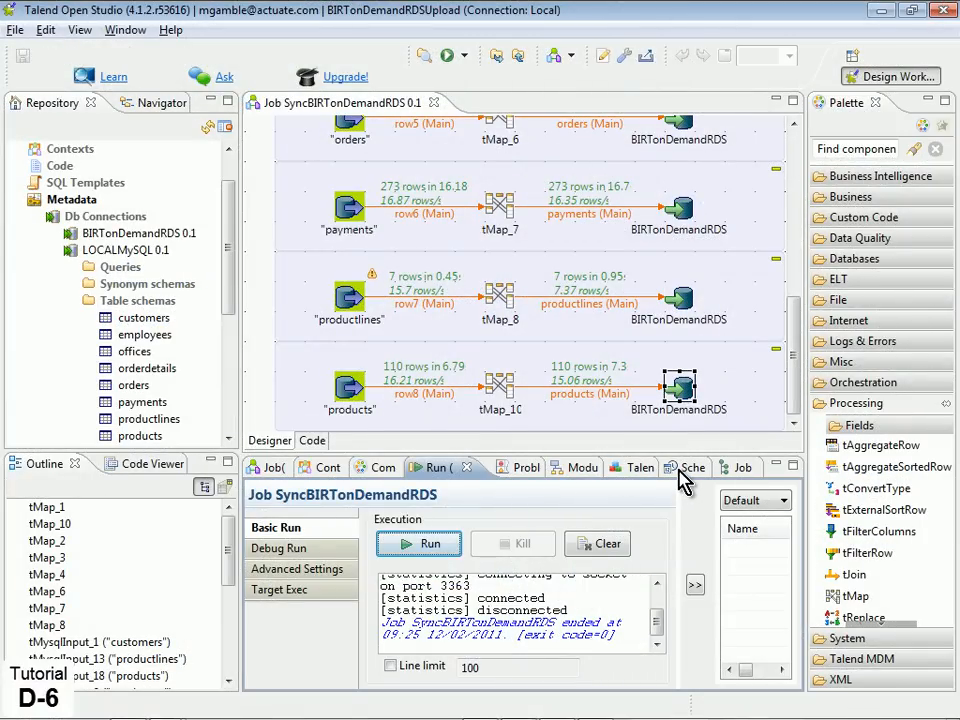
- Add a scheduler entry running SyncBIRTonDemandRDS at 1:00 AM in February and March, except Thursdays
{"action": "left_click", "coordinate": [687, 467]}
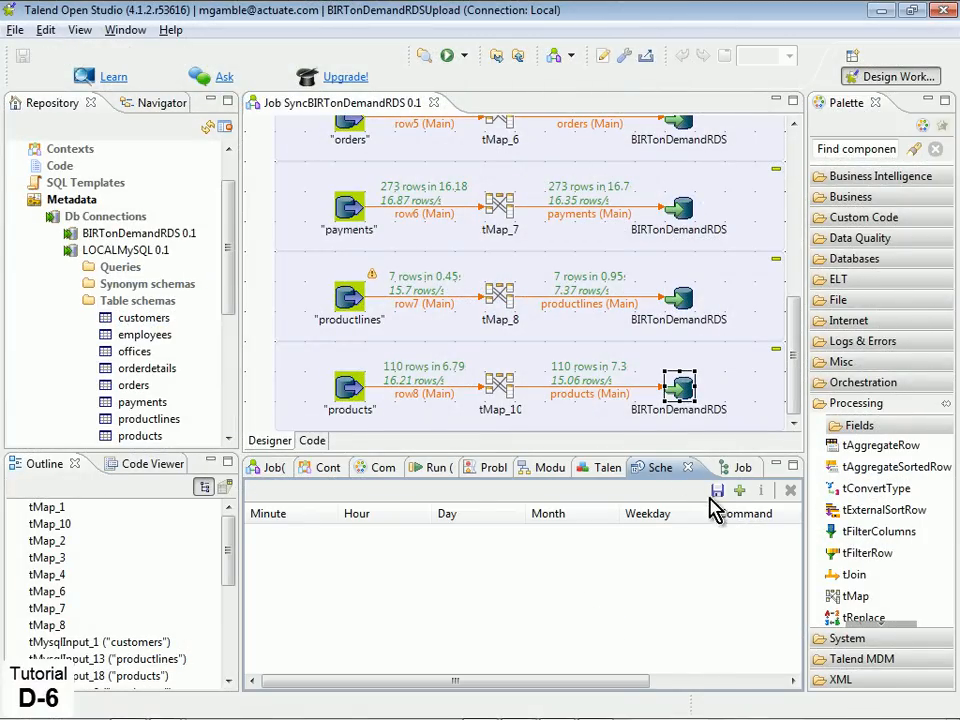
{"action": "left_click", "coordinate": [717, 490]}
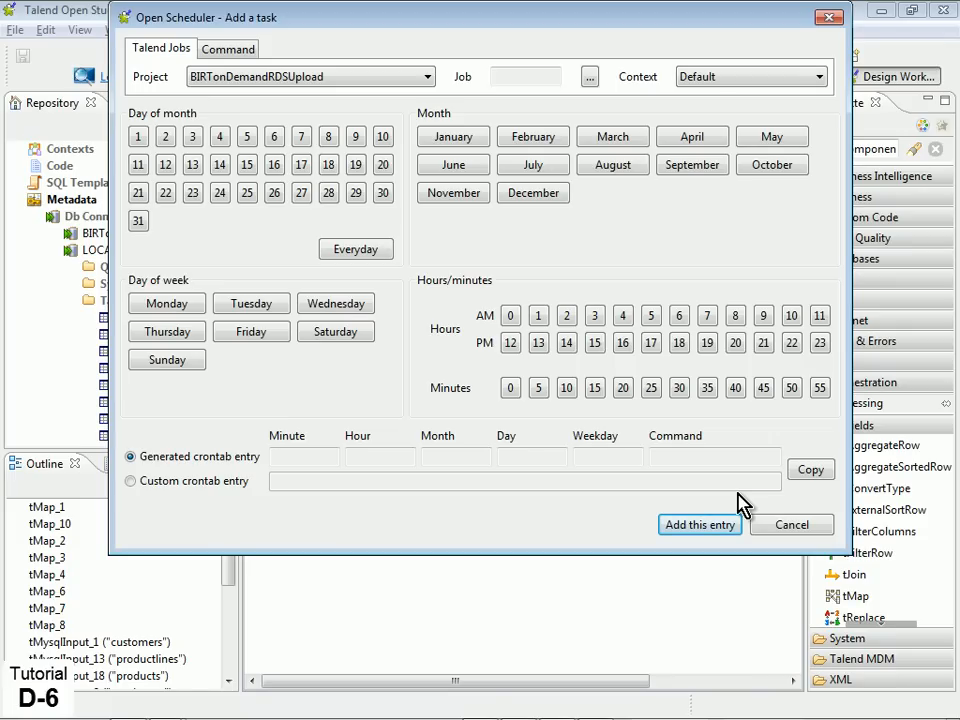
{"action": "mouse_move", "coordinate": [745, 505]}
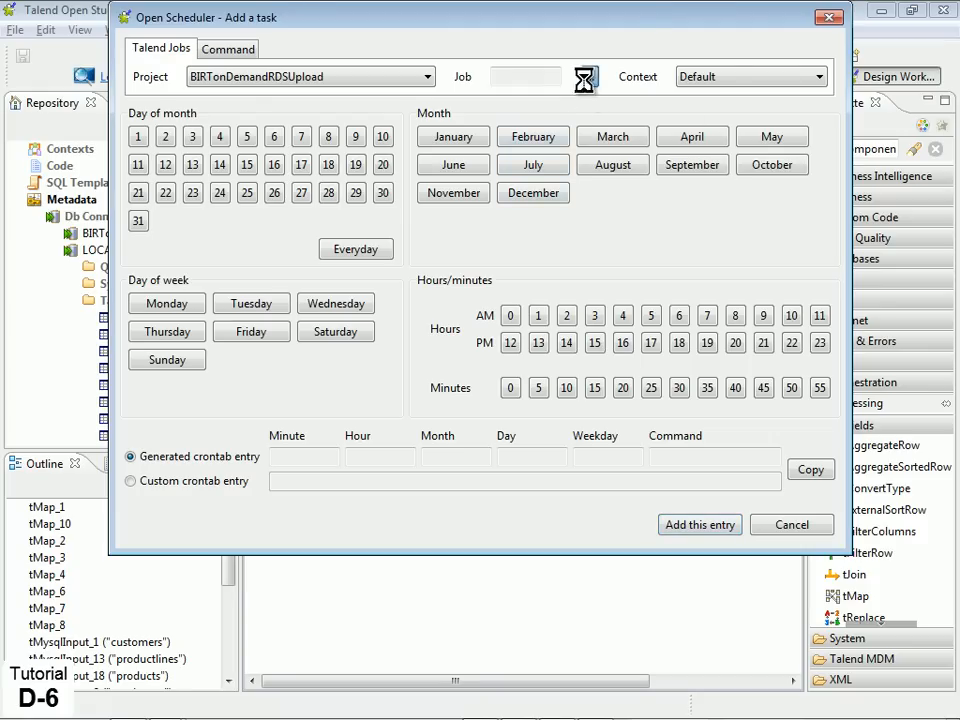
{"action": "left_click", "coordinate": [585, 77]}
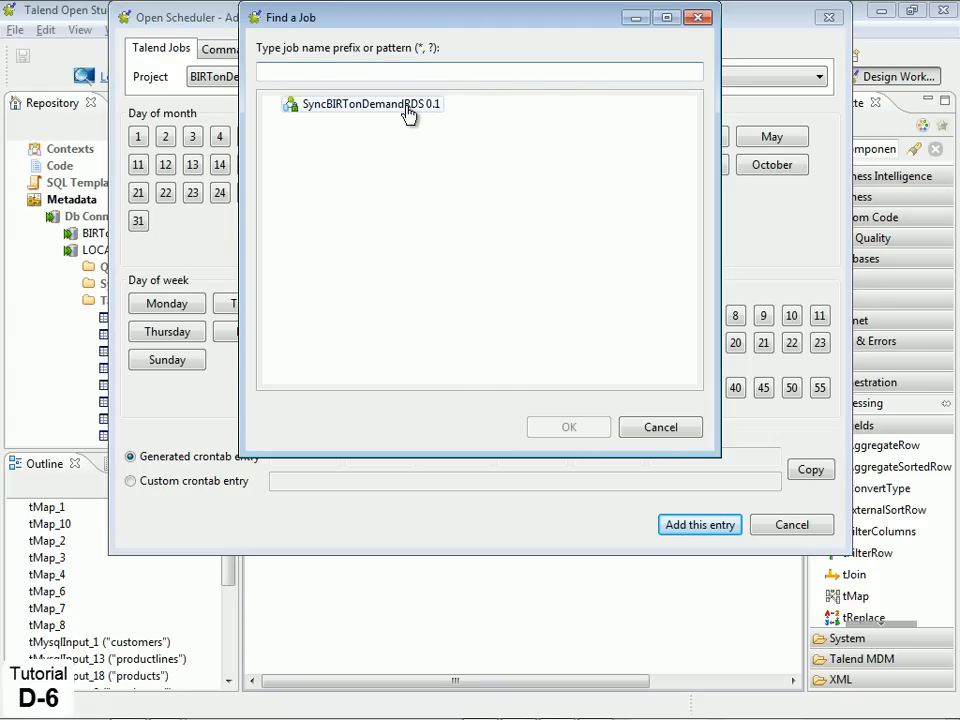
{"action": "left_click", "coordinate": [369, 104]}
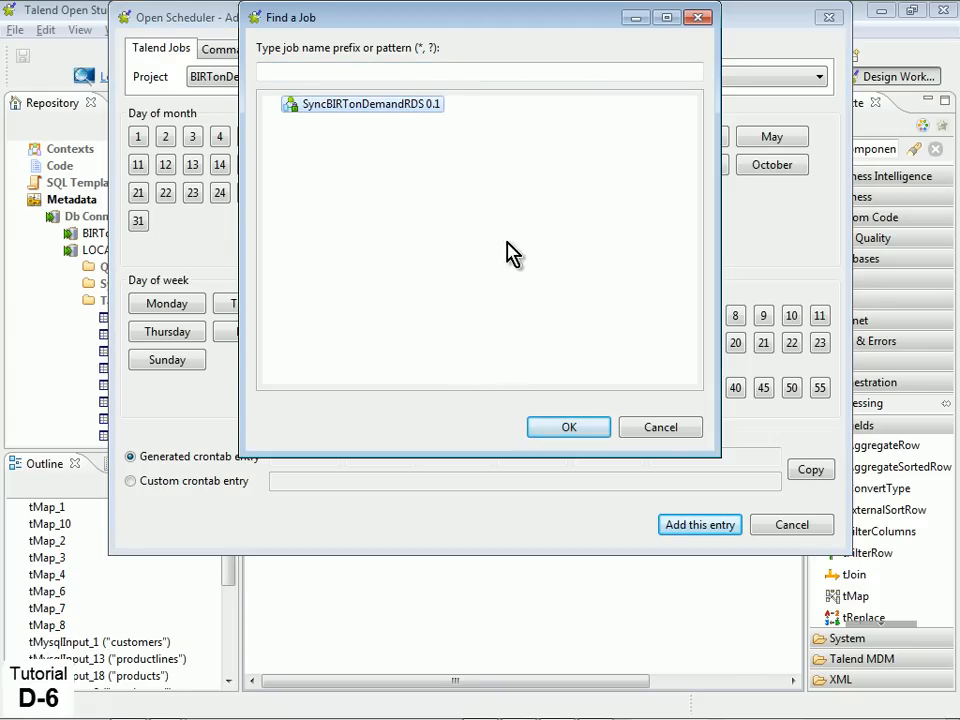
{"action": "left_click", "coordinate": [568, 427]}
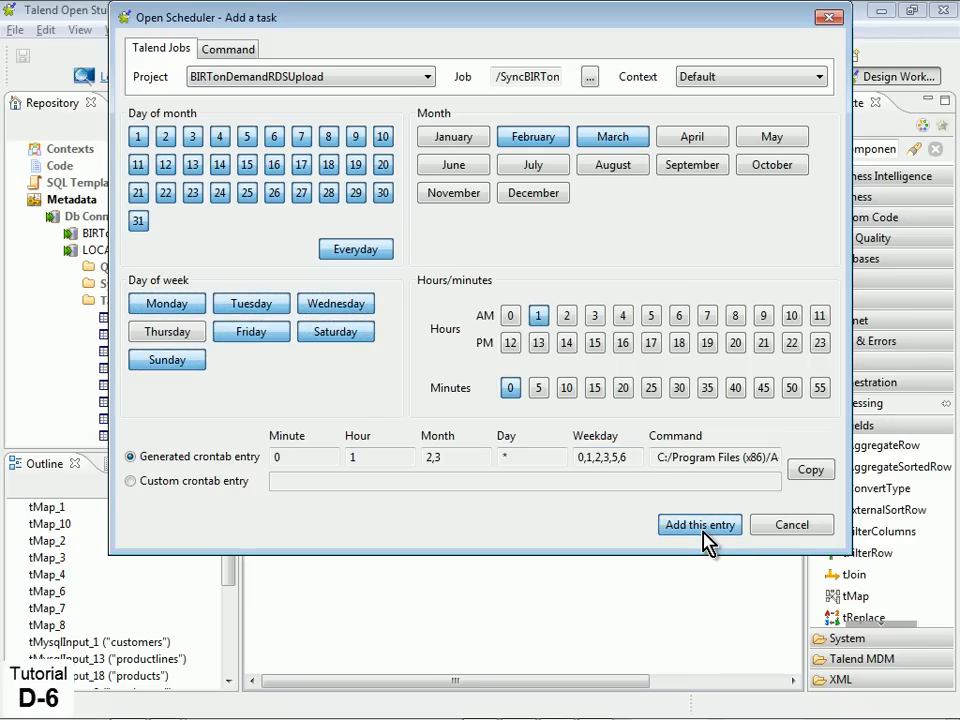
{"action": "left_click", "coordinate": [699, 524]}
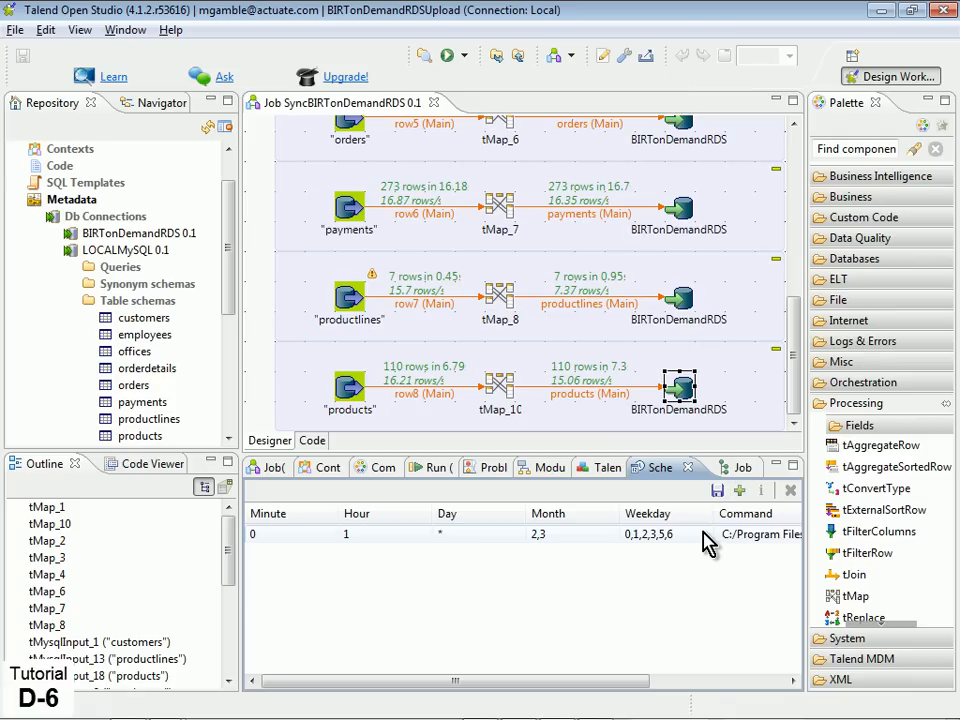
- Generate the scheduled task's crontab file and save it as 'RDS_synch'
{"action": "left_click", "coordinate": [357, 534]}
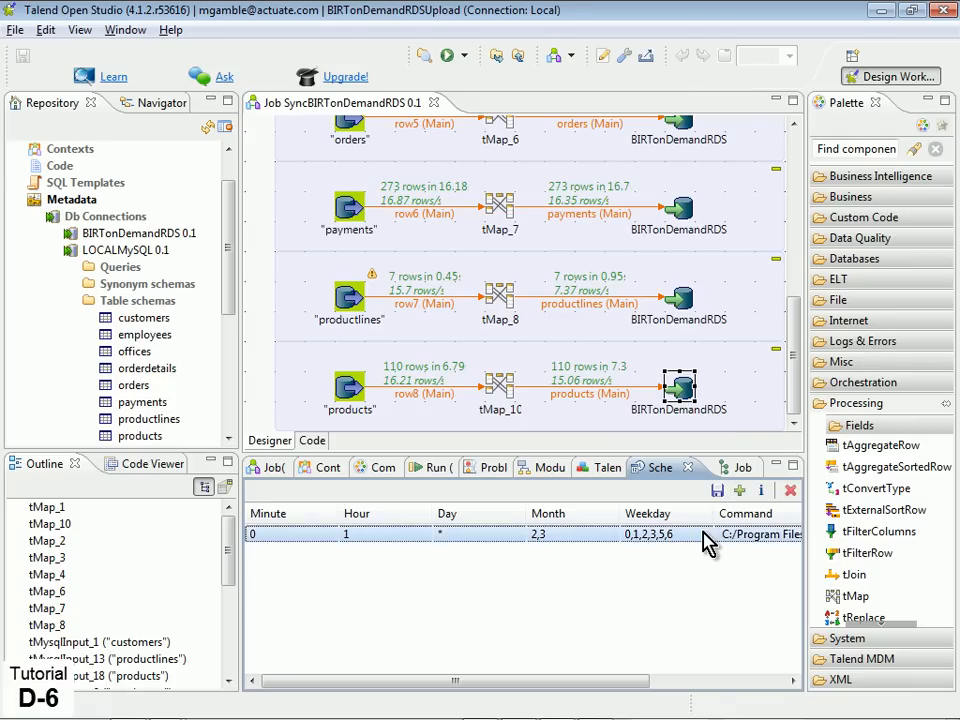
{"action": "mouse_move", "coordinate": [718, 490]}
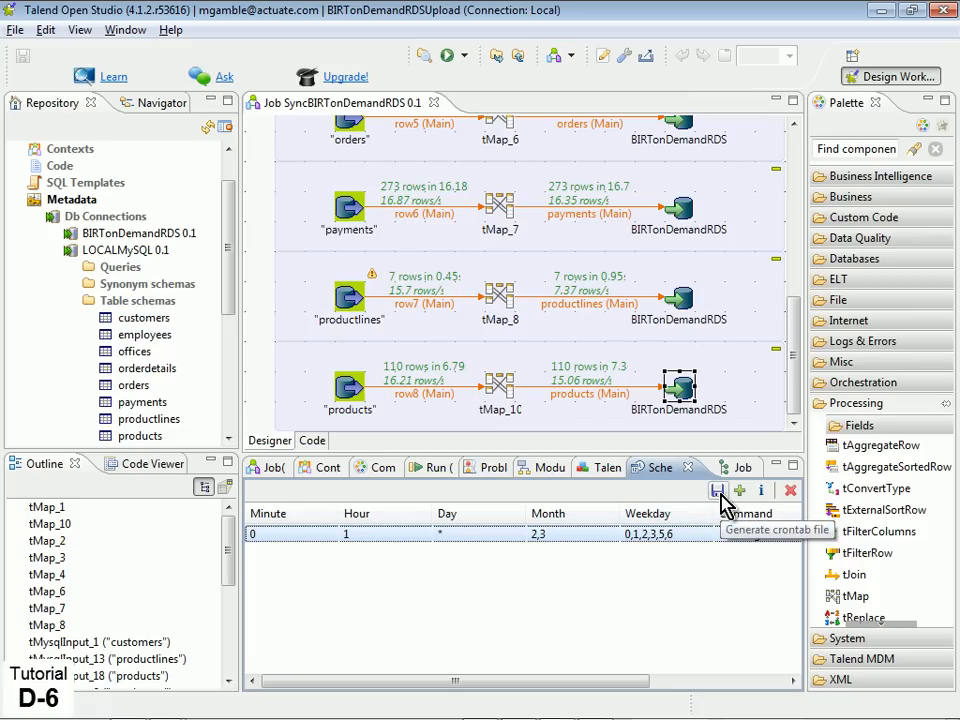
{"action": "left_click", "coordinate": [718, 490]}
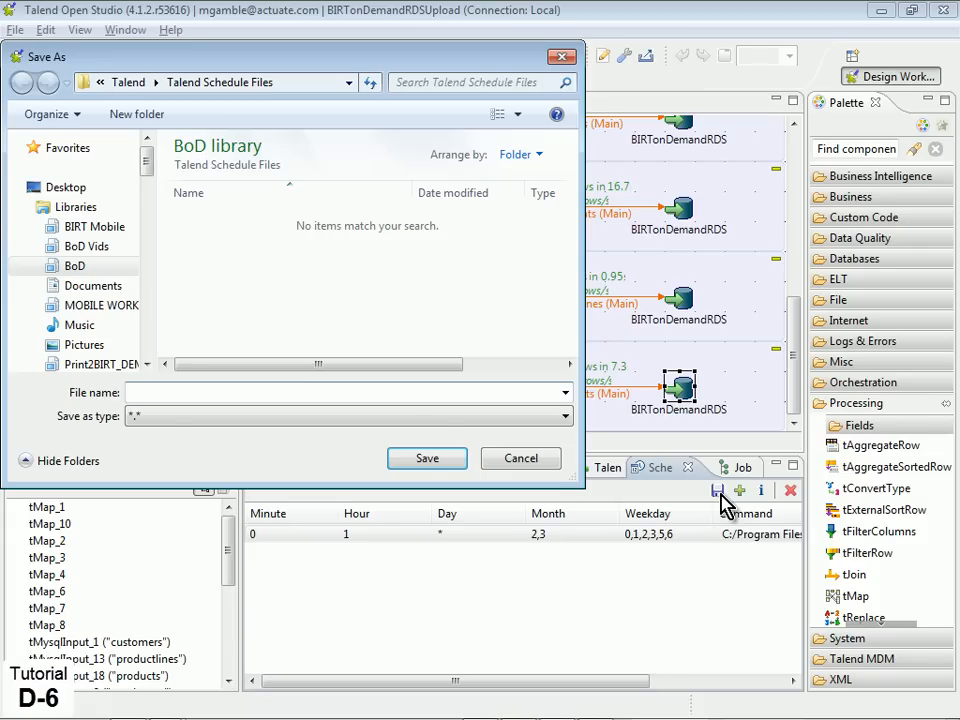
{"action": "type", "text": "RDS_synch"}
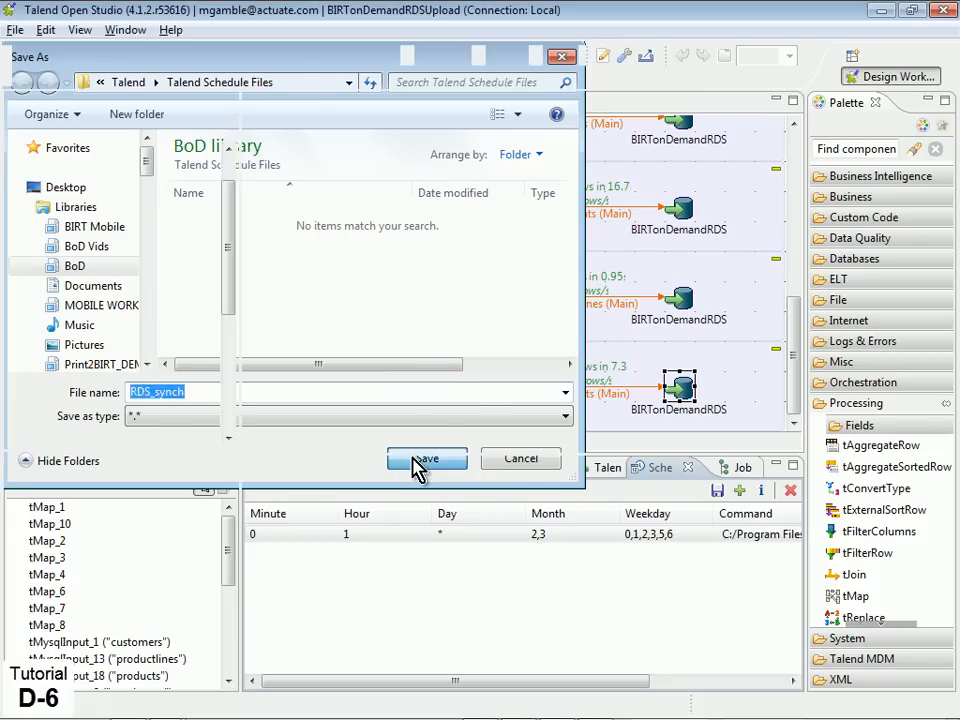
{"action": "left_click", "coordinate": [427, 458]}
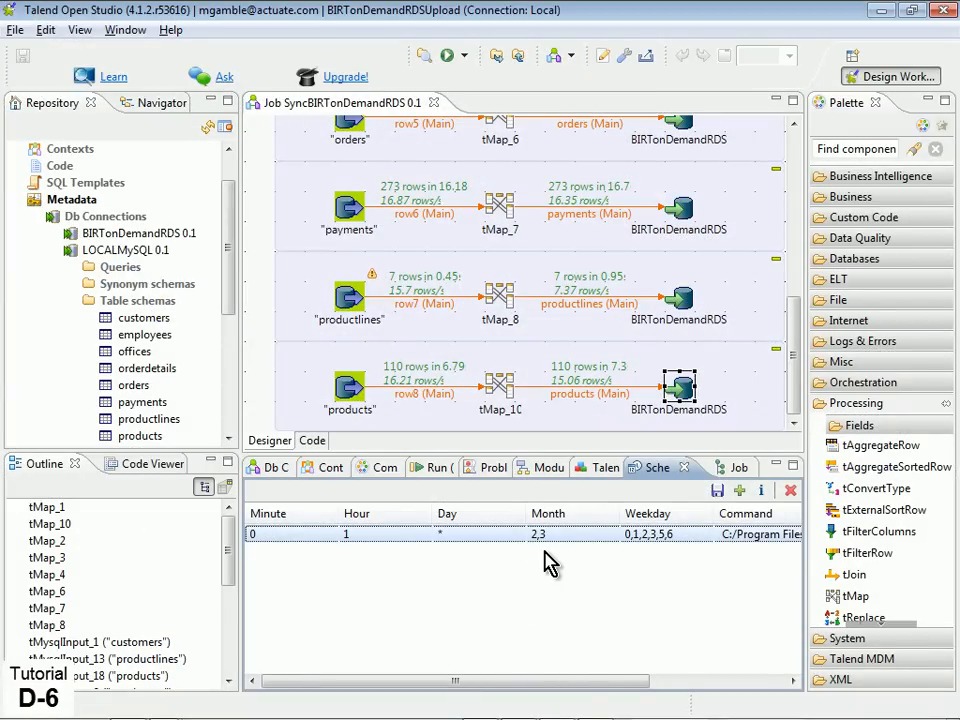
- Edit the BIRTonDemandRDS Db Connection and advance to its connection parameters
{"action": "left_click", "coordinate": [140, 233]}
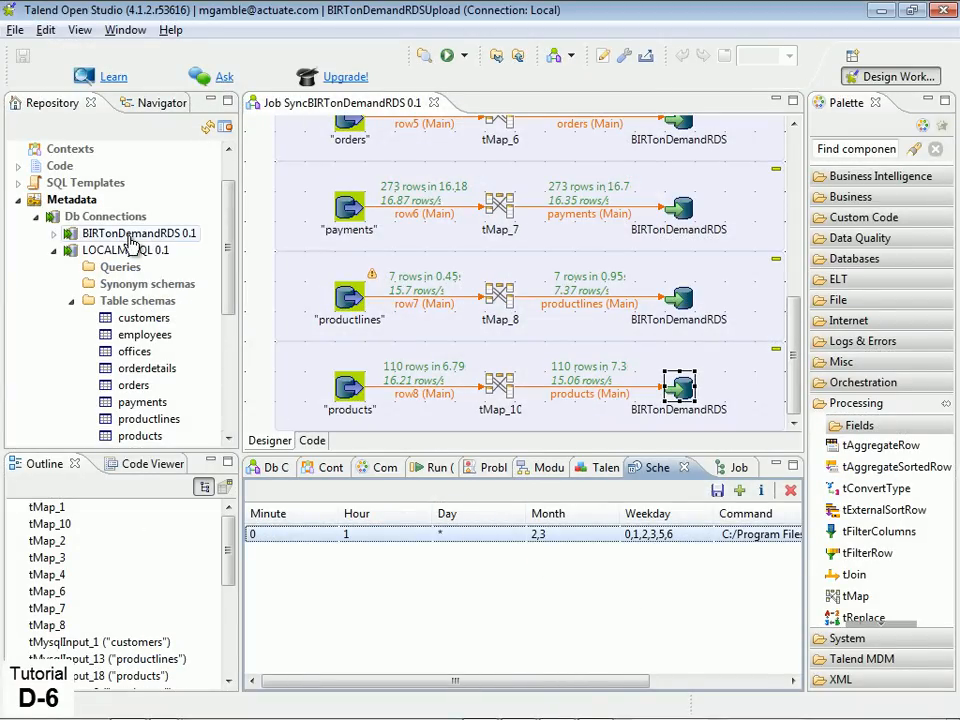
{"action": "double_click", "coordinate": [134, 233]}
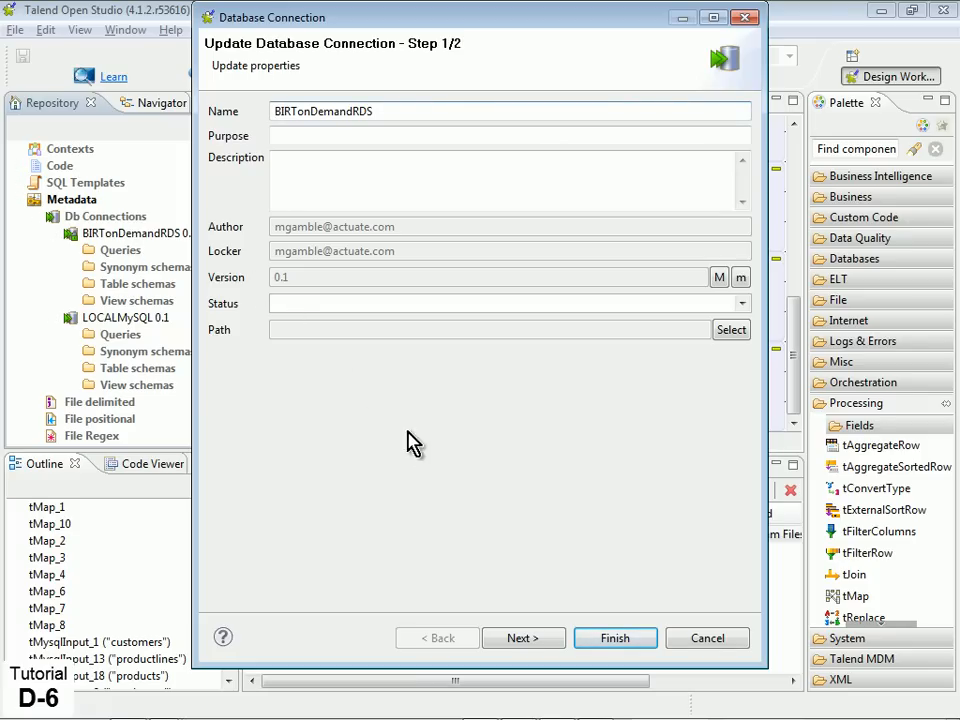
{"action": "left_click", "coordinate": [523, 638]}
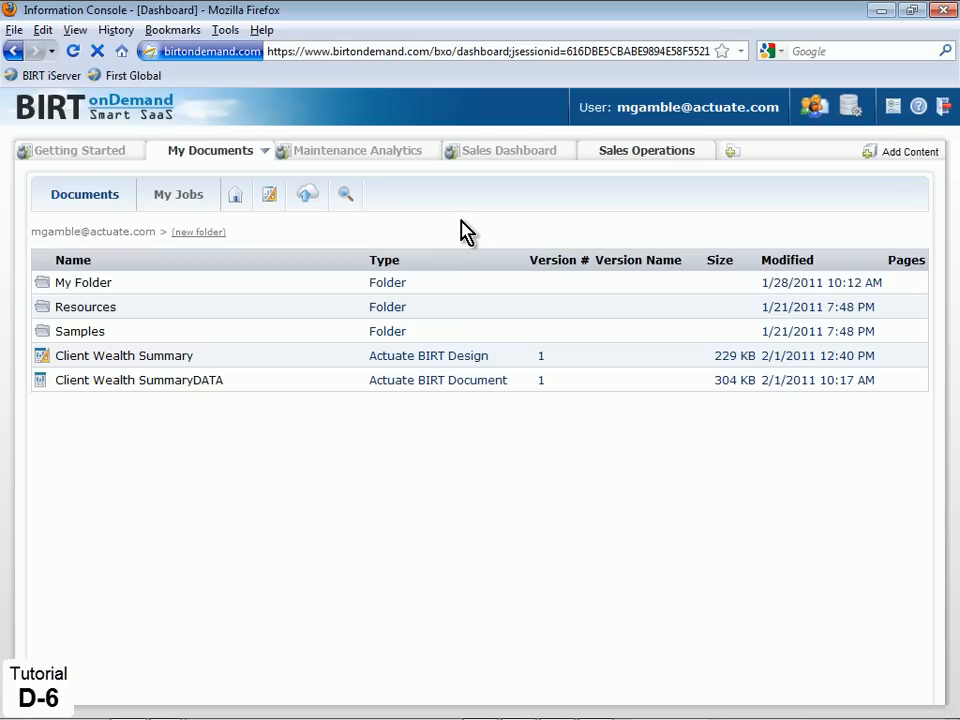
{"action": "mouse_move", "coordinate": [915, 108]}
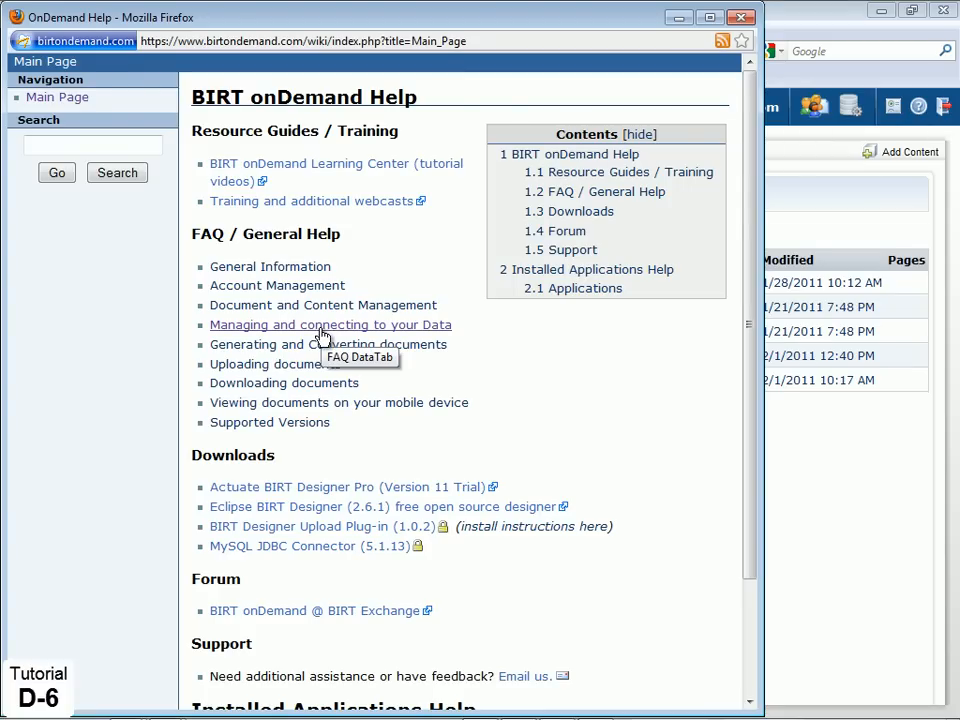
- Open the 'Managing and connecting to your Data' help article
{"action": "left_click", "coordinate": [330, 324]}
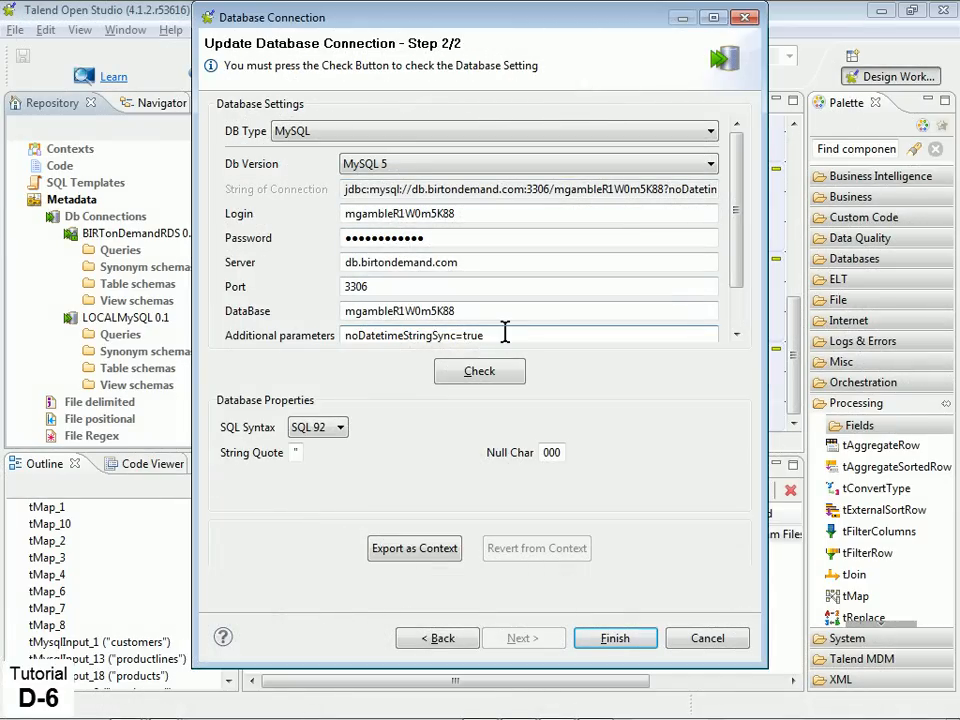
- Paste the useSSL, requireSSL and verifyServerCertificate=false parameters, joined with '&'
{"action": "right_click", "coordinate": [505, 335]}
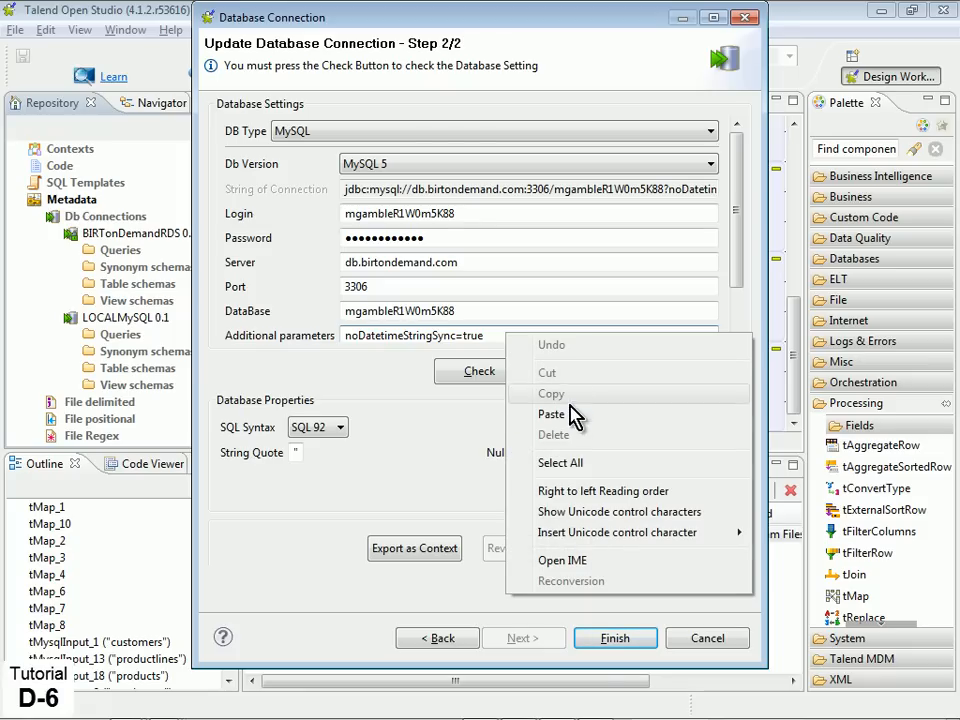
{"action": "left_click", "coordinate": [551, 414]}
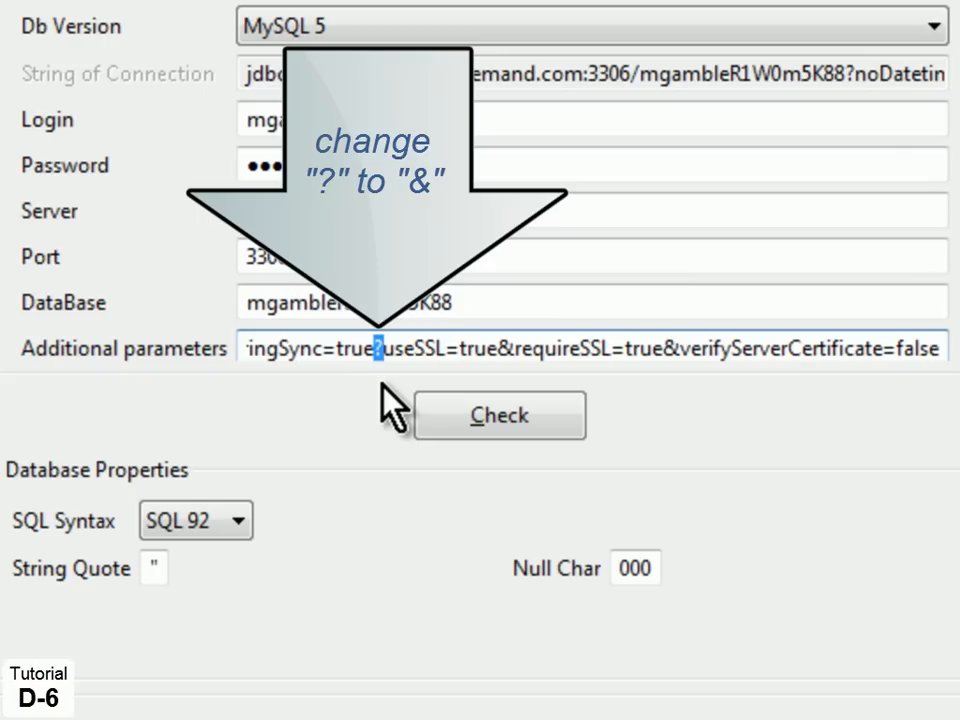
{"action": "type", "text": "&"}
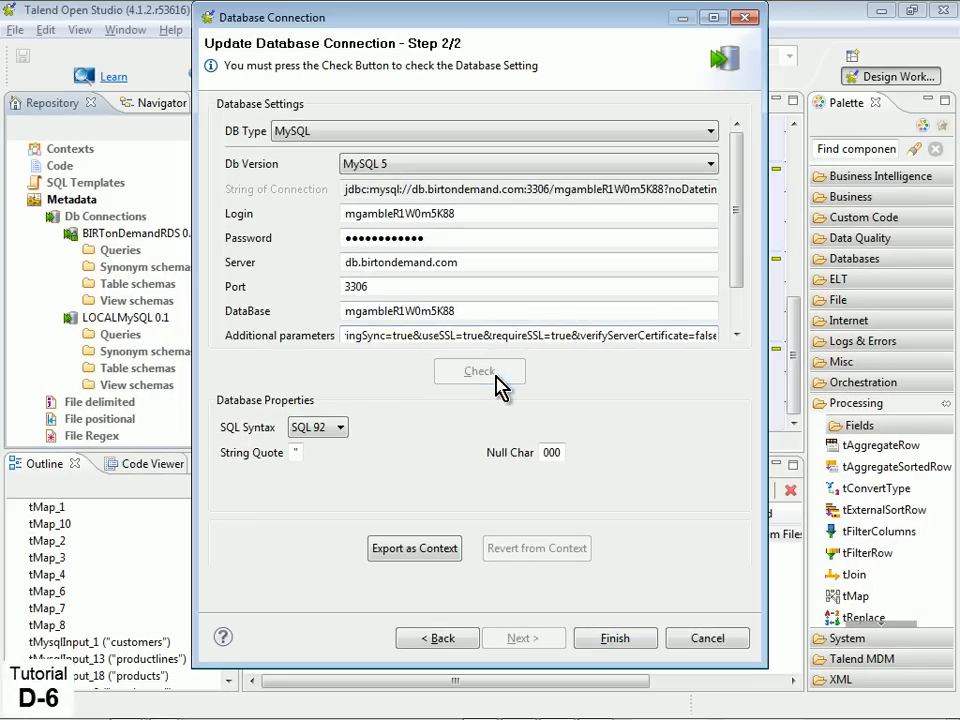
- Test the SSL-enabled BIRTonDemandRDS connection successfully and save its settings
{"action": "left_click", "coordinate": [480, 371]}
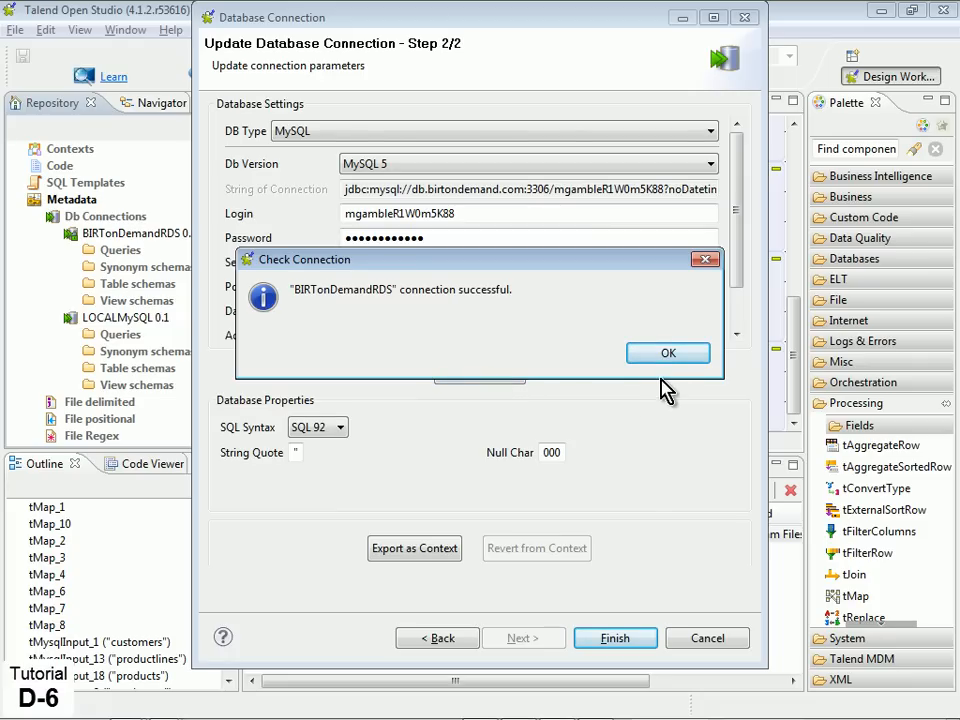
{"action": "left_click", "coordinate": [667, 352]}
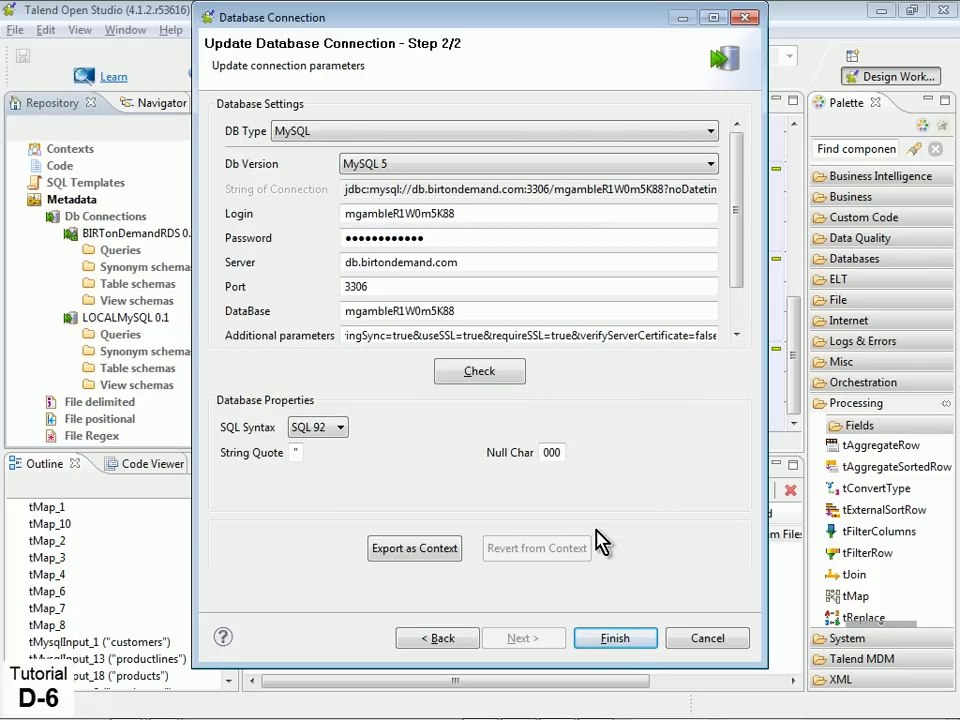
{"action": "left_click", "coordinate": [614, 638]}
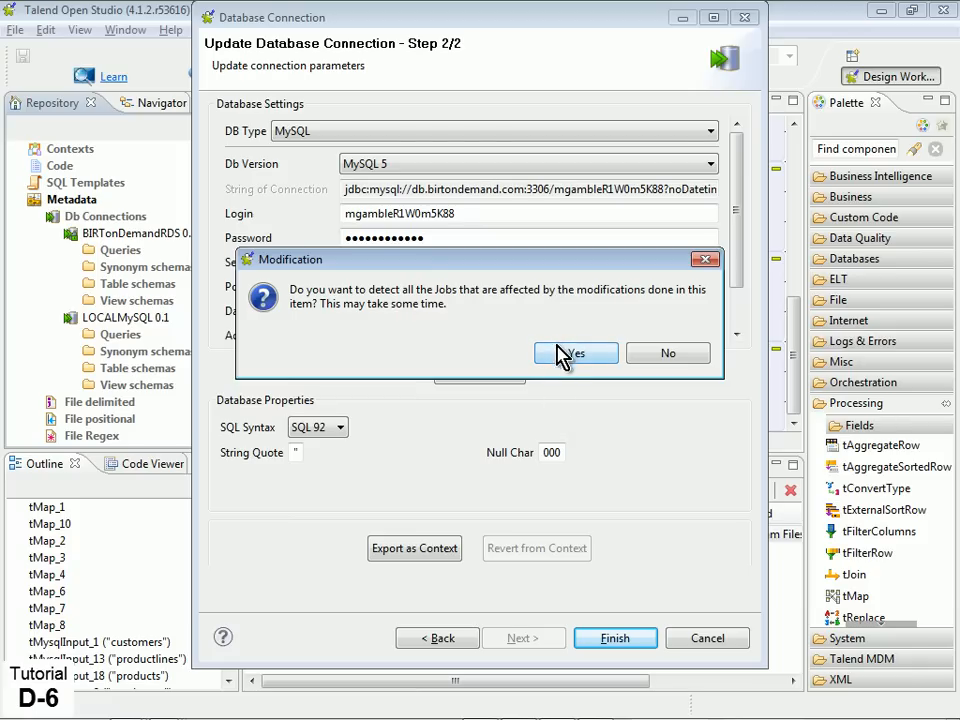
- Update the SyncBIRTonDemandRDS job's components with the new connection settings
{"action": "left_click", "coordinate": [575, 353]}
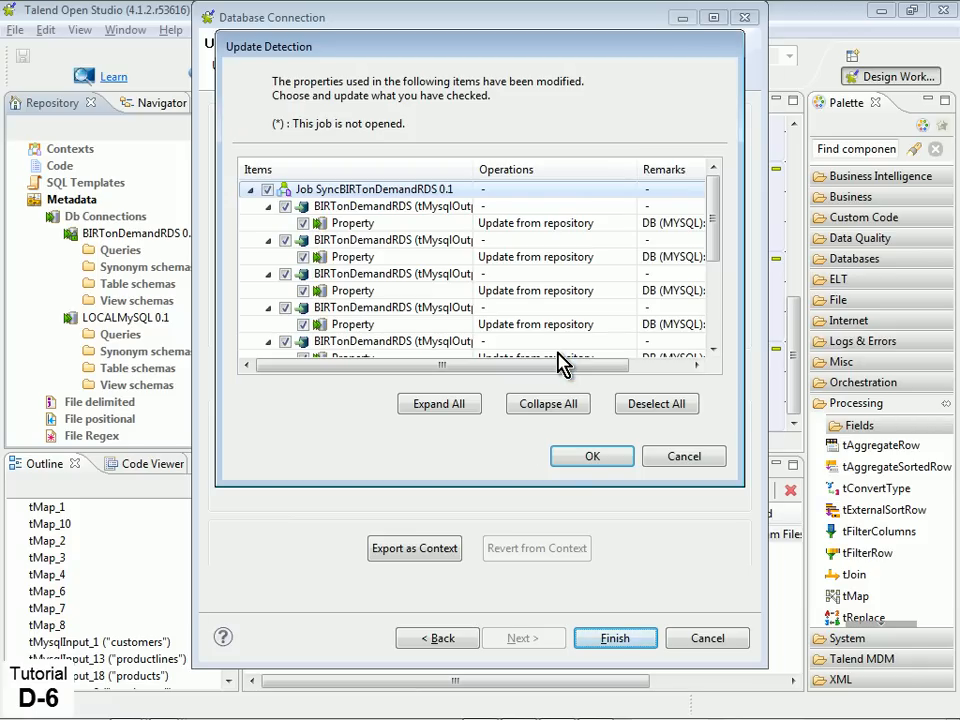
{"action": "left_click", "coordinate": [591, 456]}
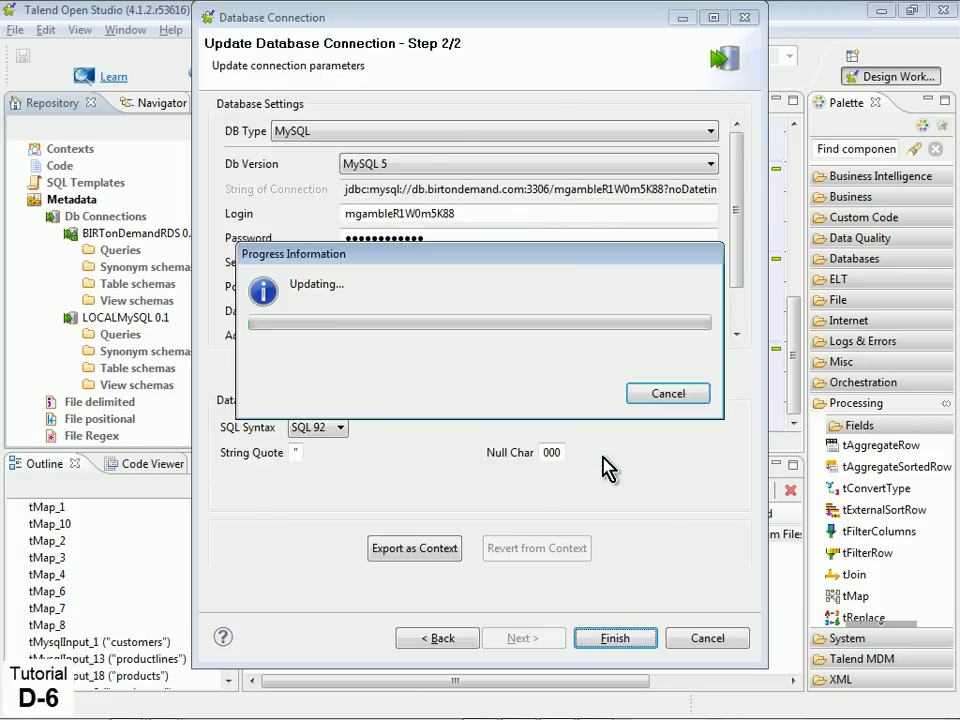
{"action": "left_click", "coordinate": [615, 638]}
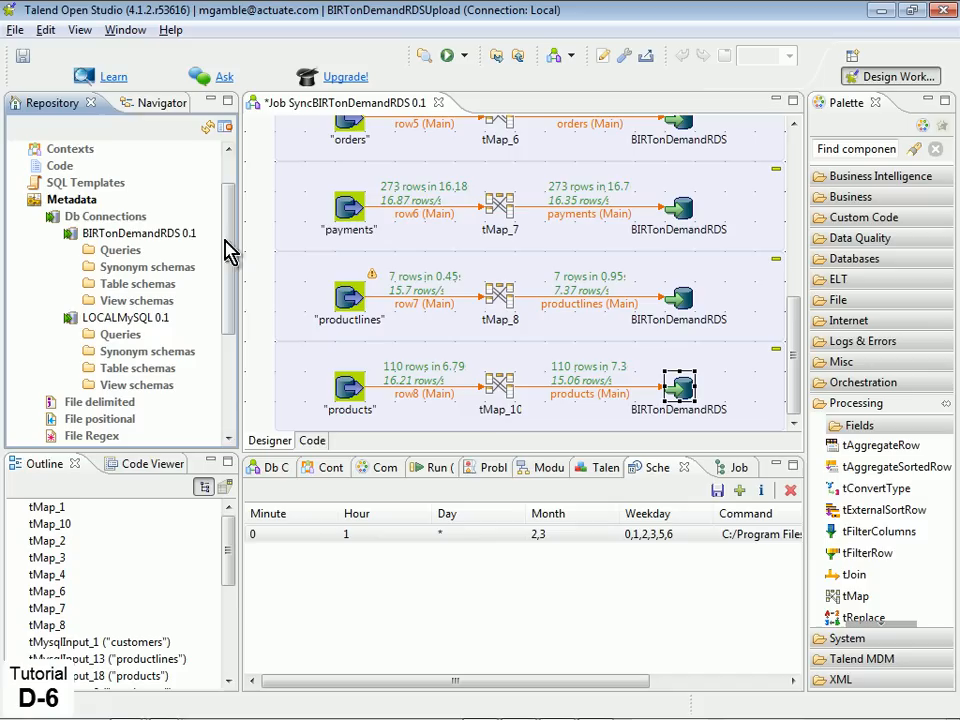